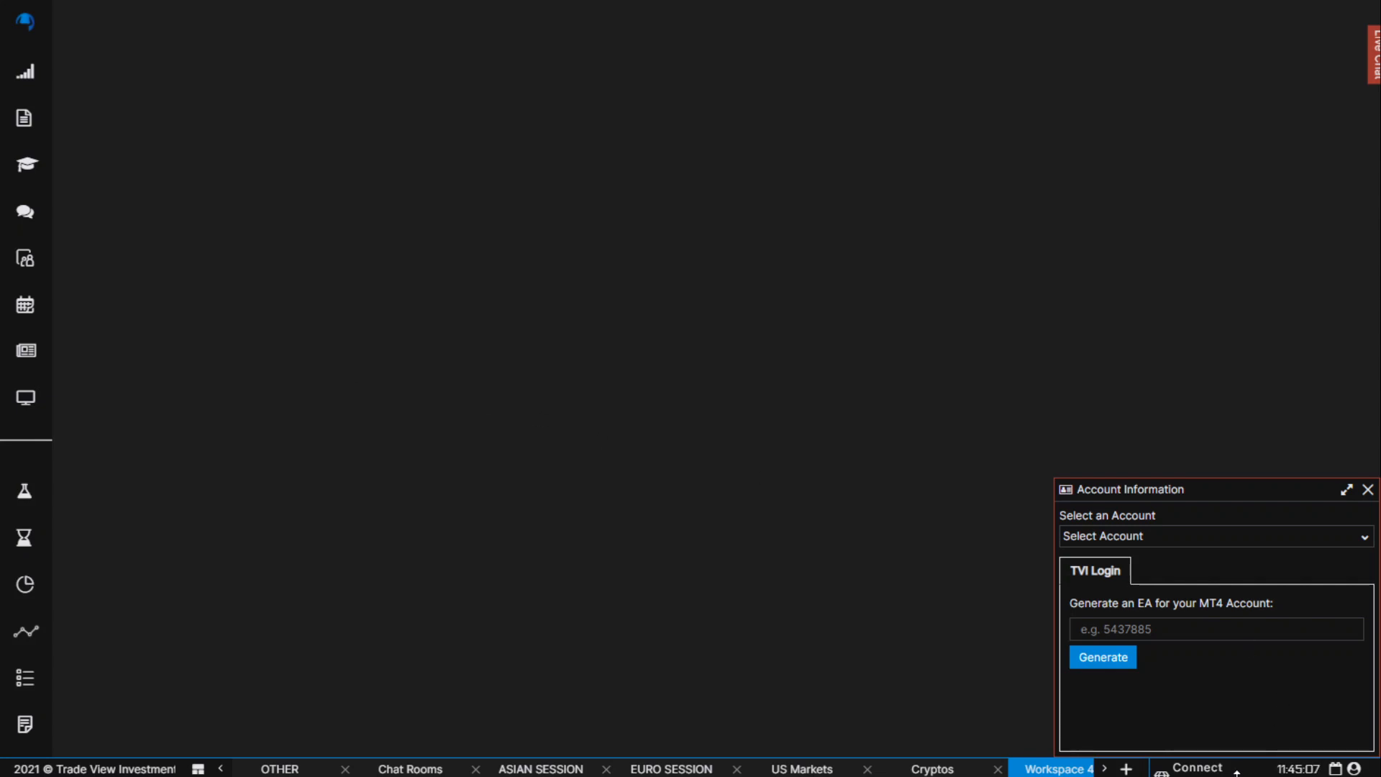
Enter MT4 account number 1012 in the TVI Login field
left_click(1215, 628)
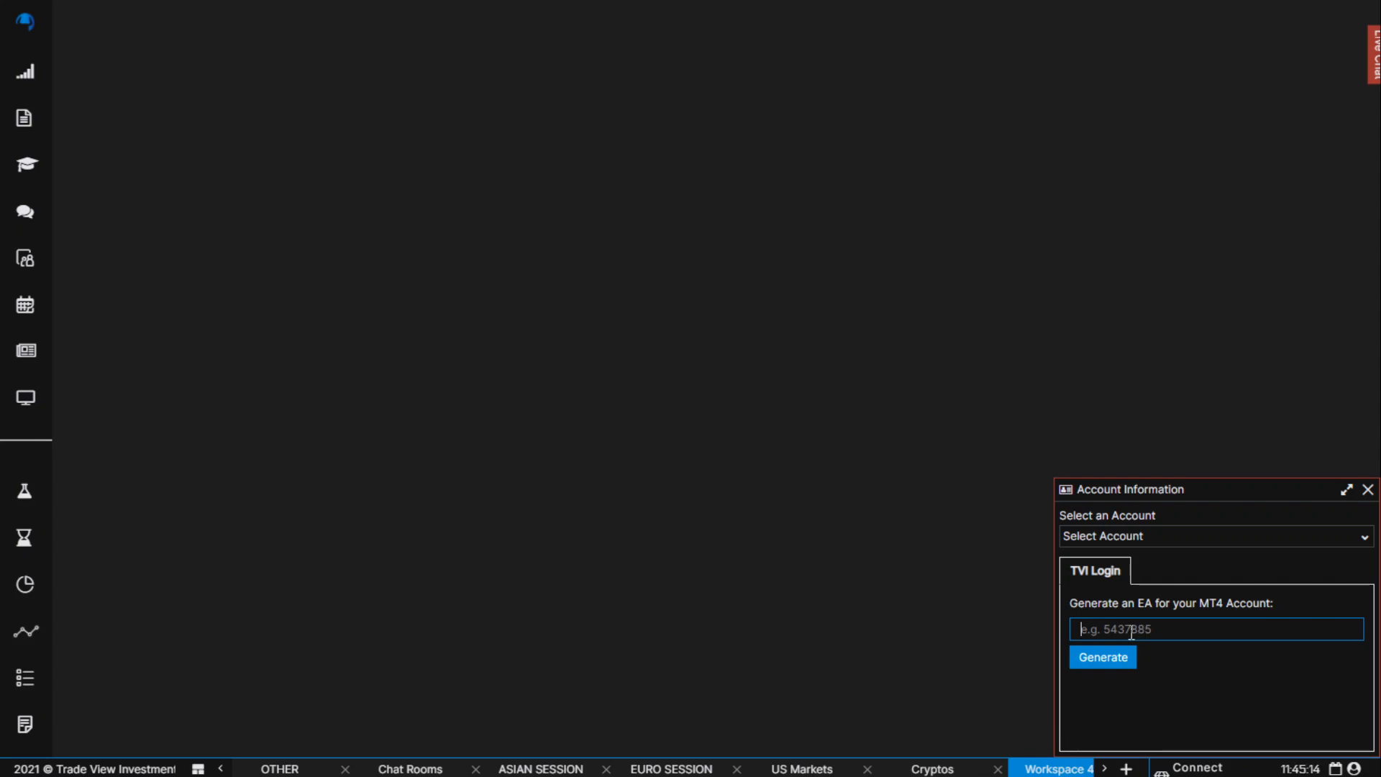
type("1012907")
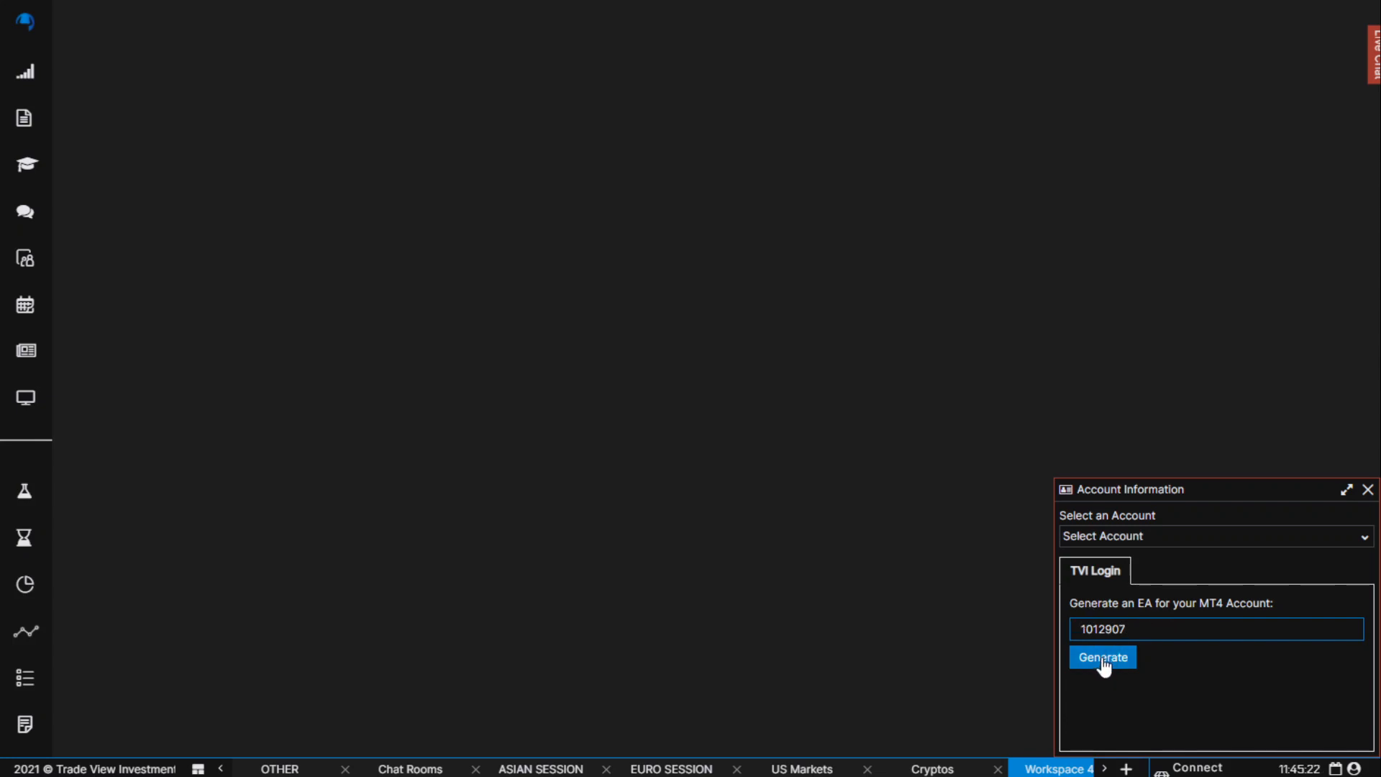
Request an Execution EA, tick the confirmation checkbox, and accept the terms
left_click(1102, 657)
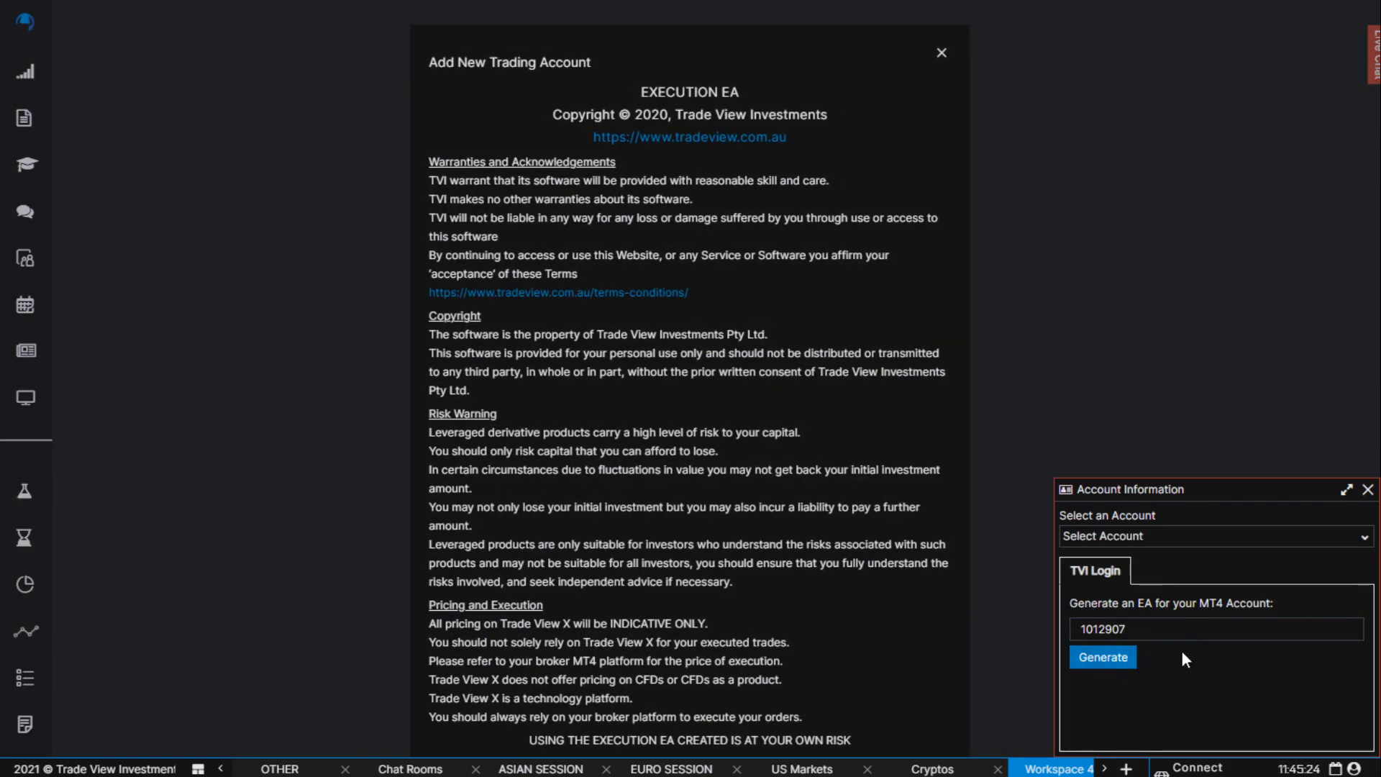
mouse_move(1130, 611)
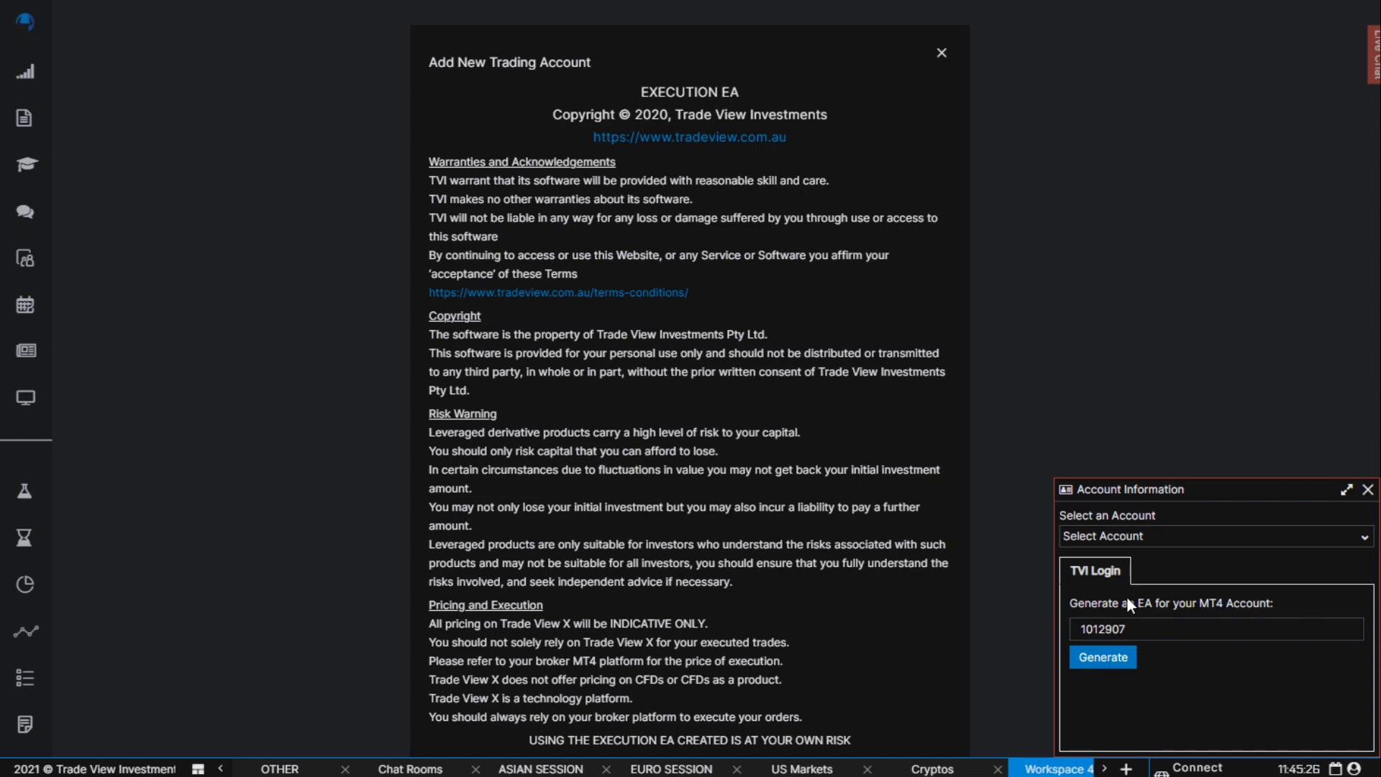
mouse_move(1293, 667)
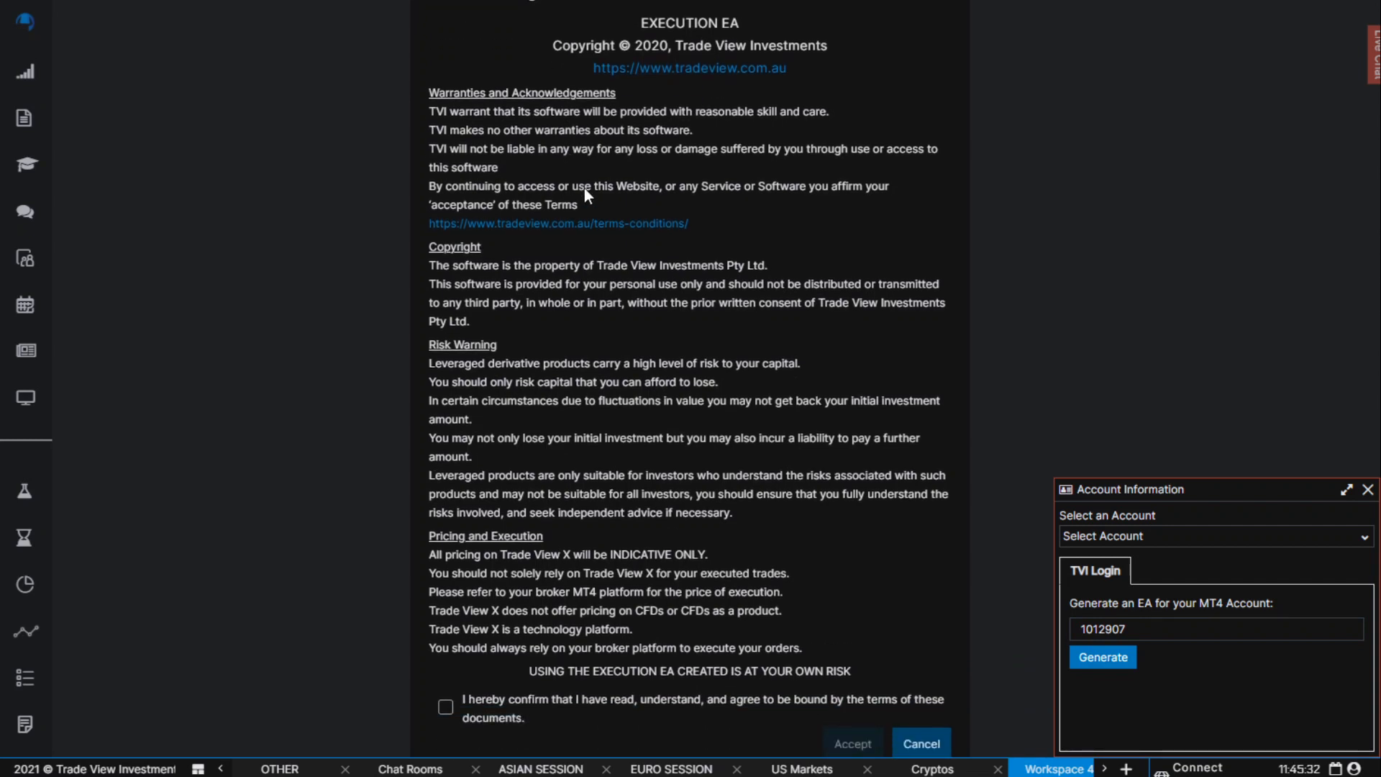
mouse_move(589, 412)
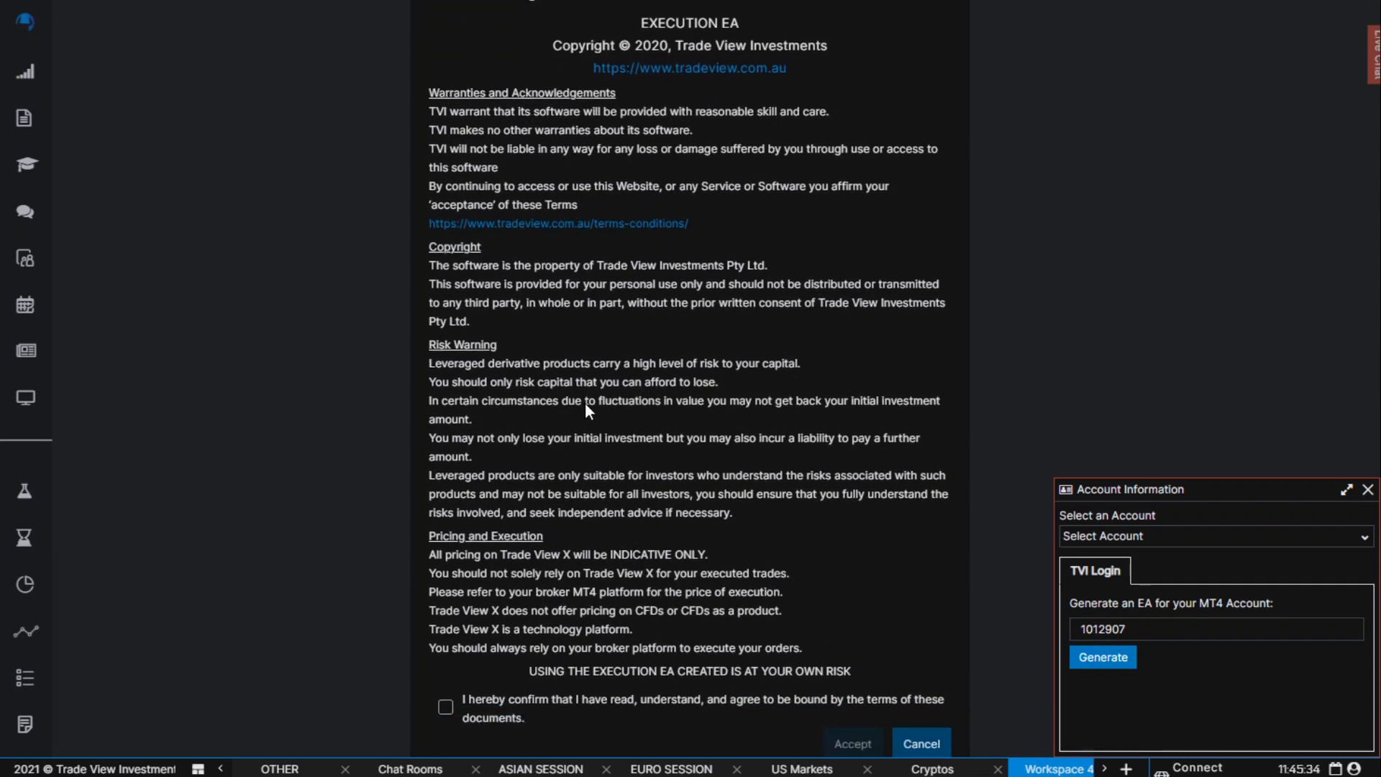
mouse_move(564, 361)
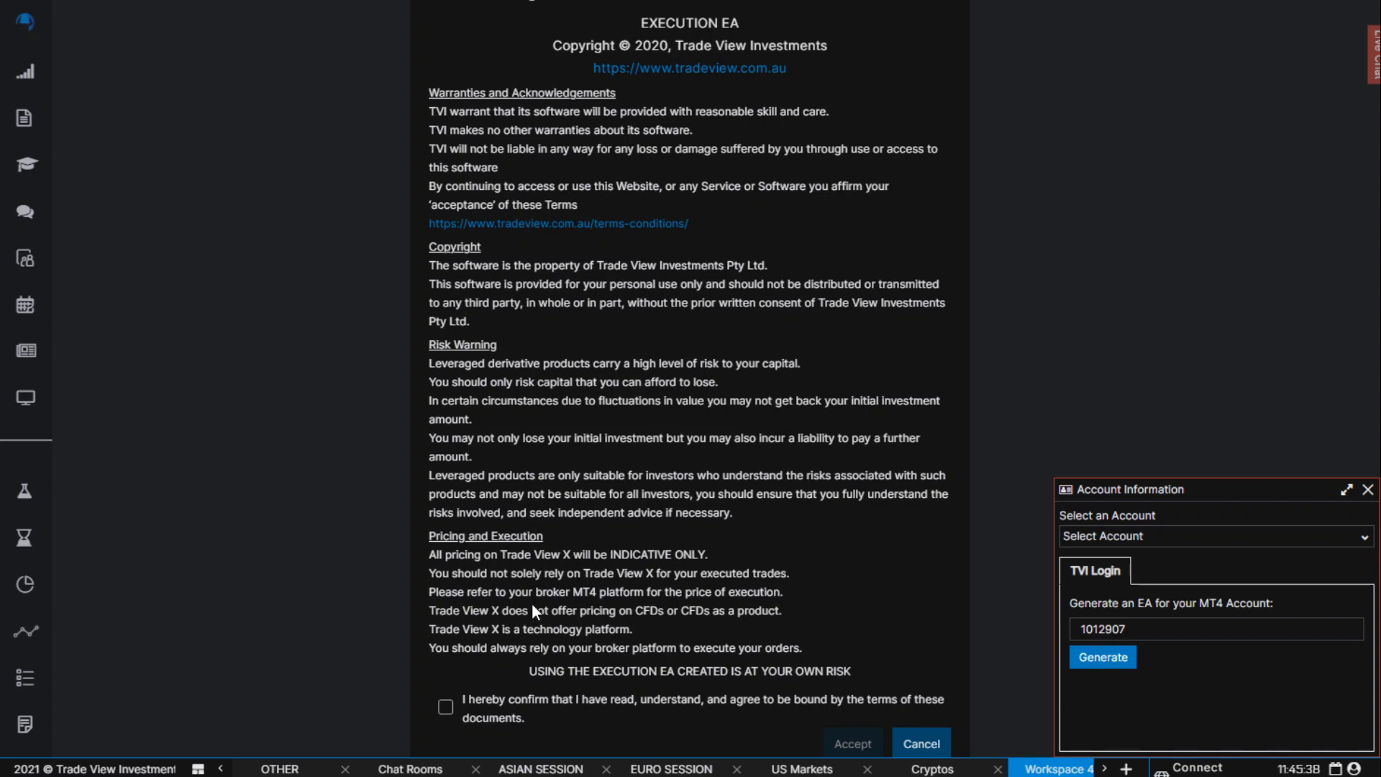
left_click(446, 706)
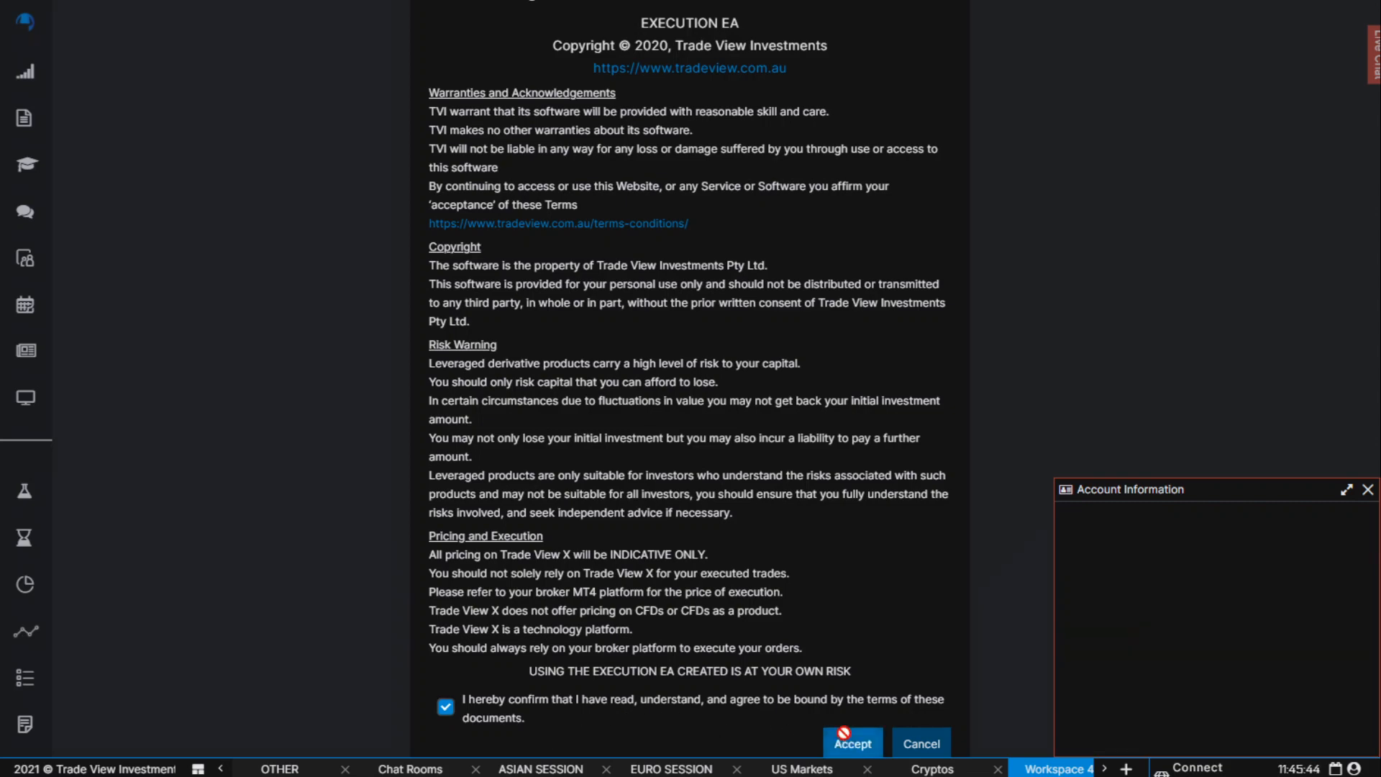
left_click(851, 743)
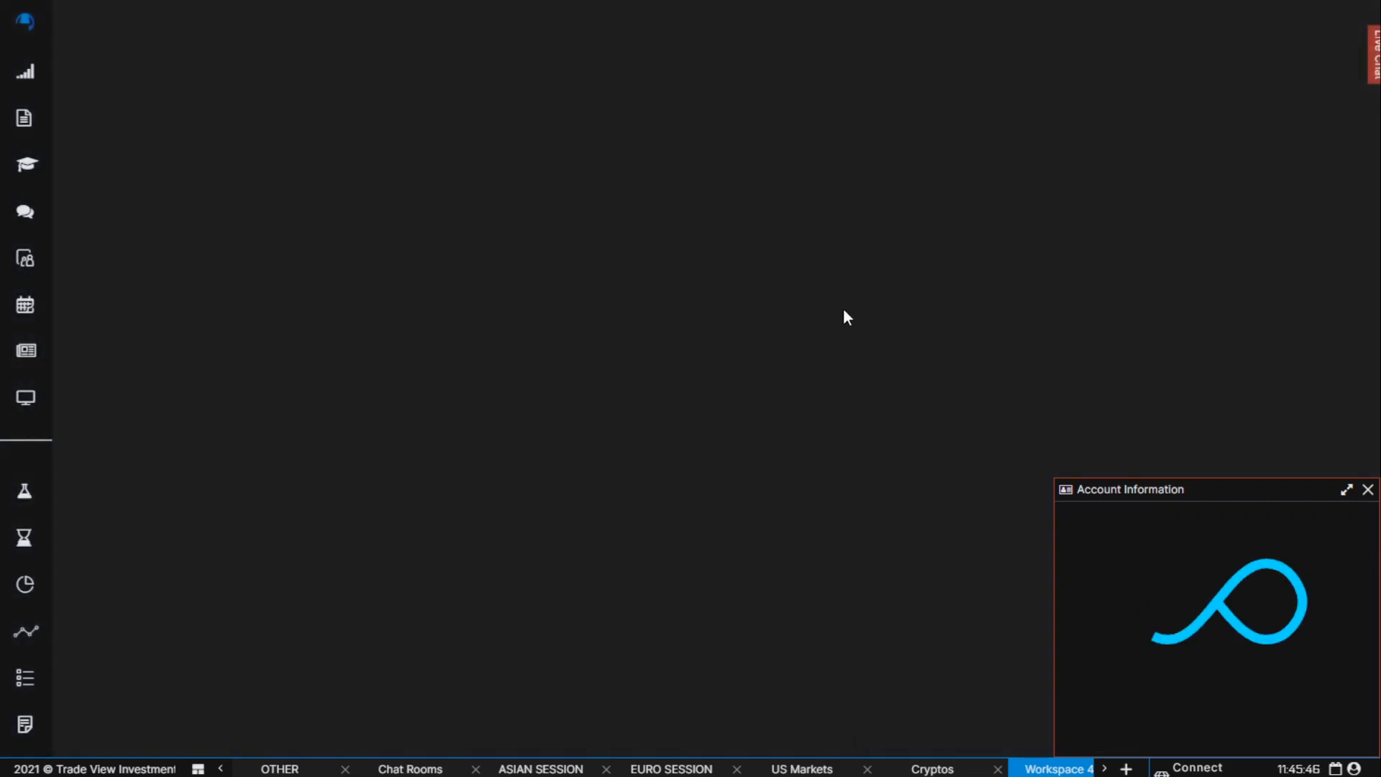
mouse_move(915, 379)
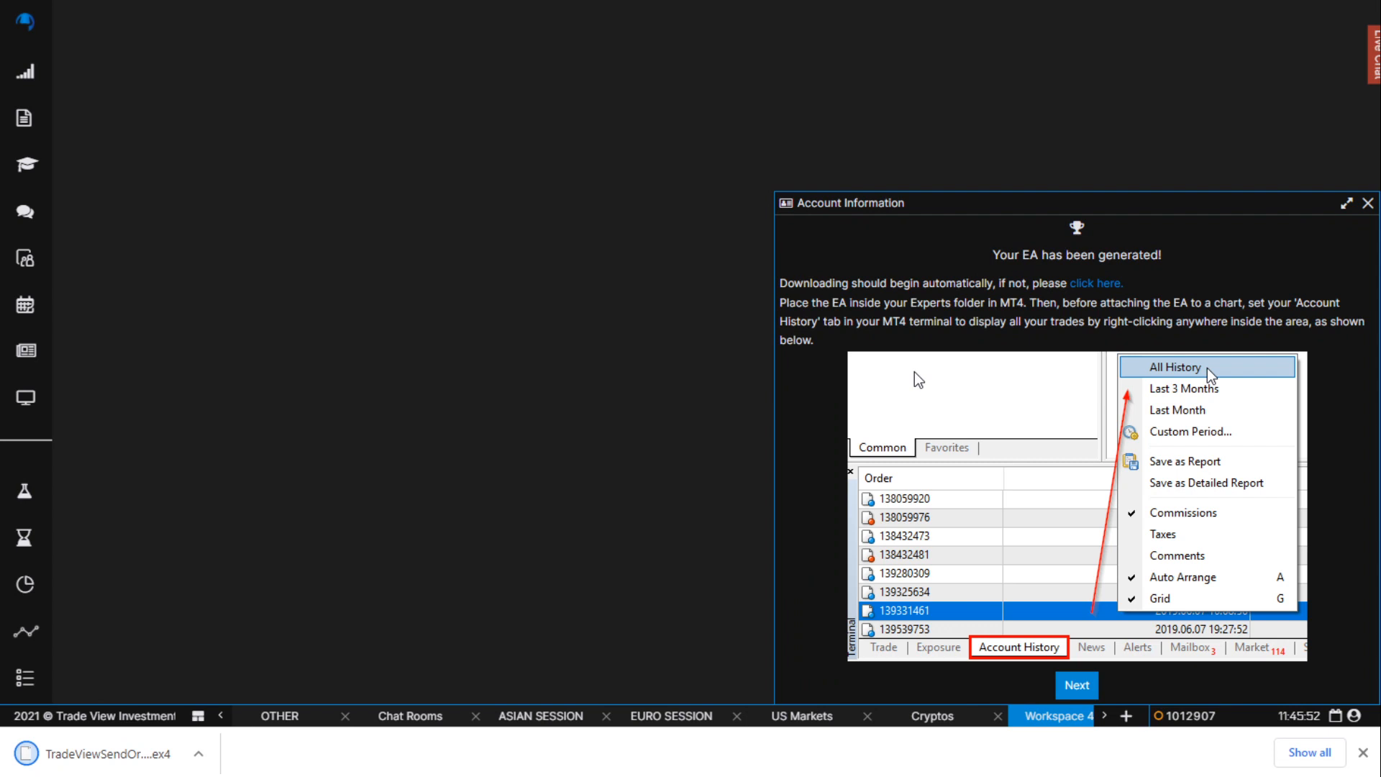
mouse_move(764, 381)
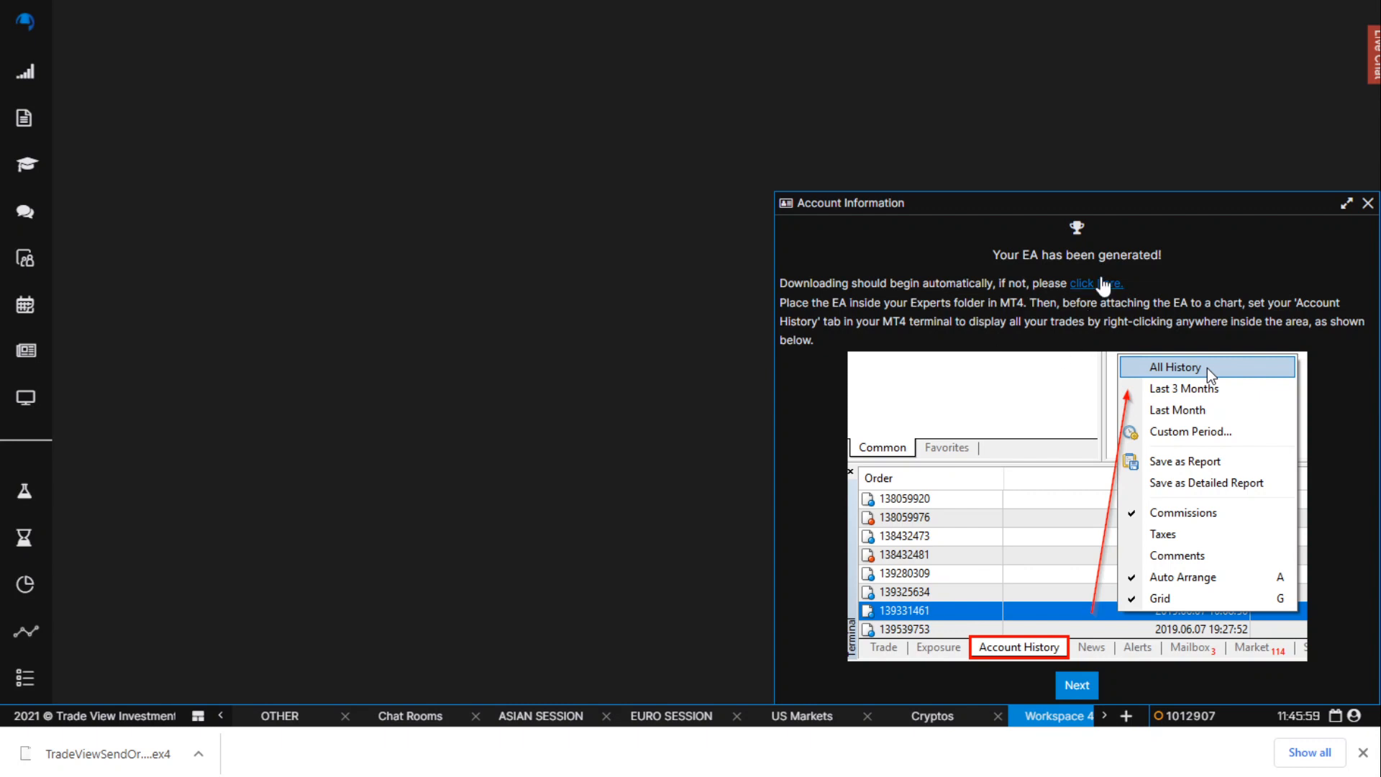
mouse_move(824, 323)
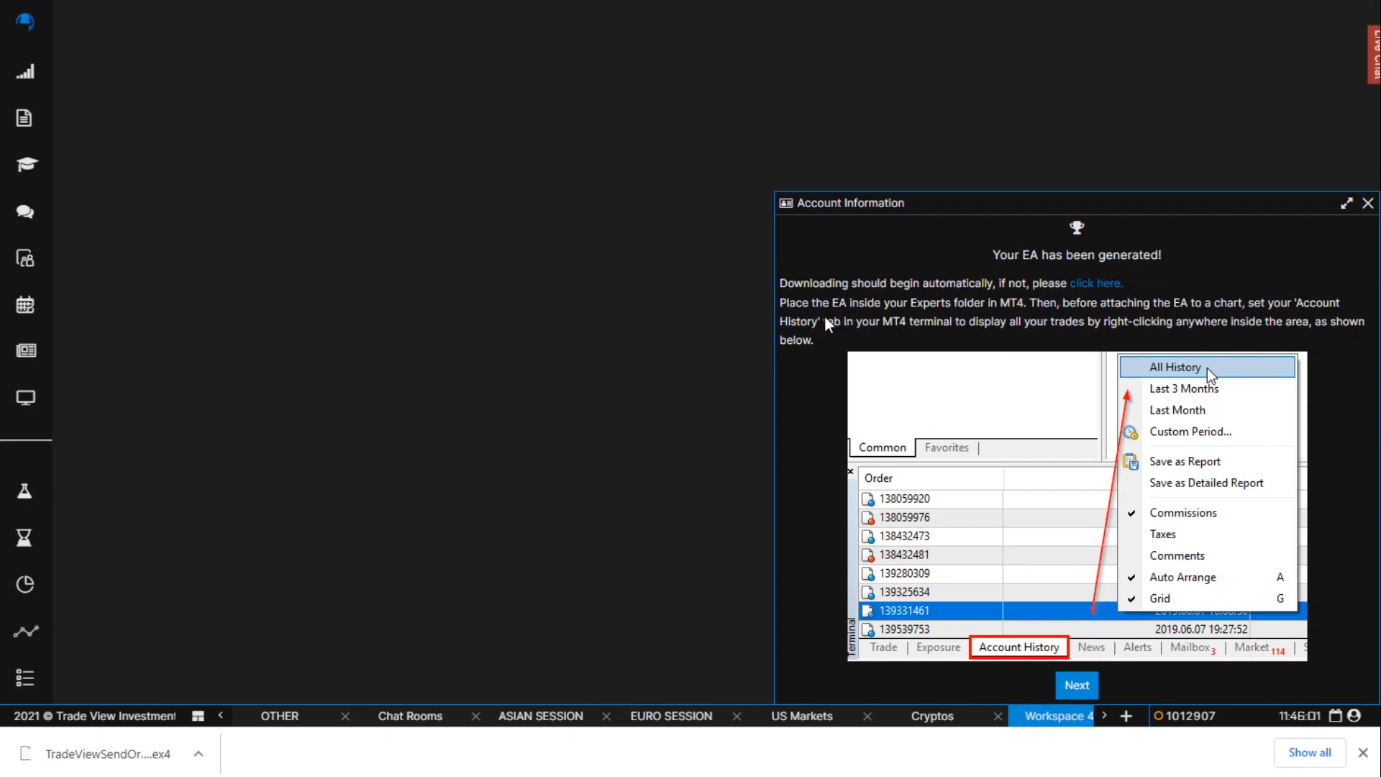
mouse_move(1010, 325)
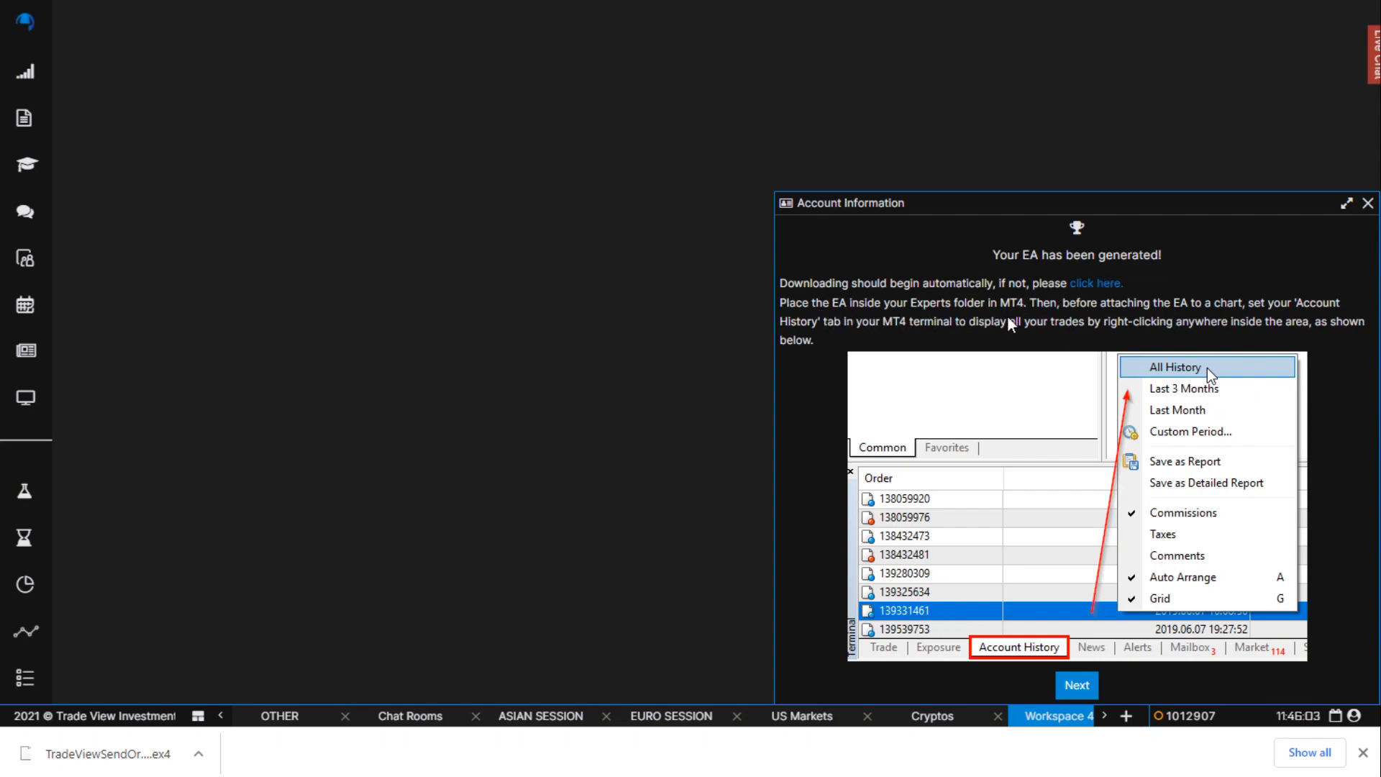
mouse_move(1167, 429)
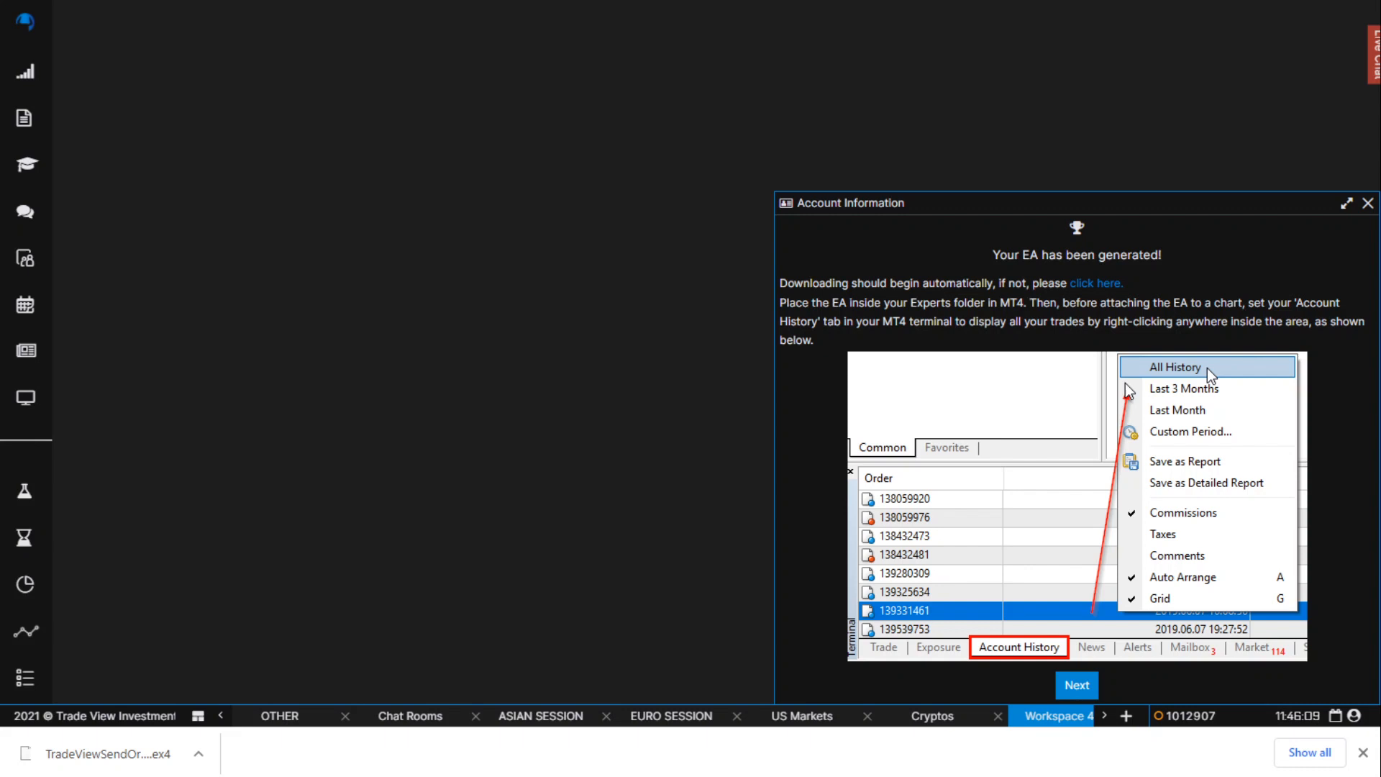
mouse_move(758, 539)
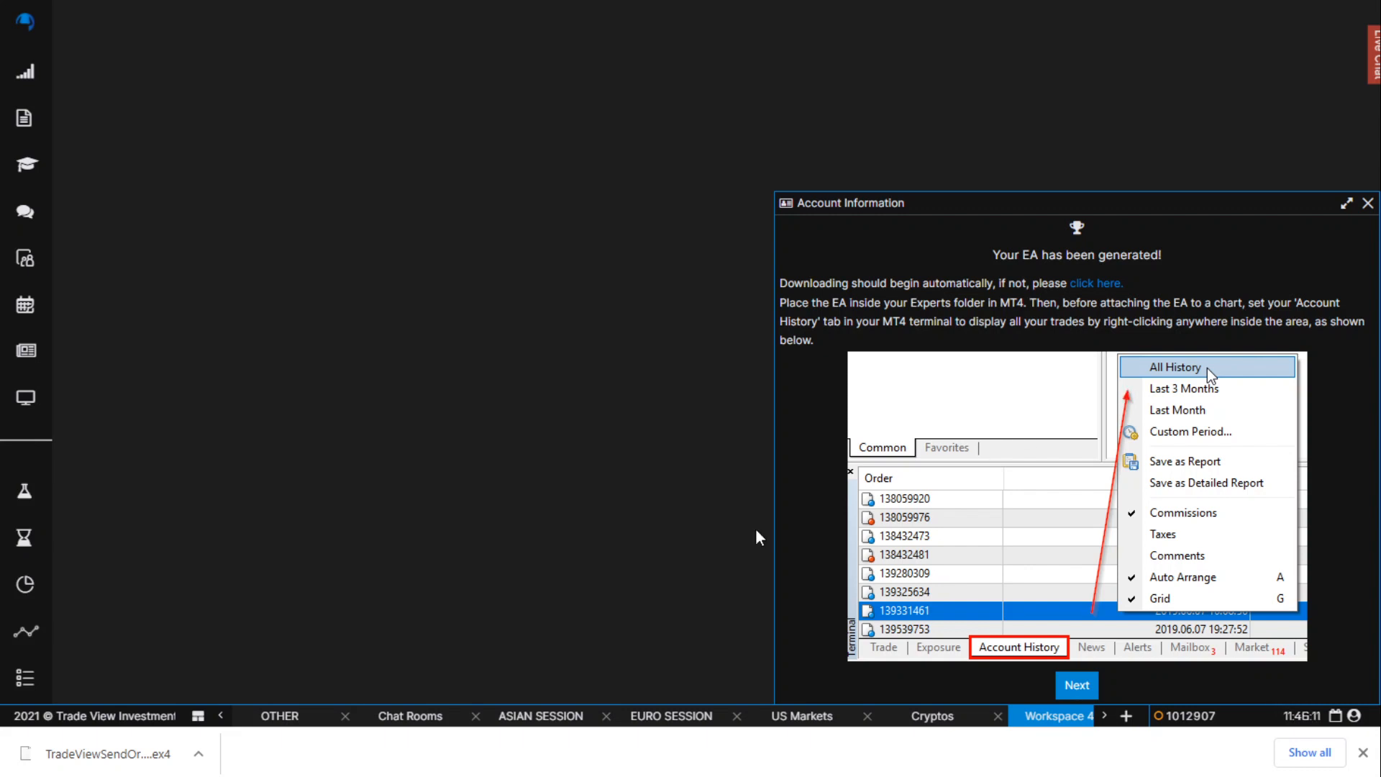
mouse_move(238, 750)
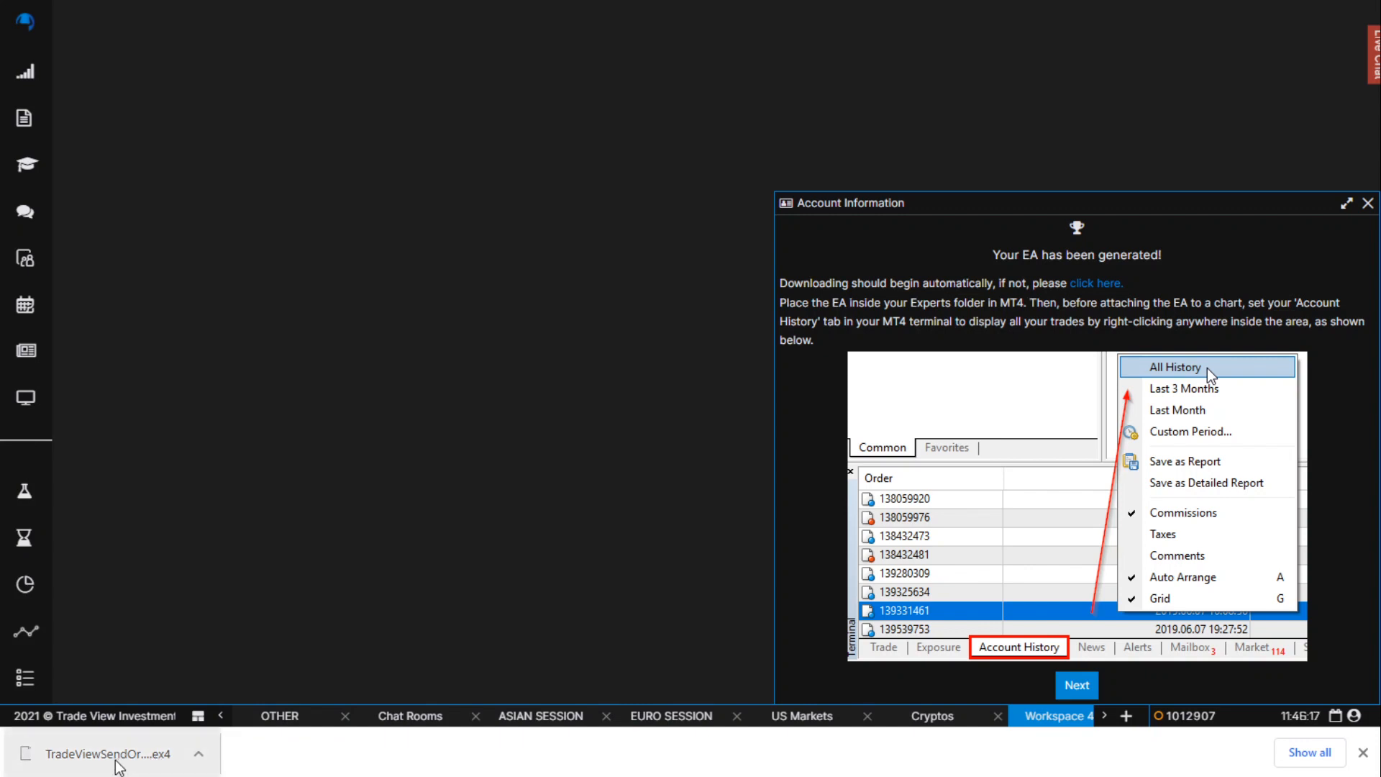
mouse_move(130, 765)
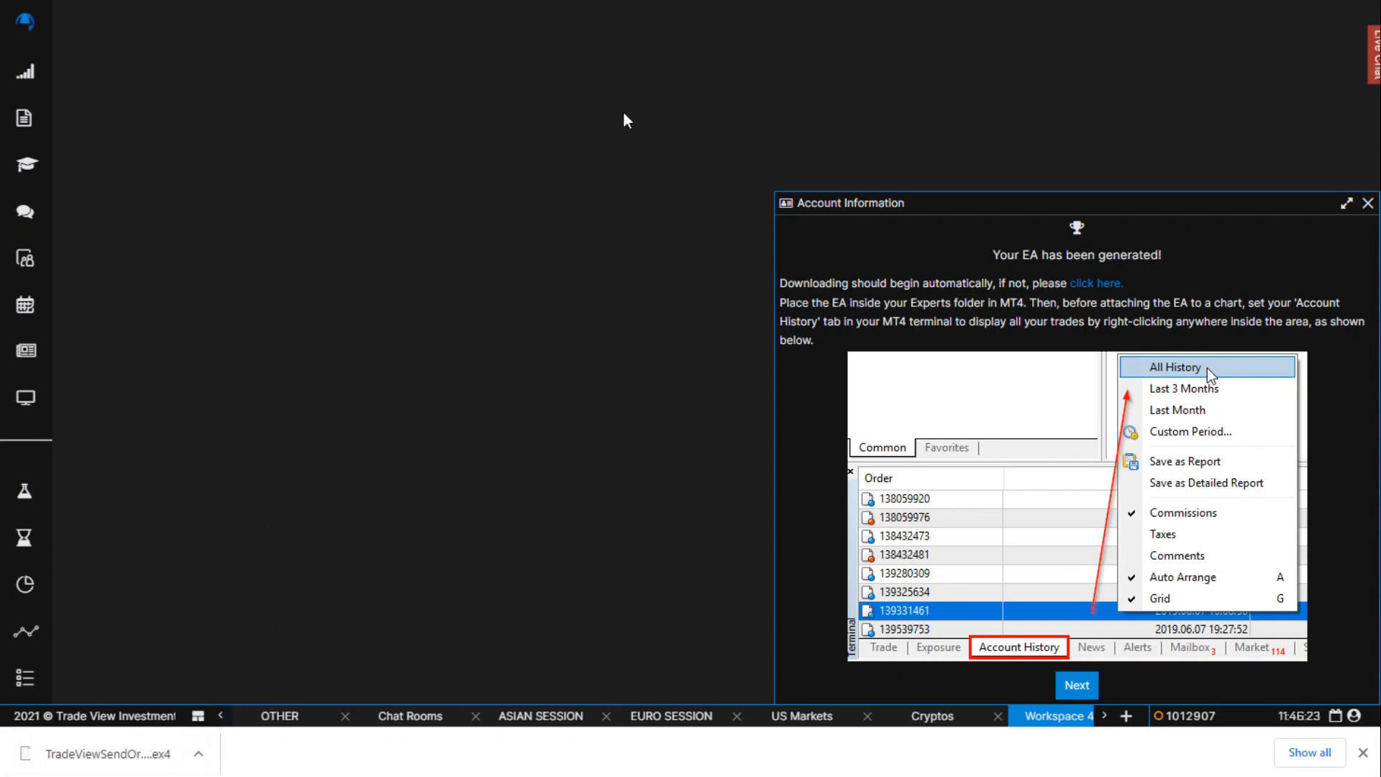
mouse_move(1060, 769)
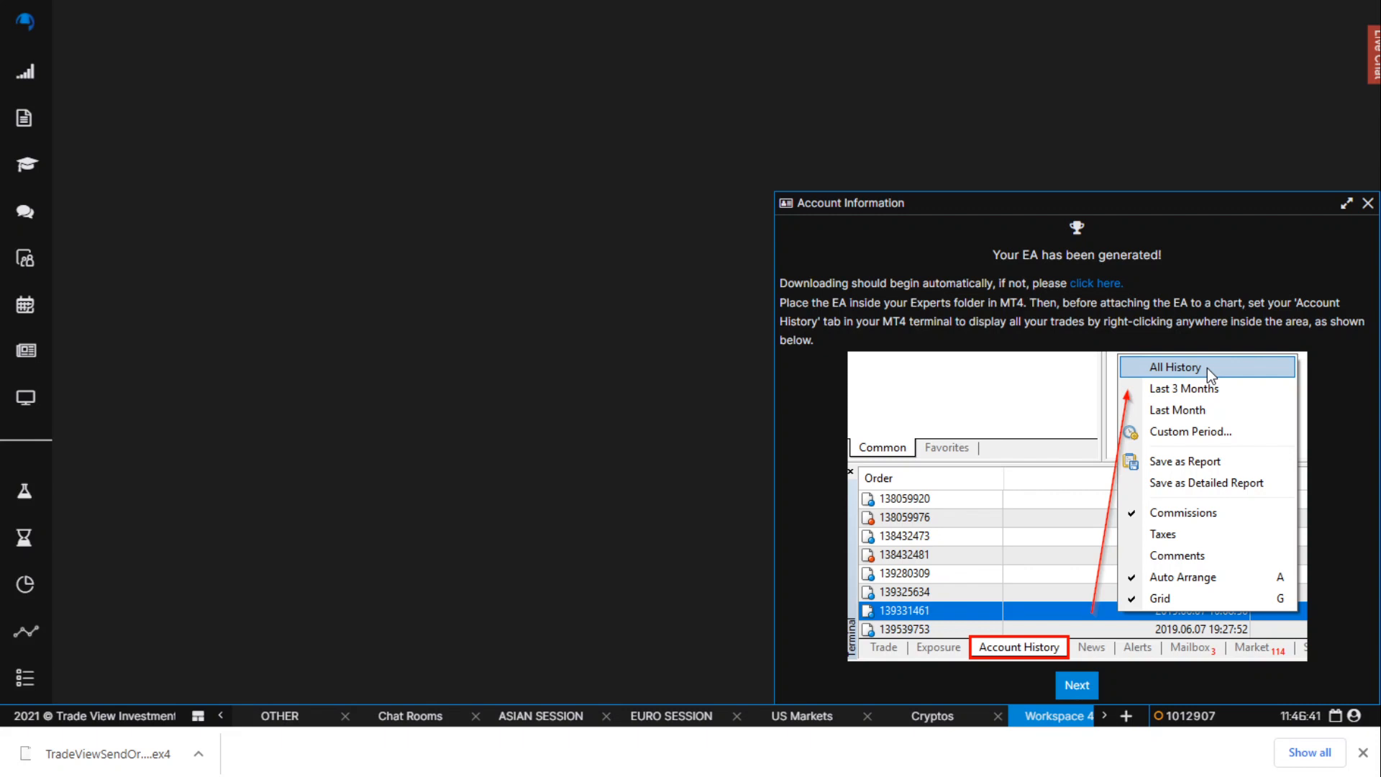
Place the TradeViewSendOrders EA in MT4's MQL4\Experts data folder and close Explorer
left_click(26, 164)
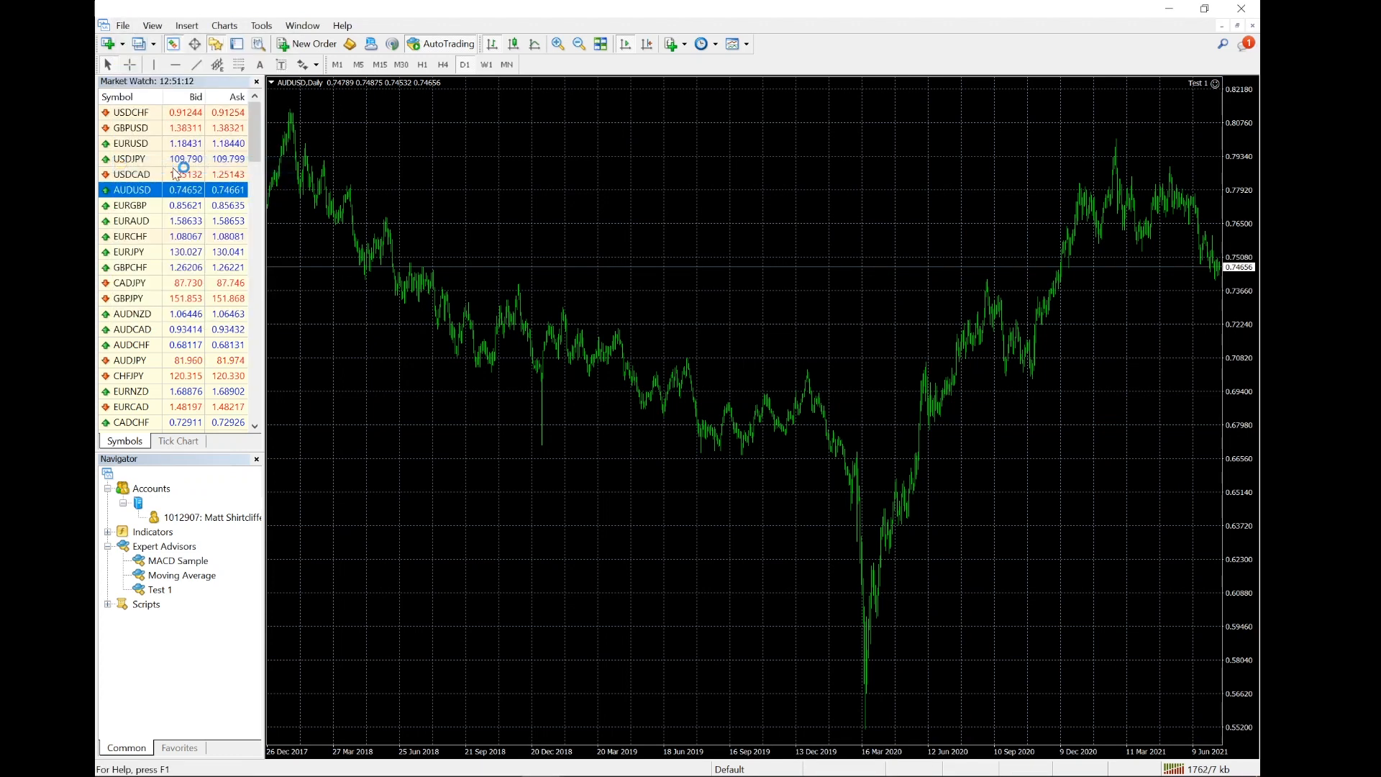
mouse_move(456, 263)
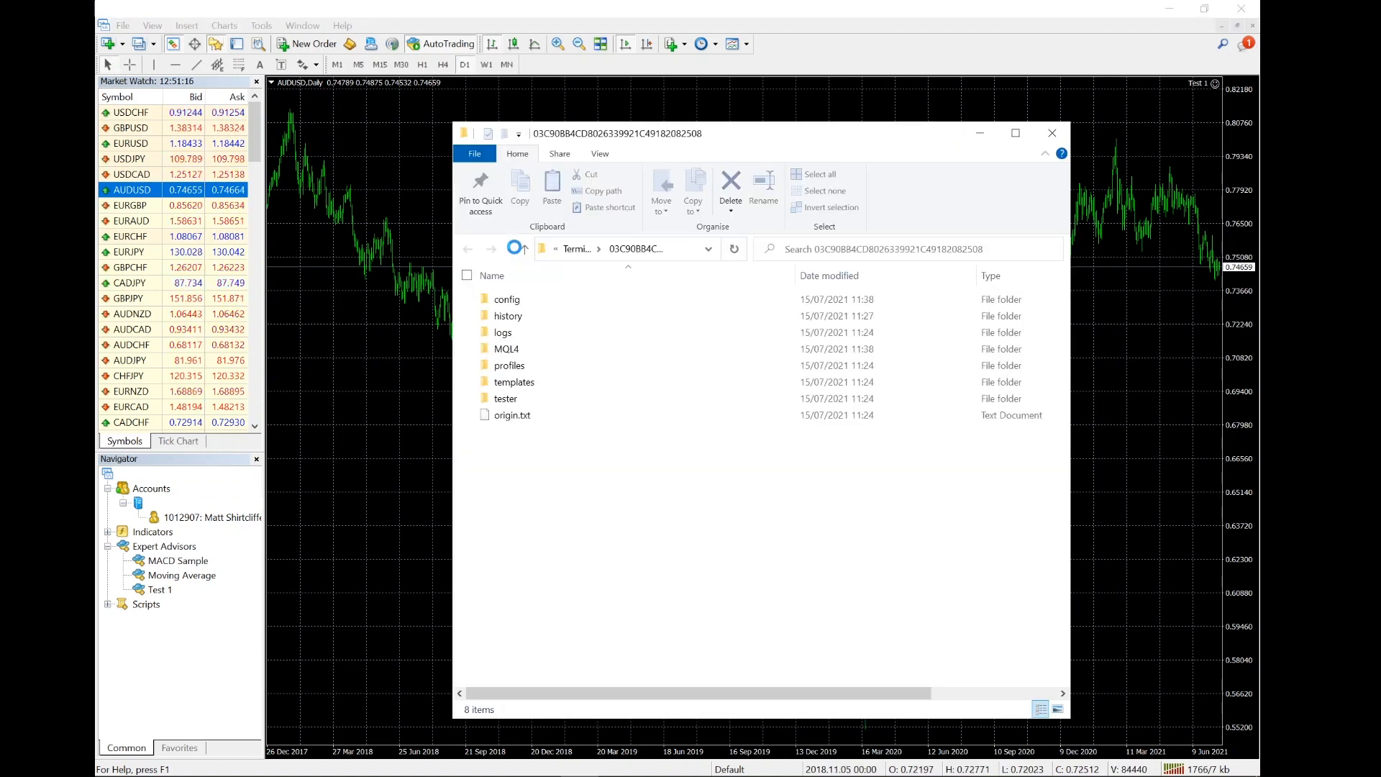
left_click(507, 348)
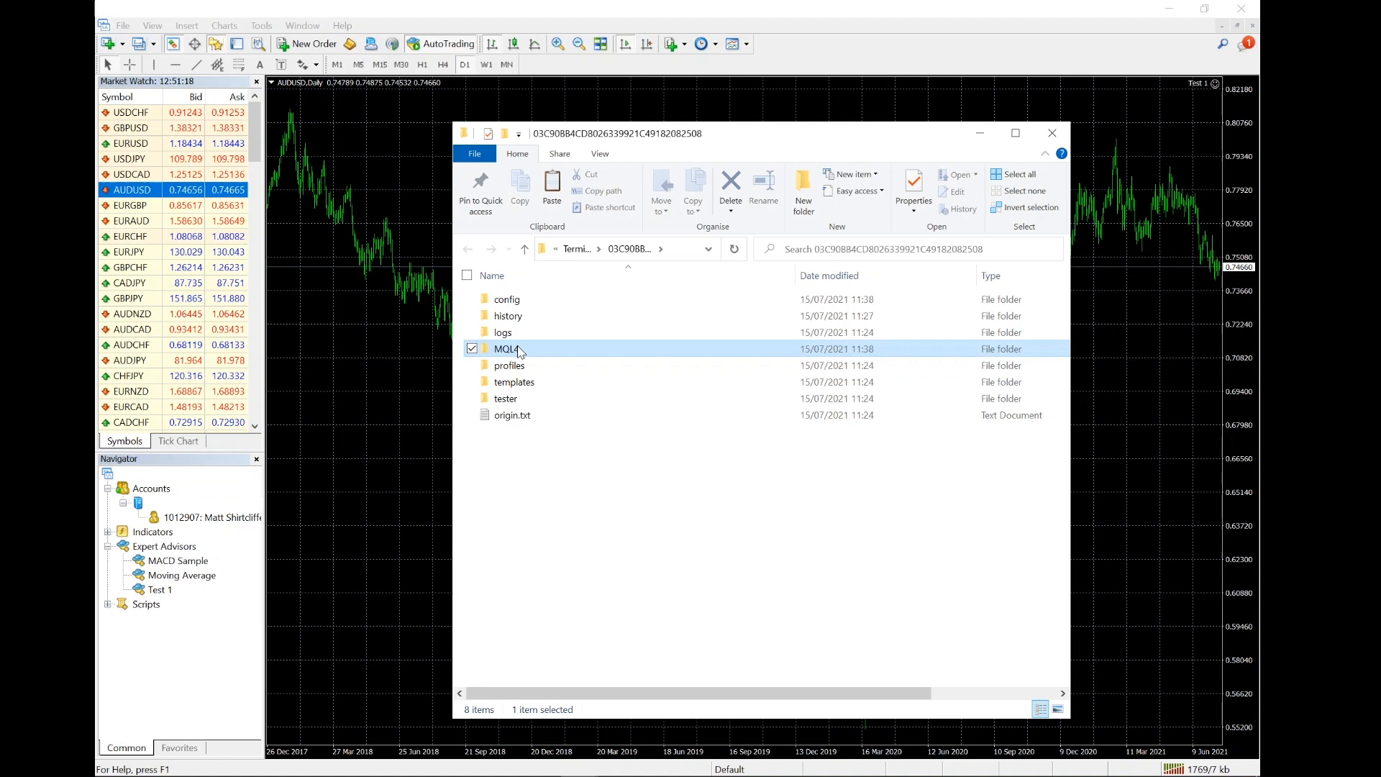
double_click(507, 349)
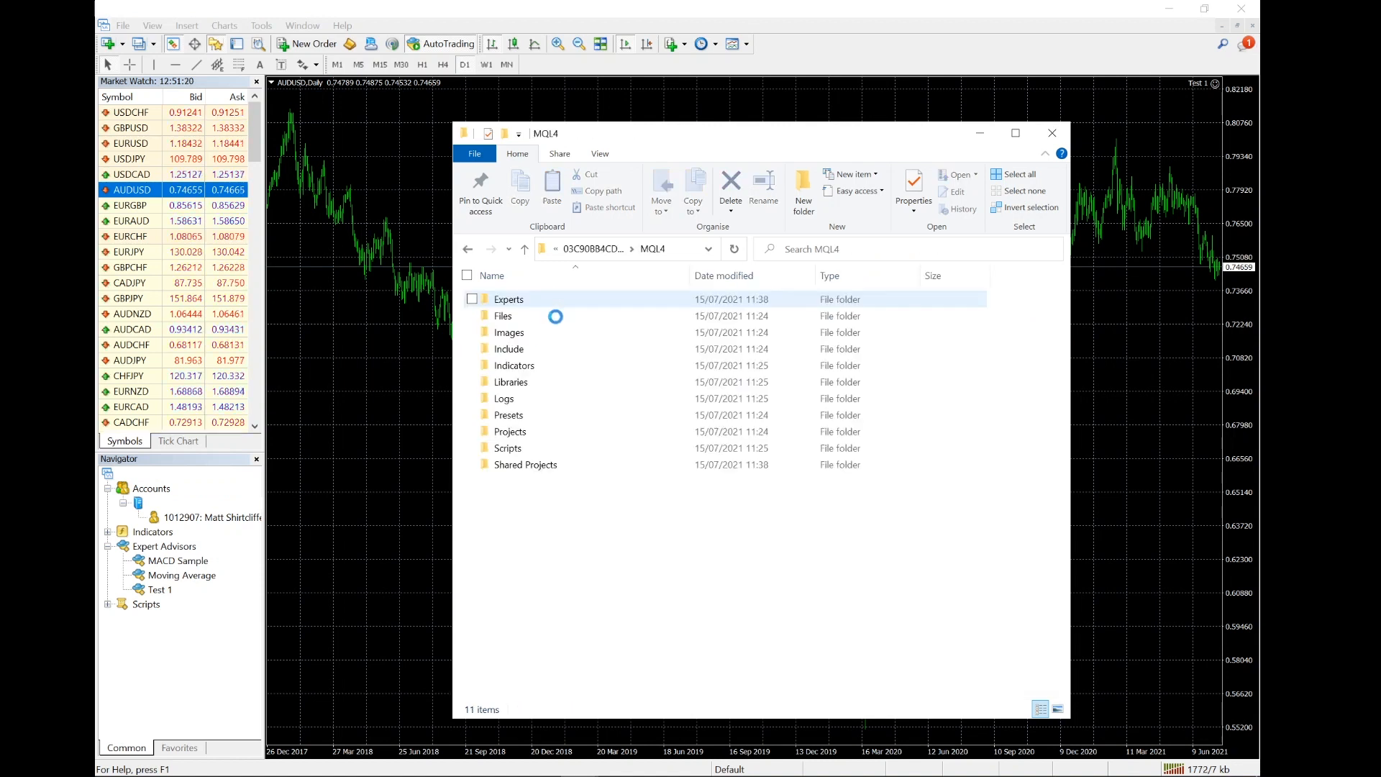
double_click(509, 298)
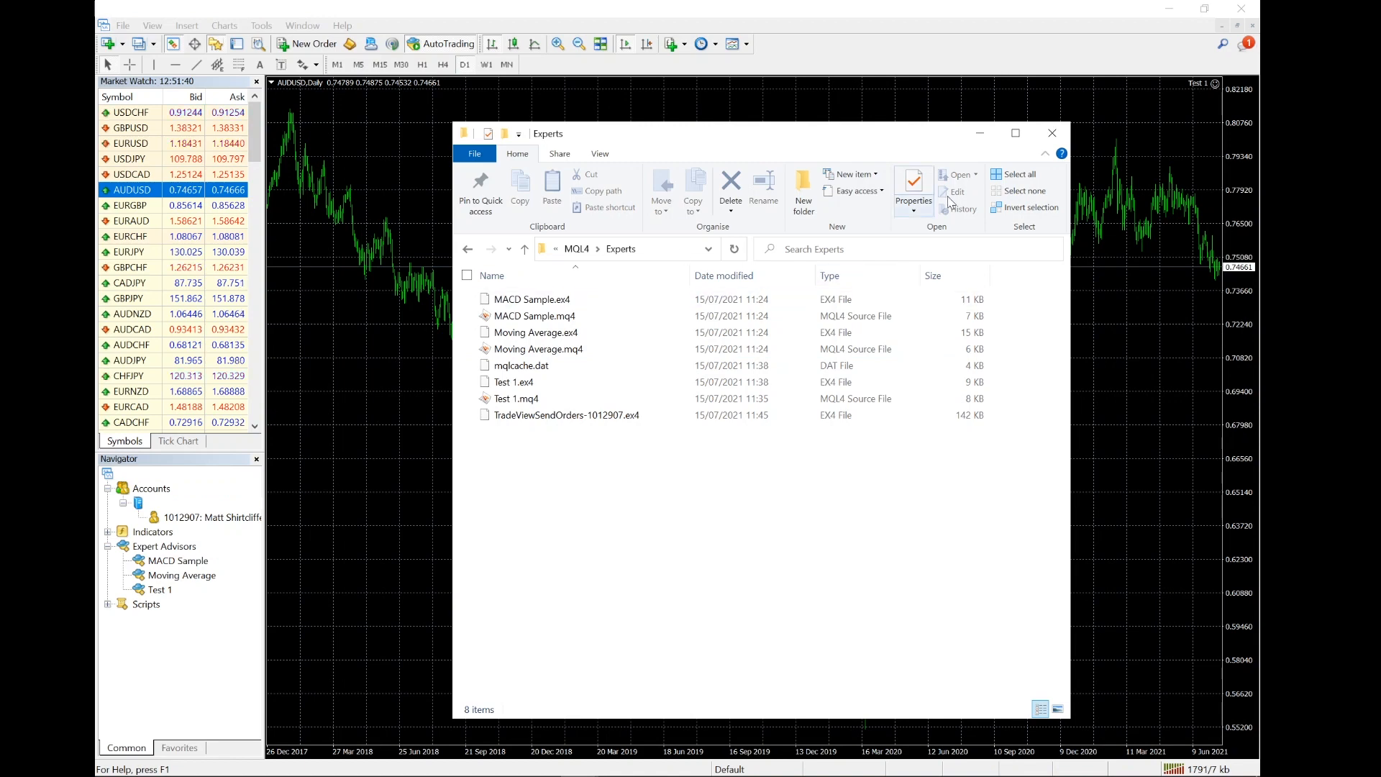
mouse_move(1052, 134)
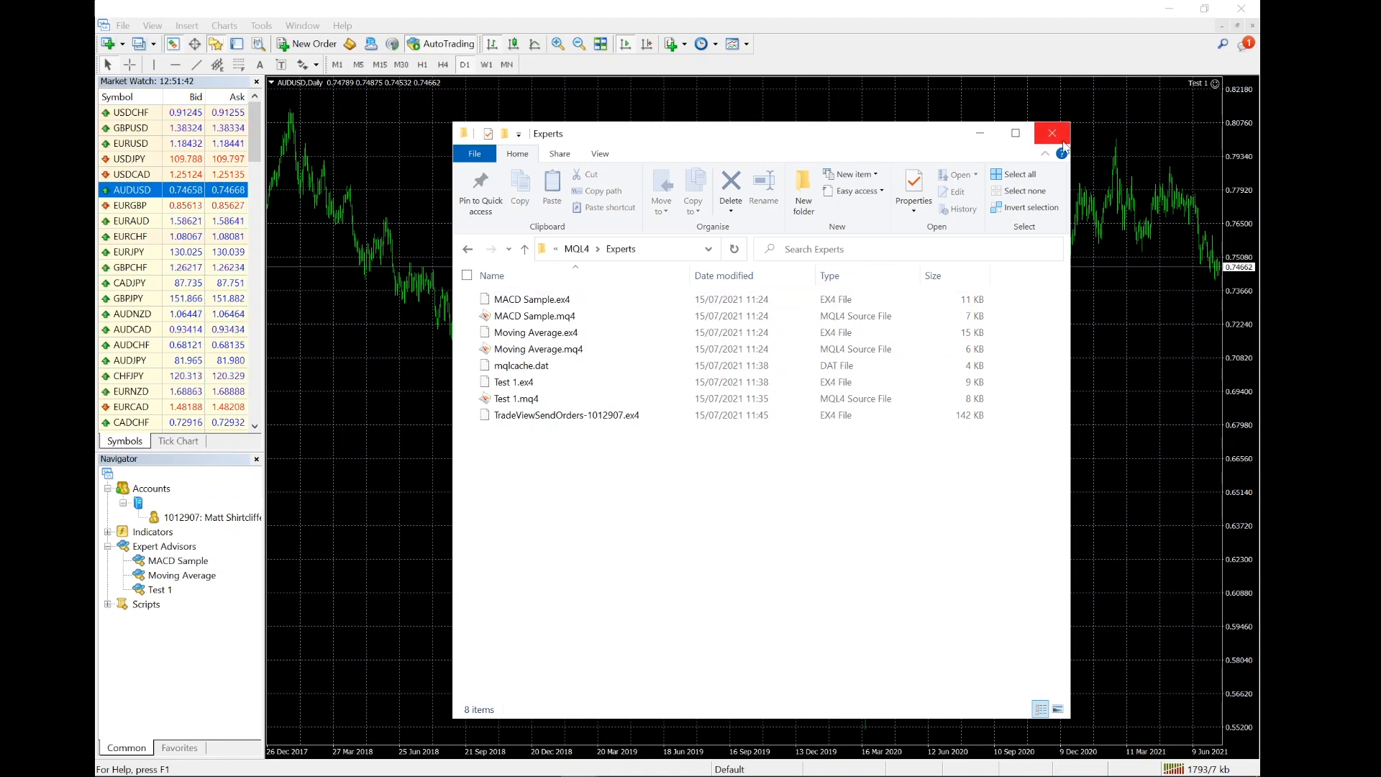
left_click(1051, 133)
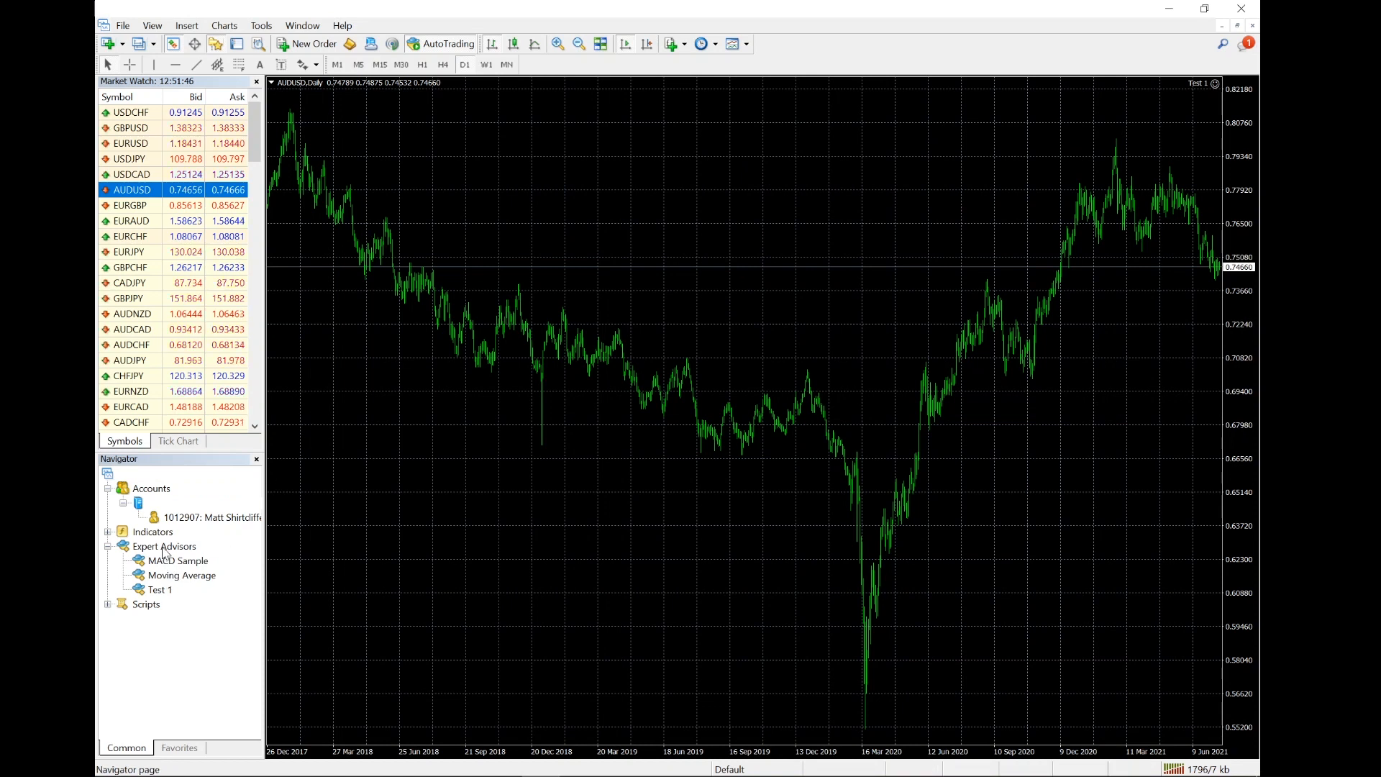
Refresh Expert Advisors, attach TradeViewSendOrders to the EURGBP H1 chart, and view its Common permissions
right_click(164, 546)
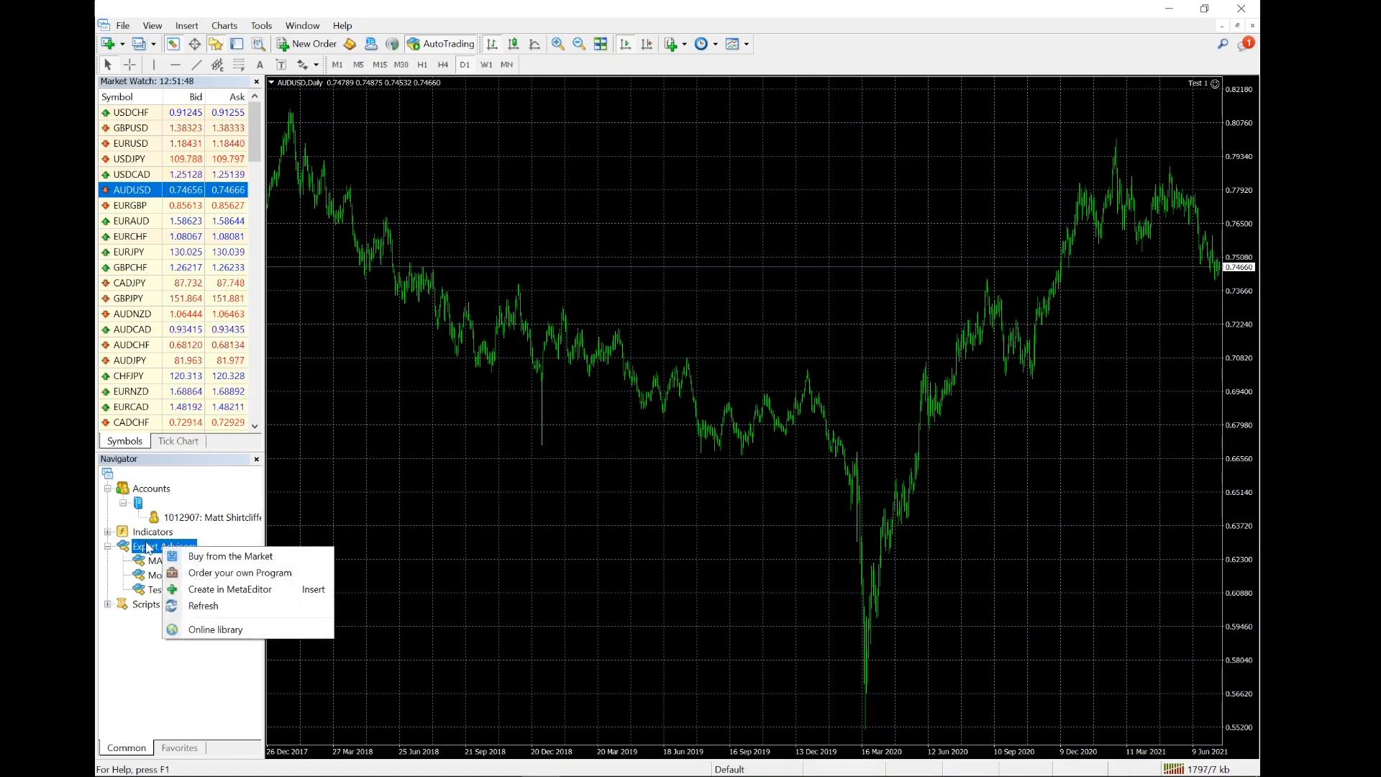
mouse_move(206, 613)
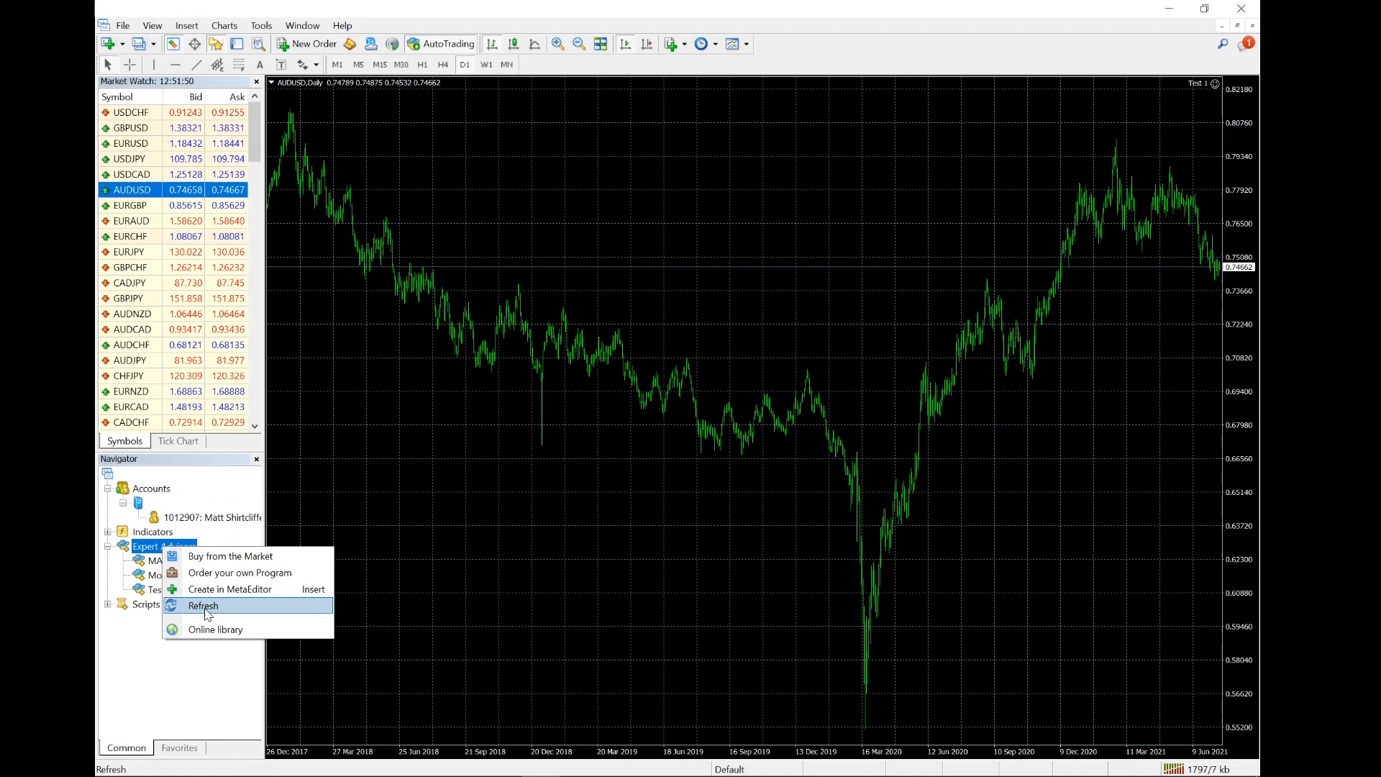
left_click(204, 605)
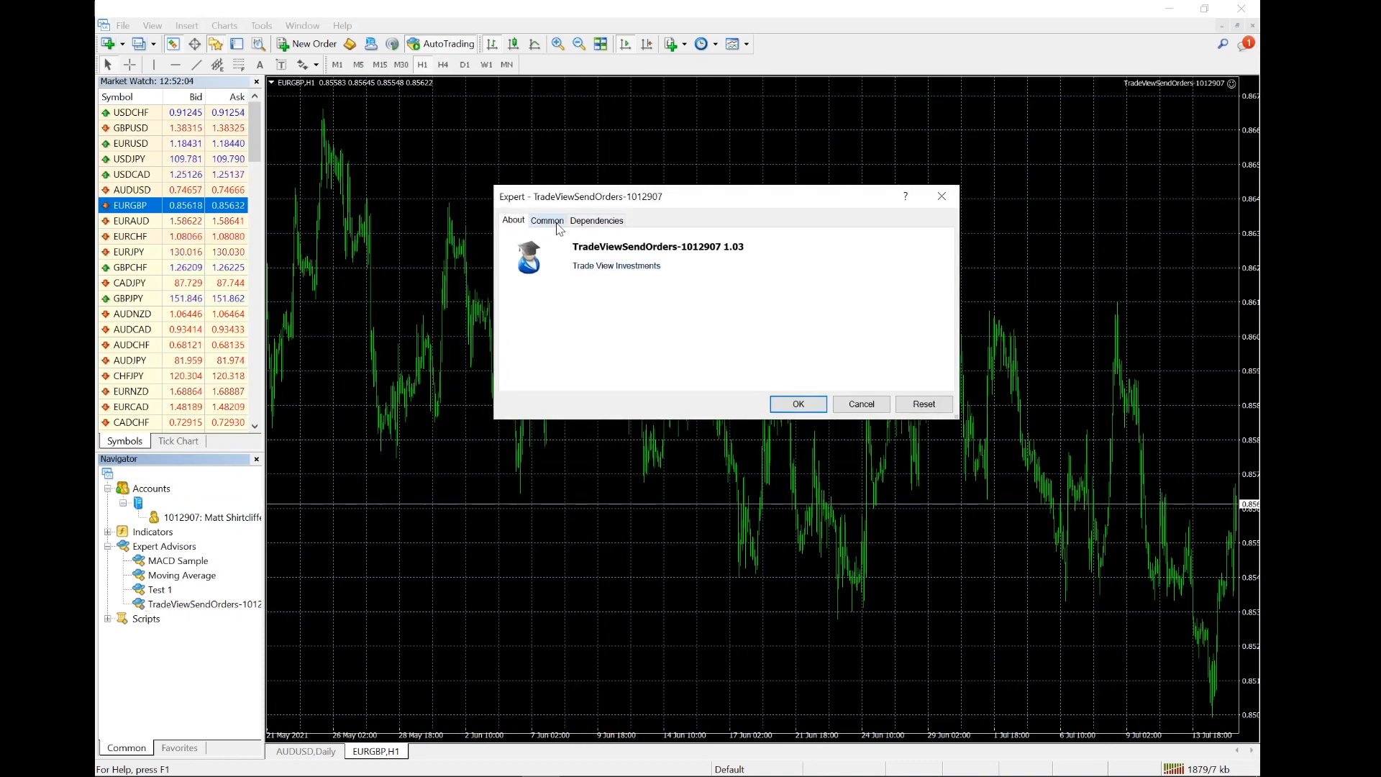
left_click(546, 220)
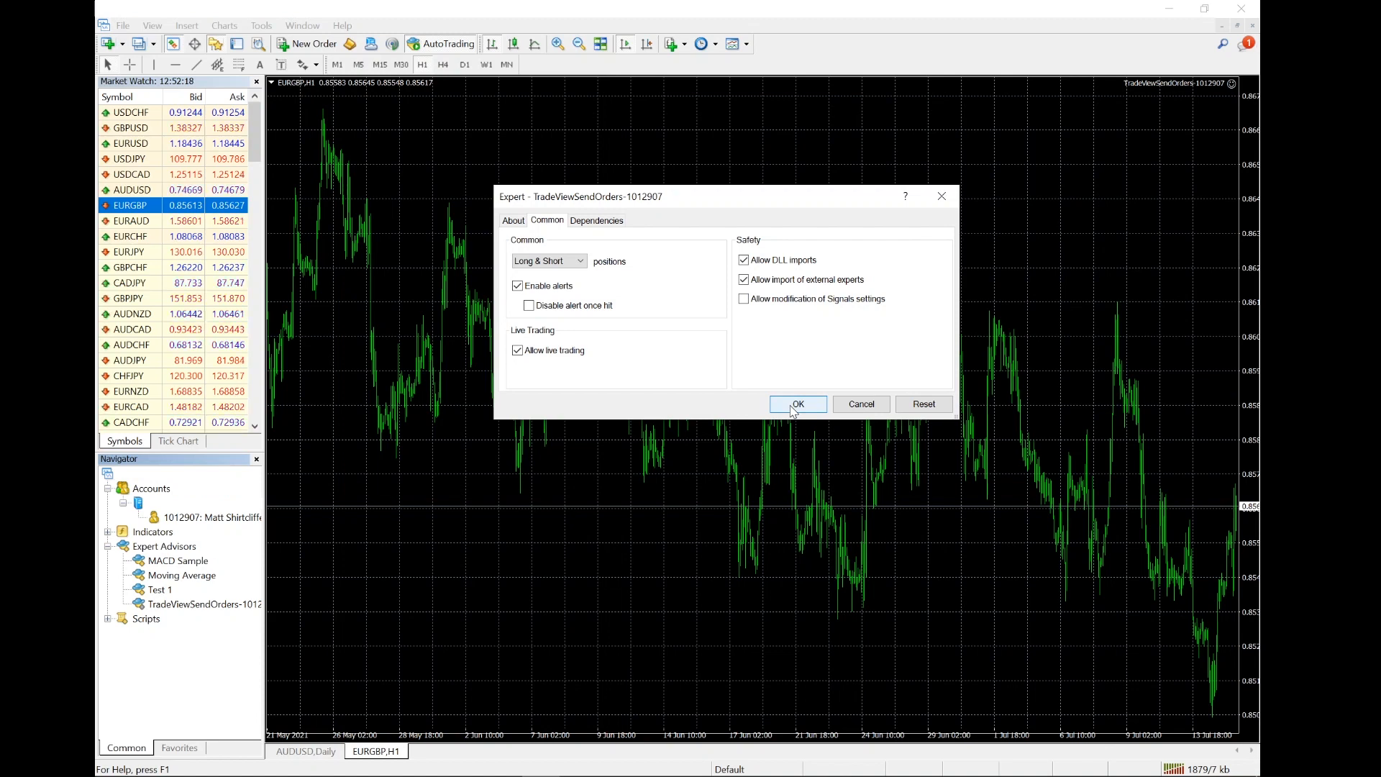
Confirm the EA settings and bring up history period options in Account History
left_click(797, 404)
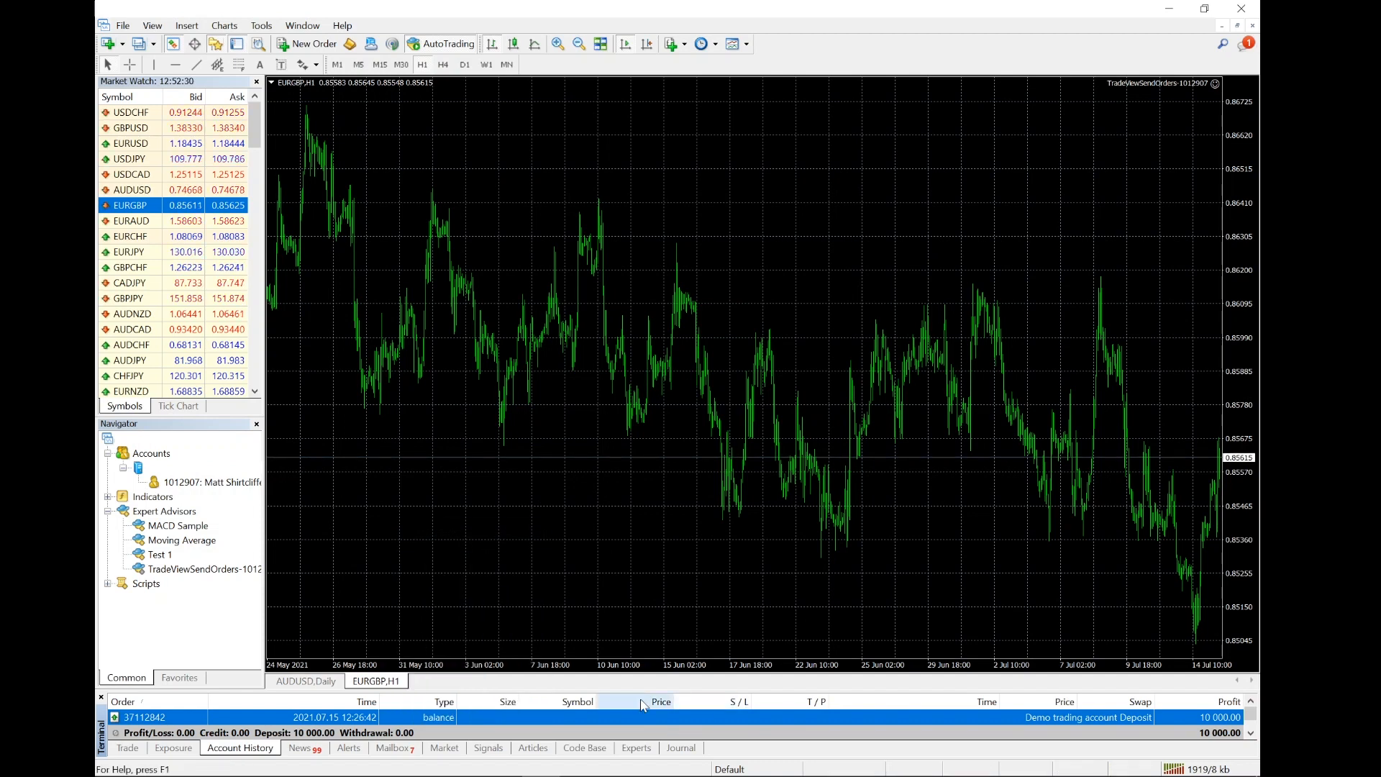
mouse_move(659, 629)
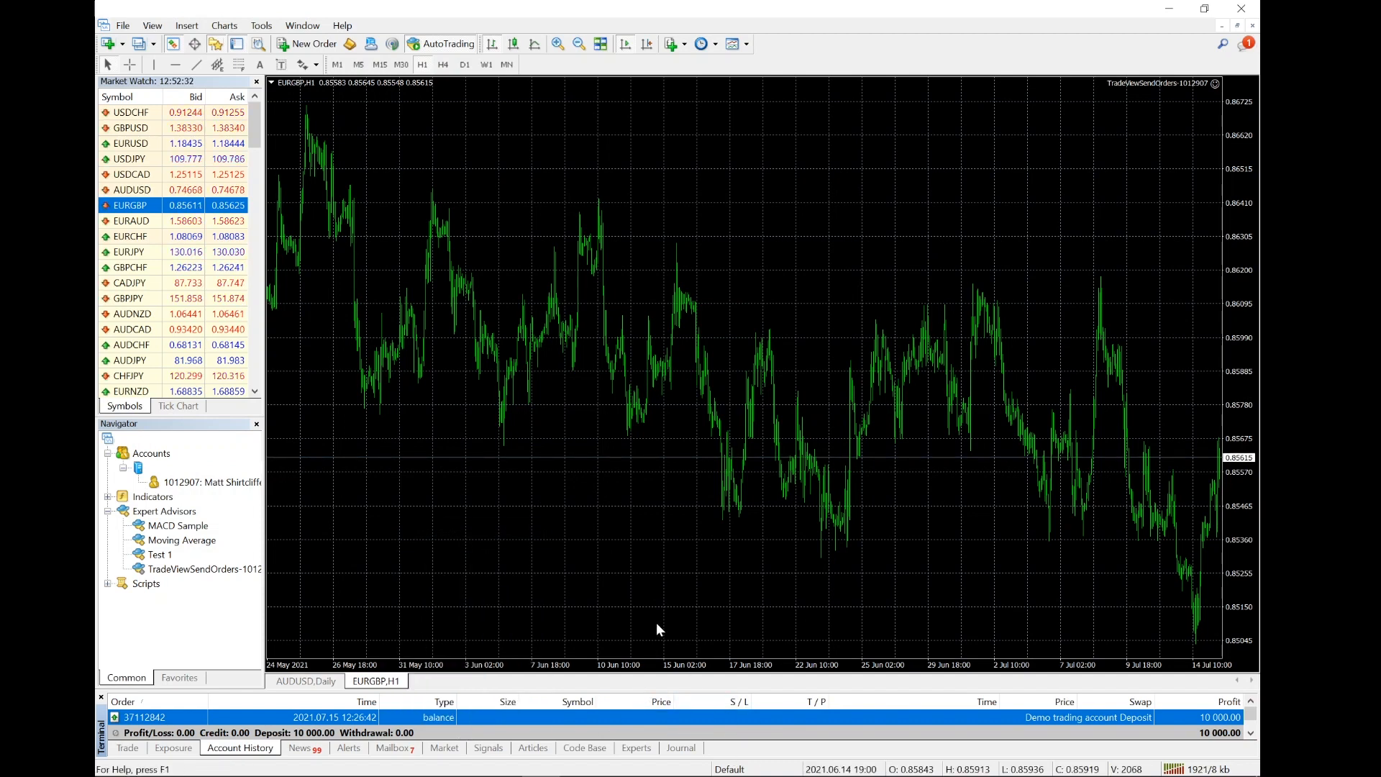
mouse_move(981, 690)
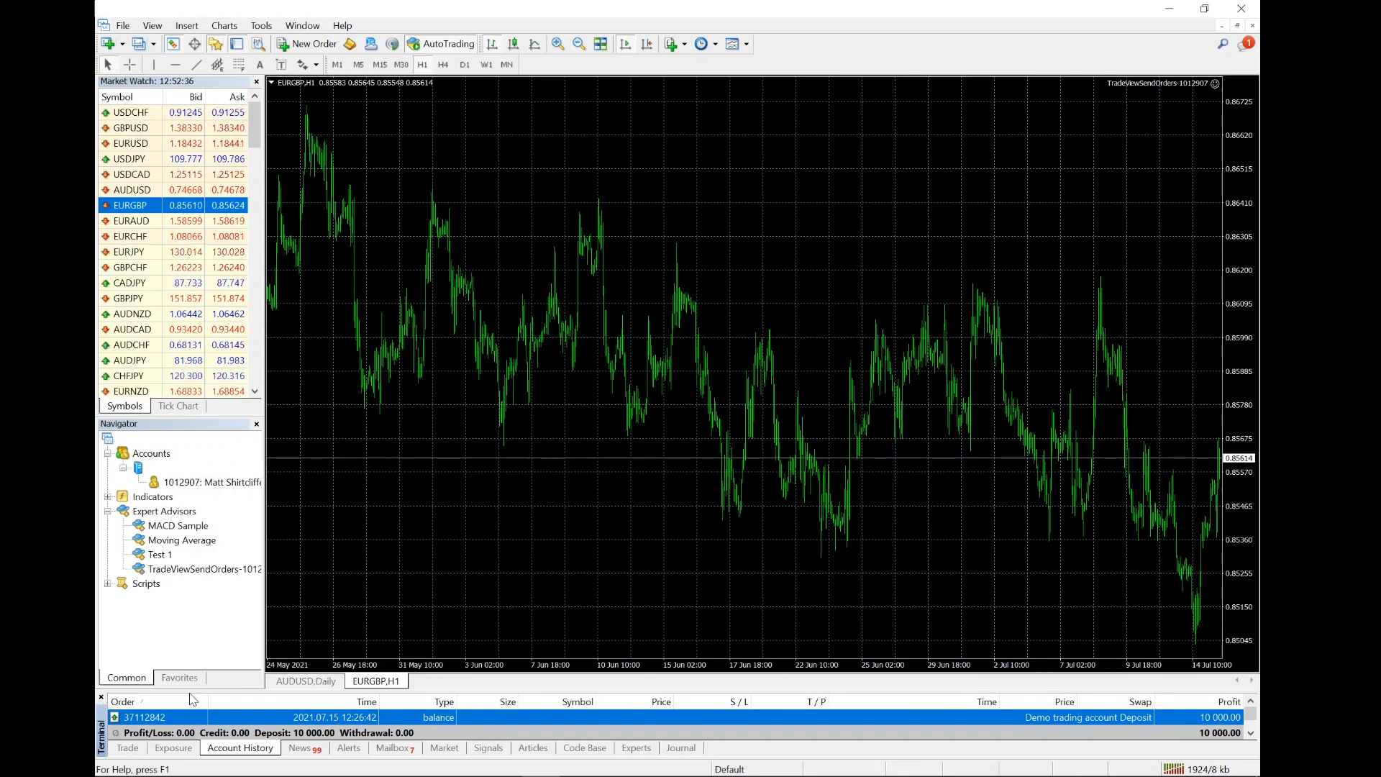
right_click(499, 717)
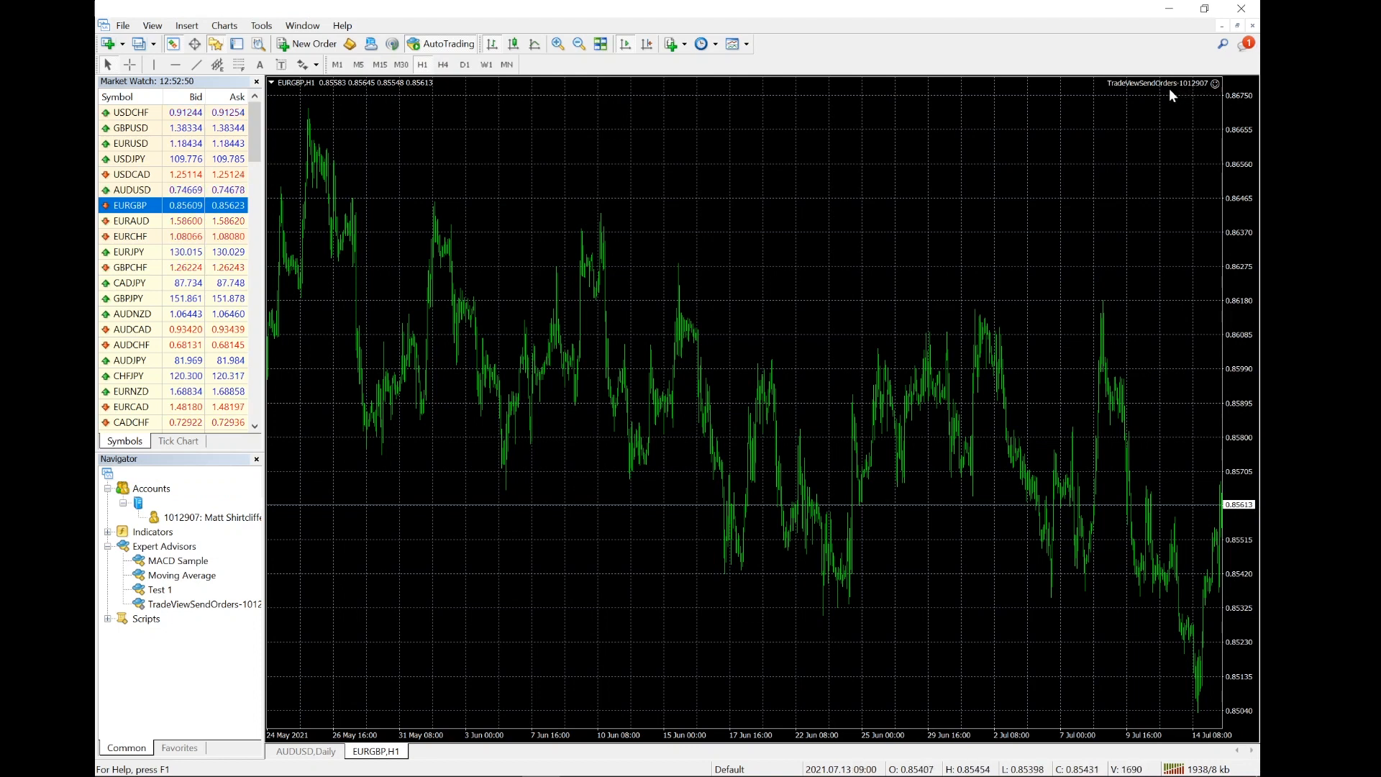
mouse_move(1211, 88)
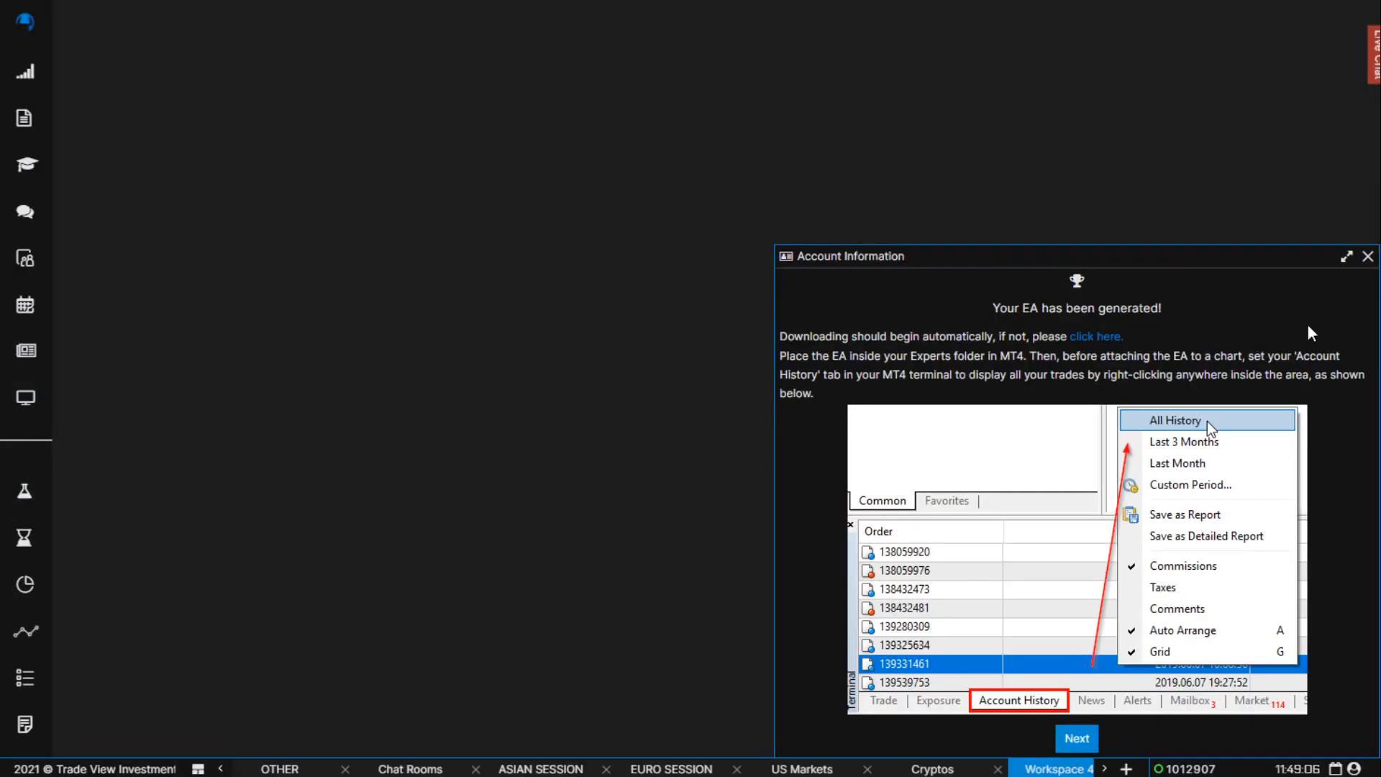
Step through the Account Information popup with Next and Continue to show connected status and balance
left_click(1366, 256)
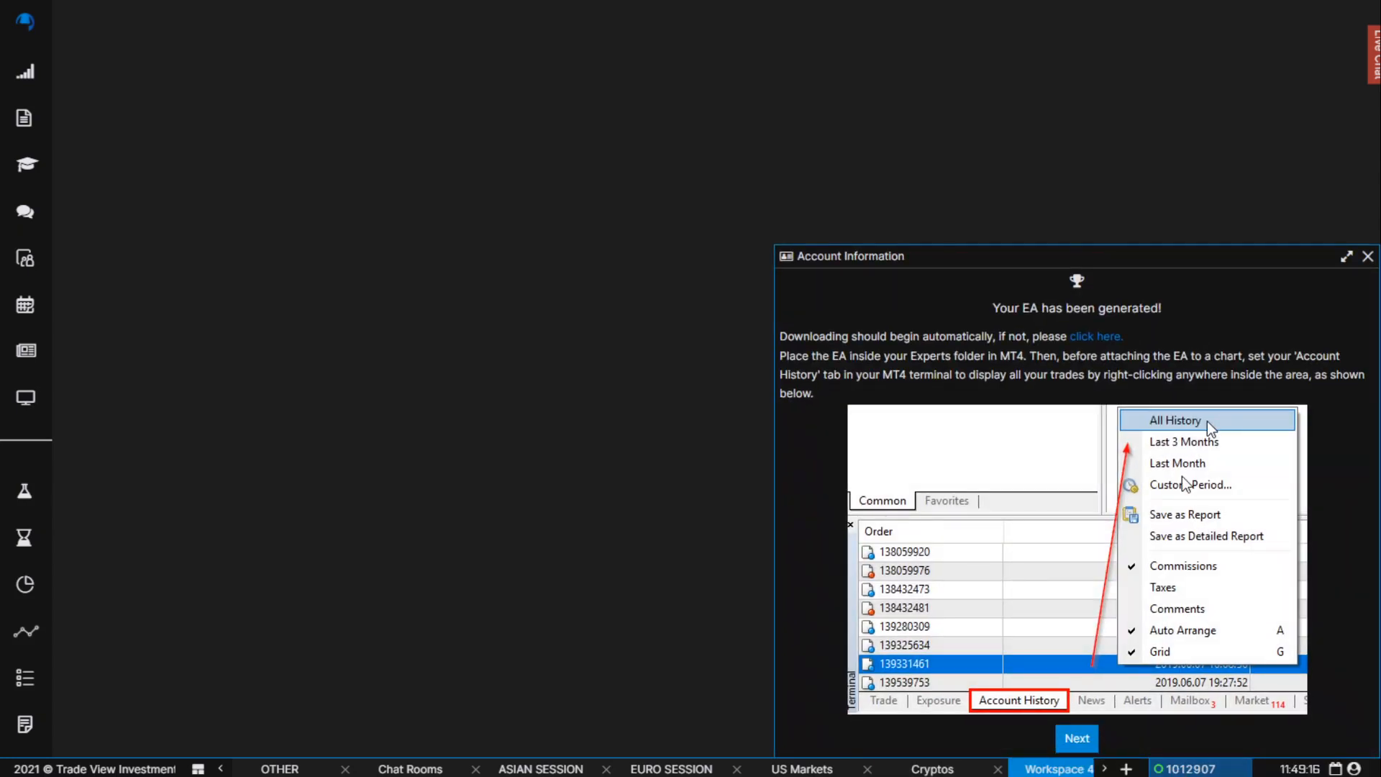
left_click(1076, 738)
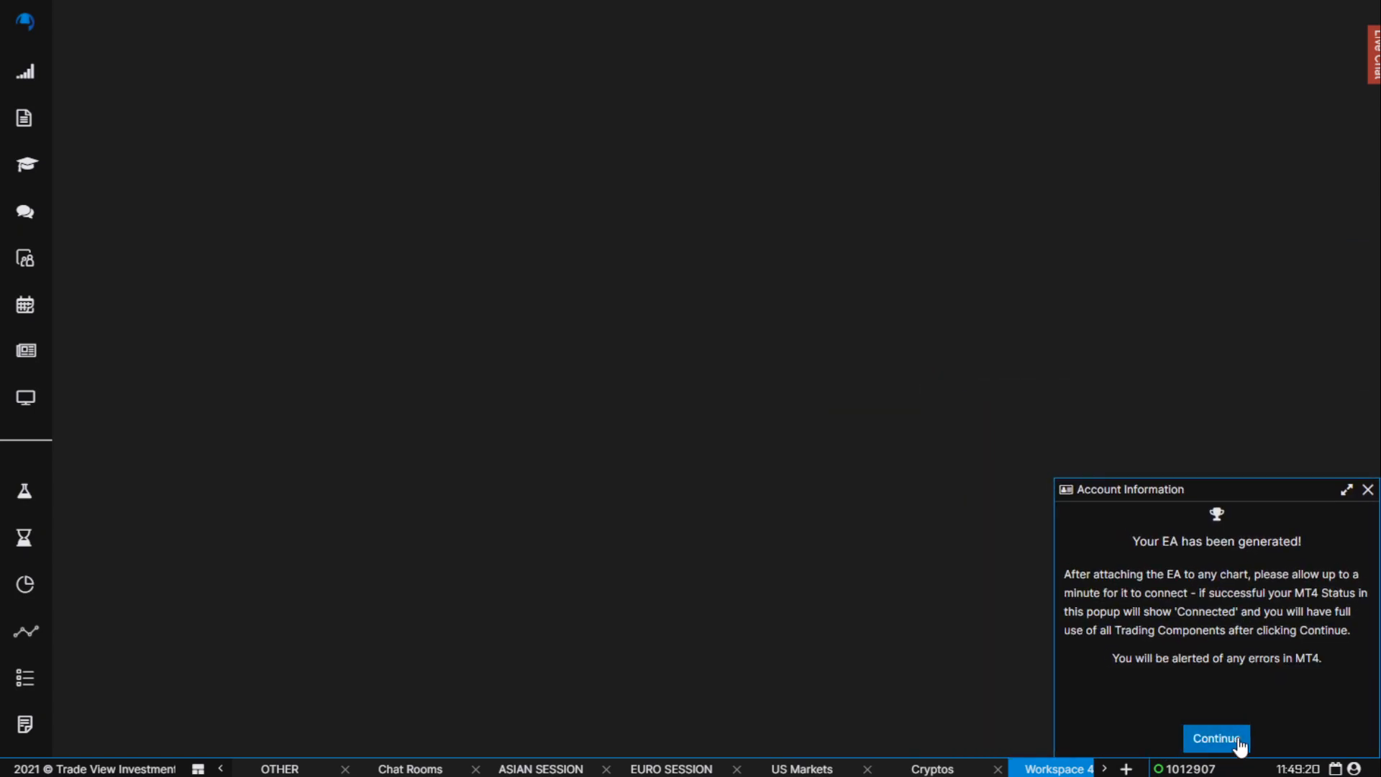
left_click(1216, 738)
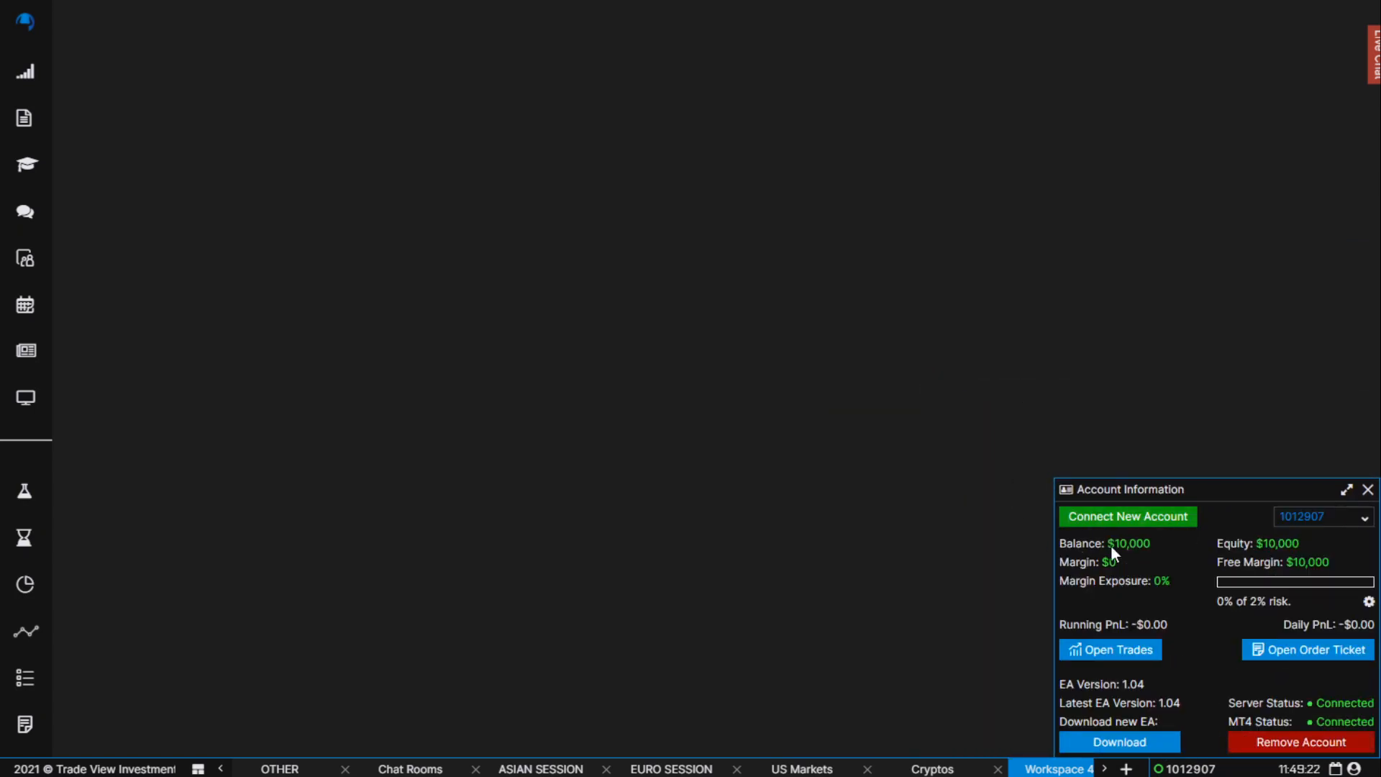
mouse_move(1101, 573)
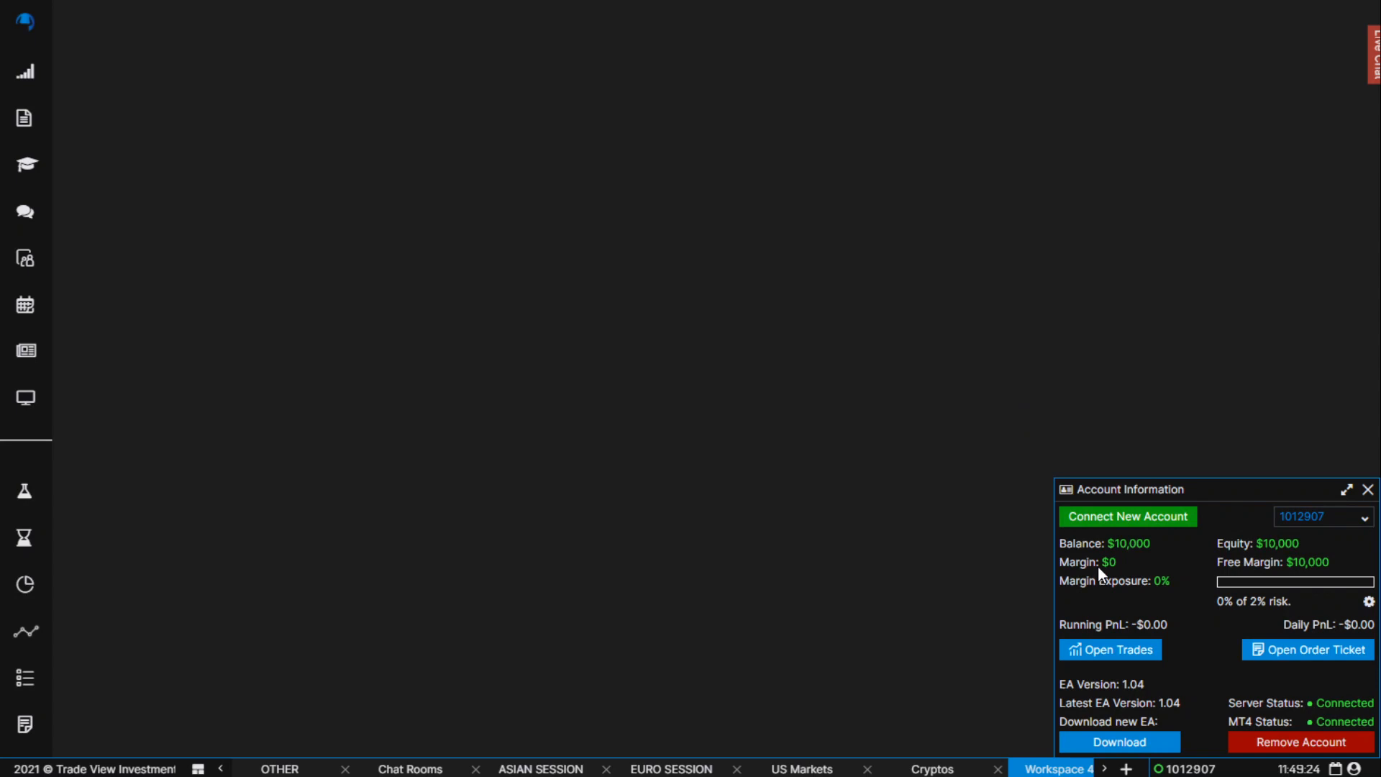
mouse_move(1290, 690)
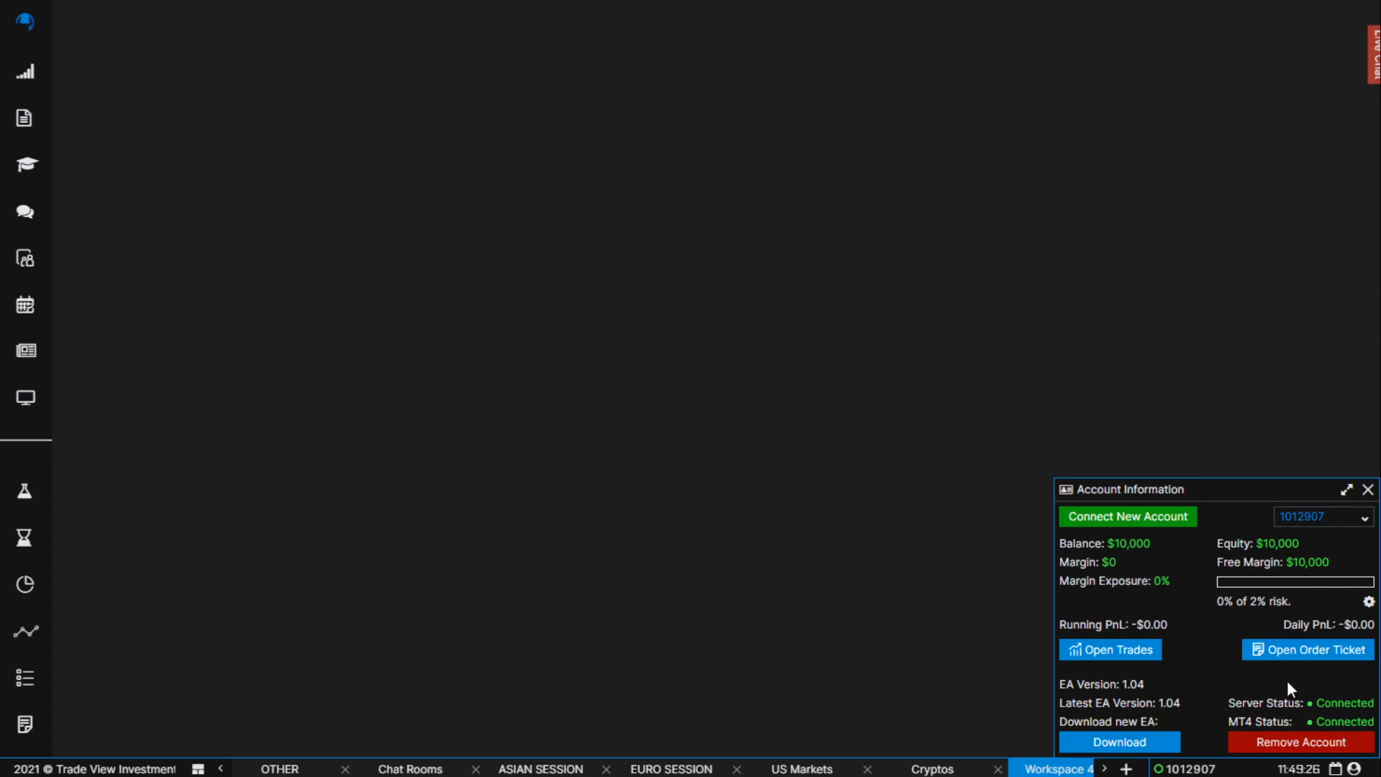
mouse_move(1342, 729)
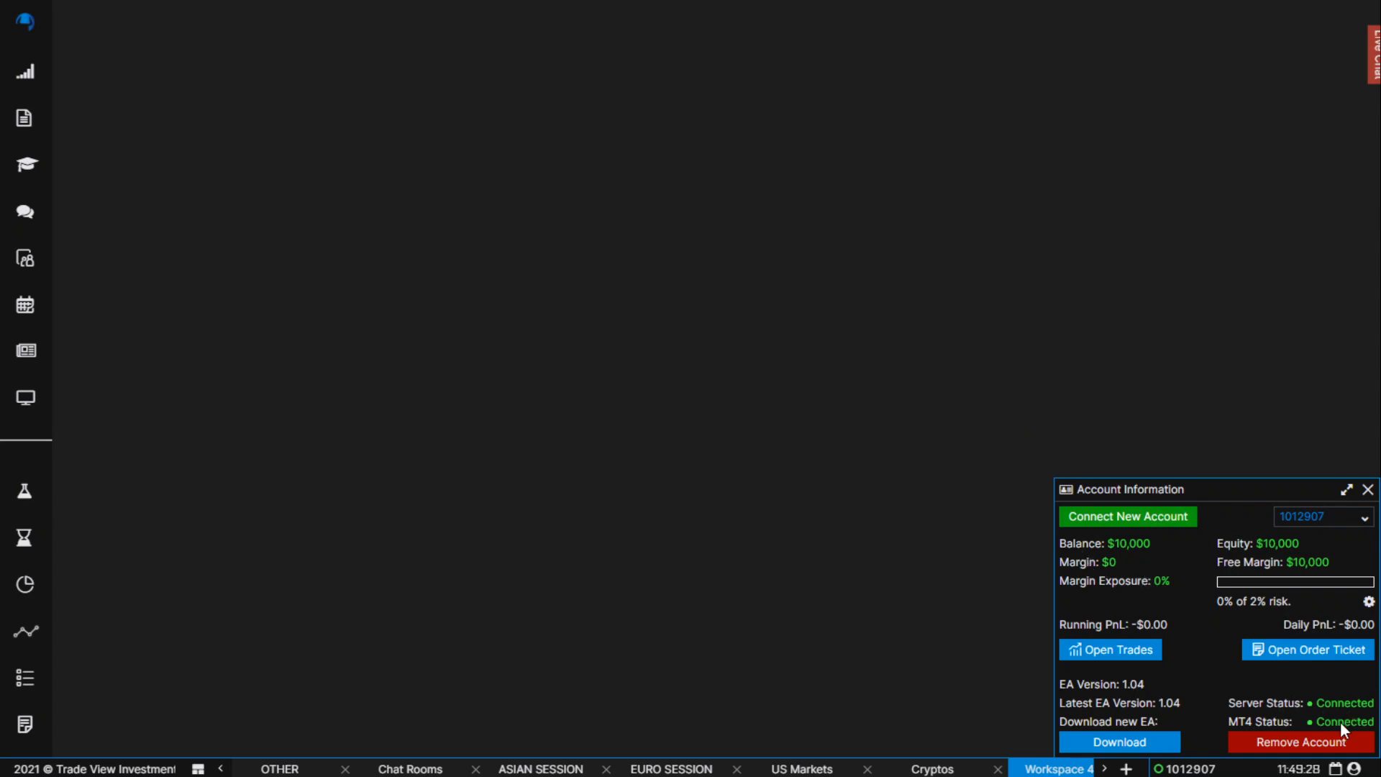
mouse_move(1148, 617)
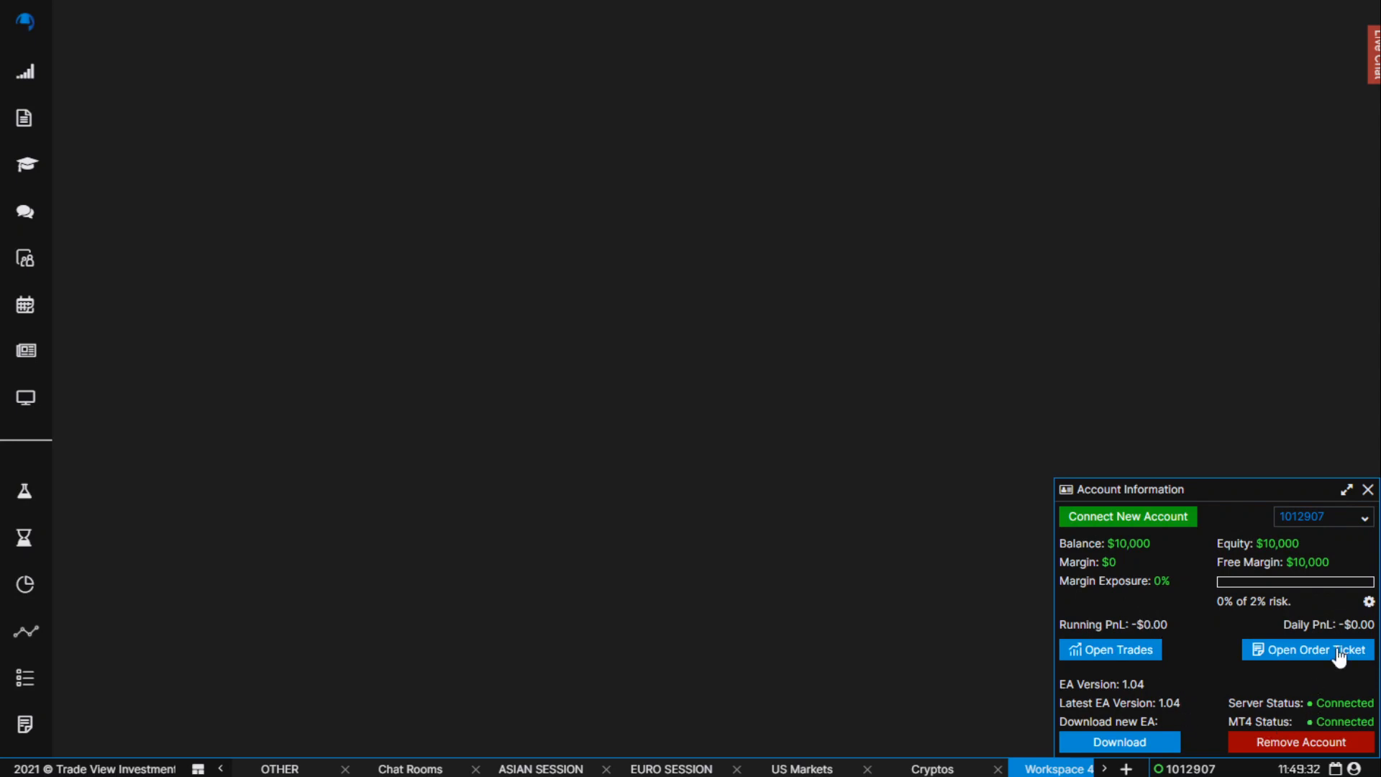
mouse_move(389, 187)
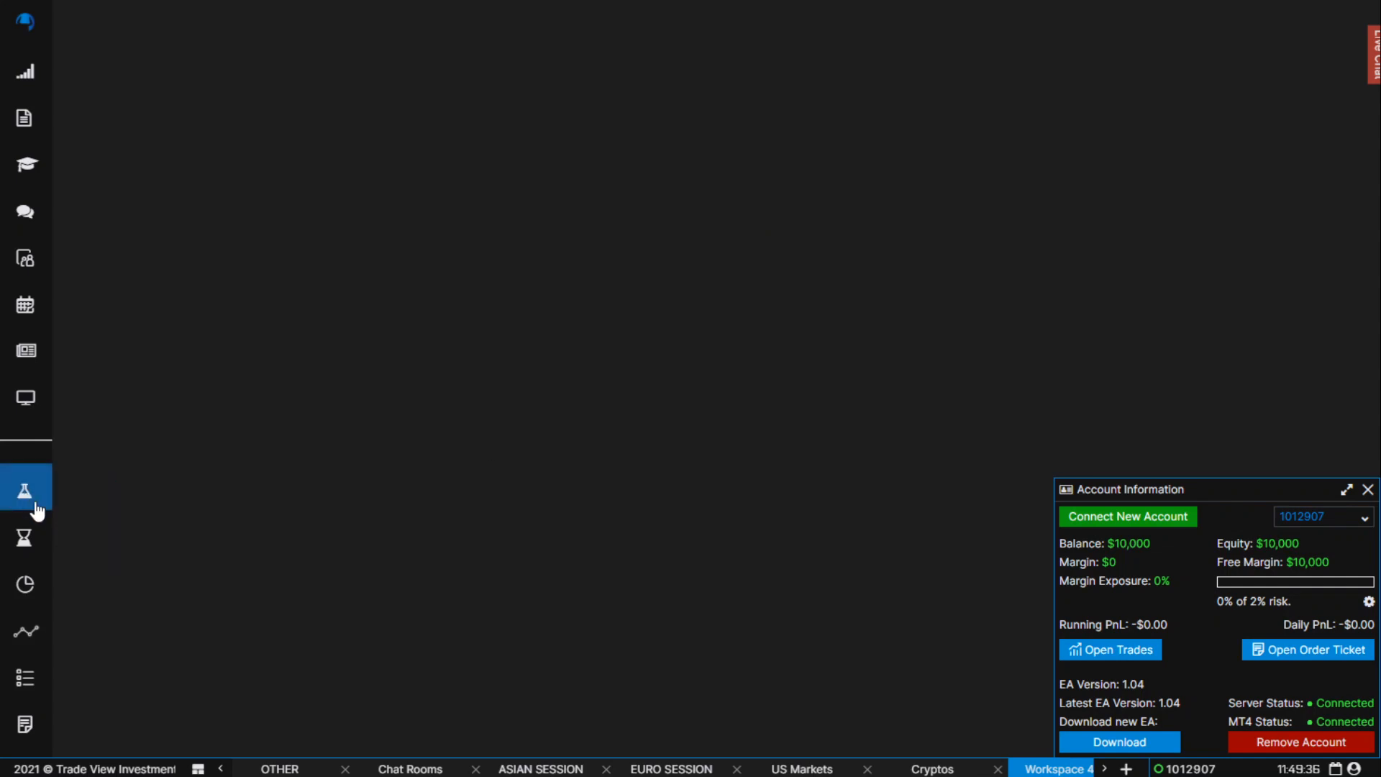
mouse_move(24, 584)
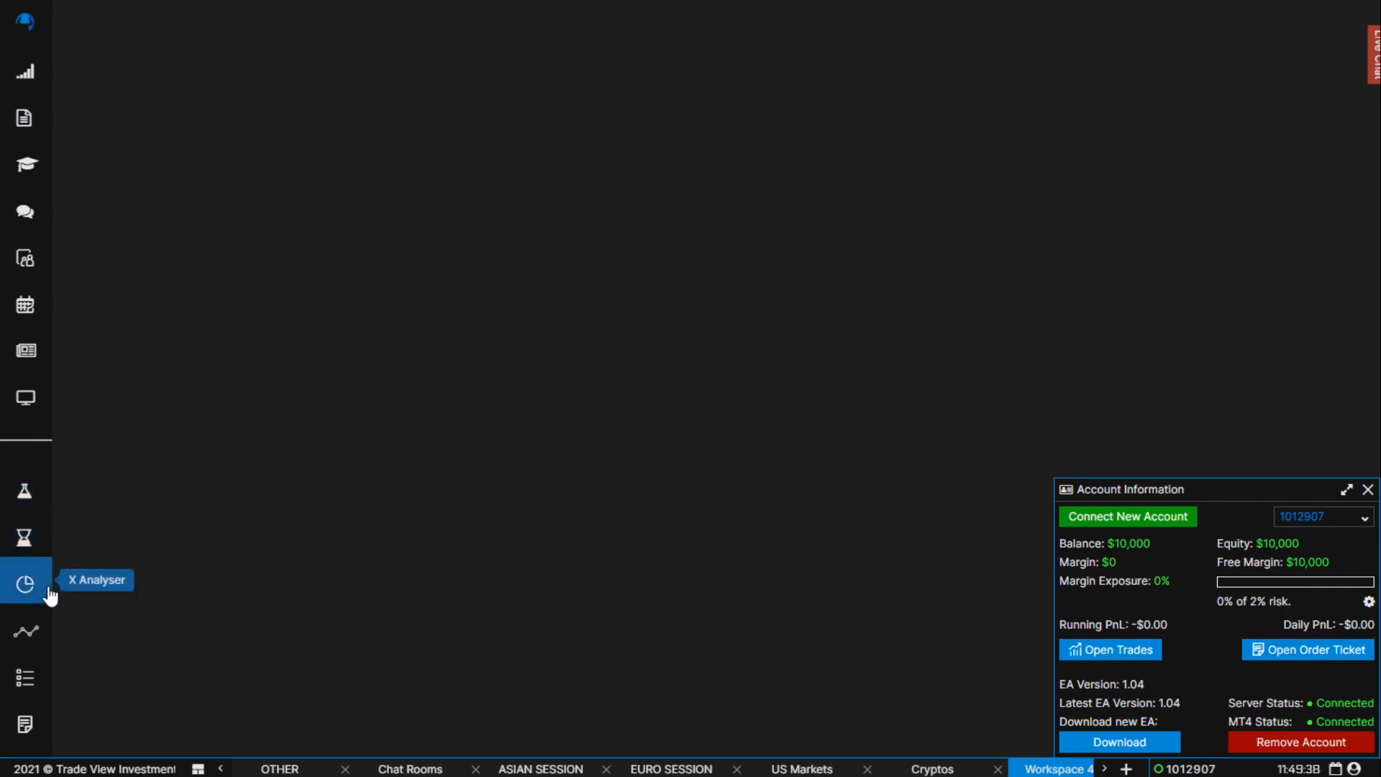
mouse_move(201, 603)
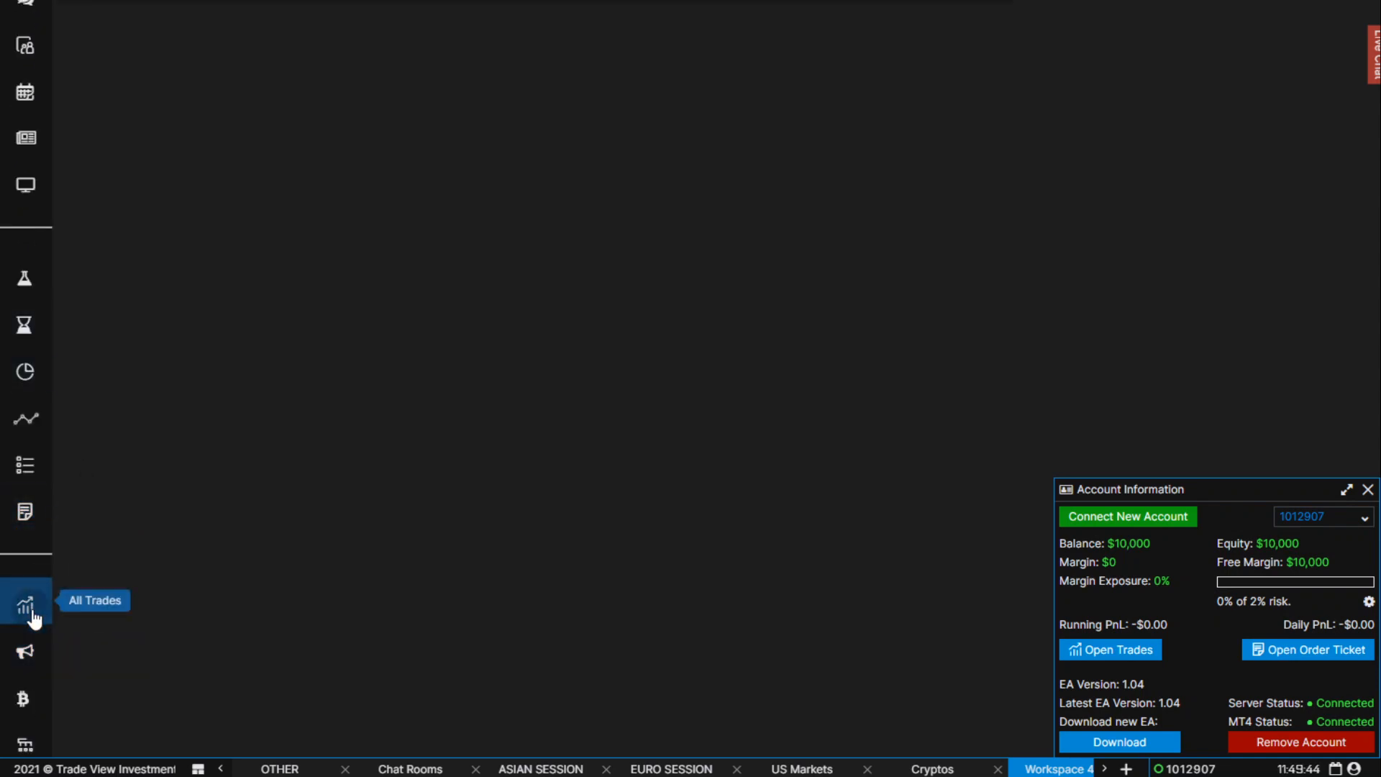
Open the trades window and switch to the empty All Trades tab
left_click(26, 606)
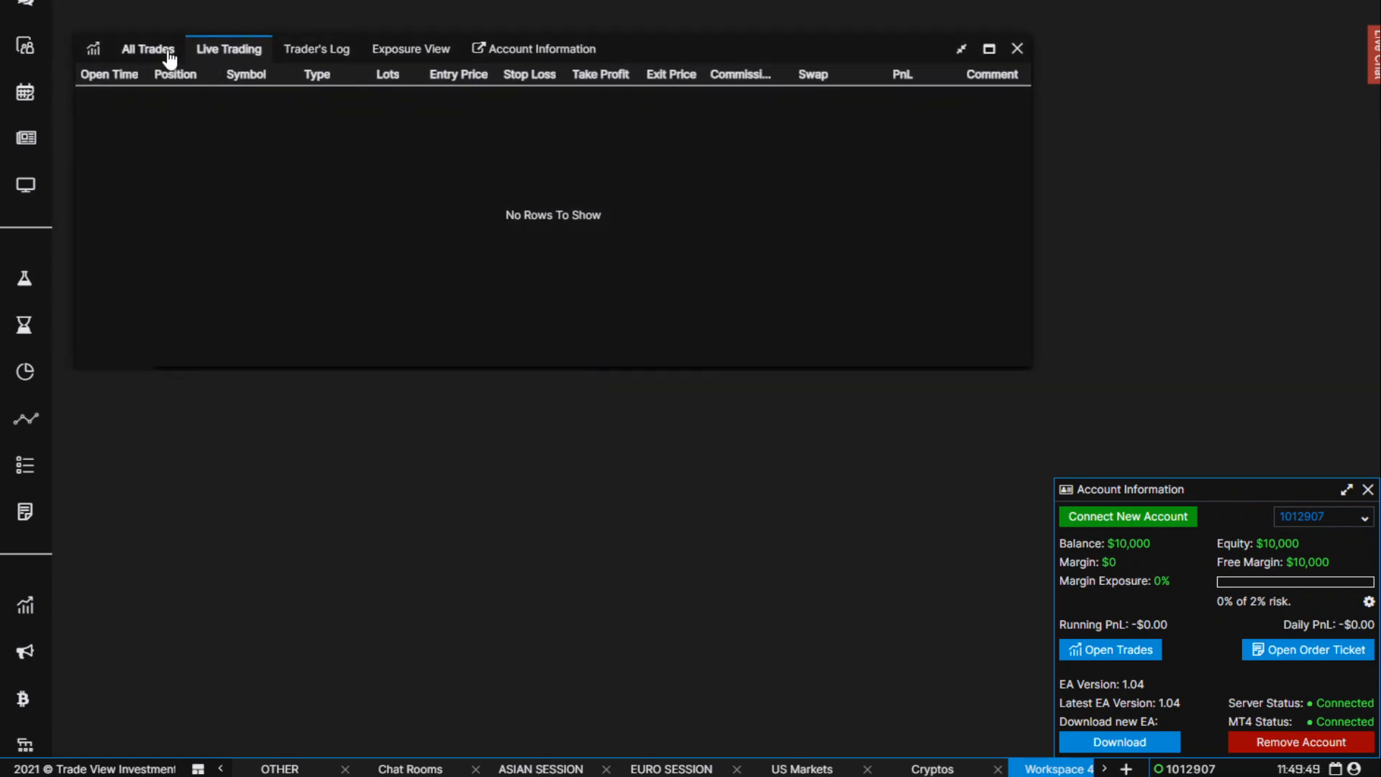
left_click(147, 49)
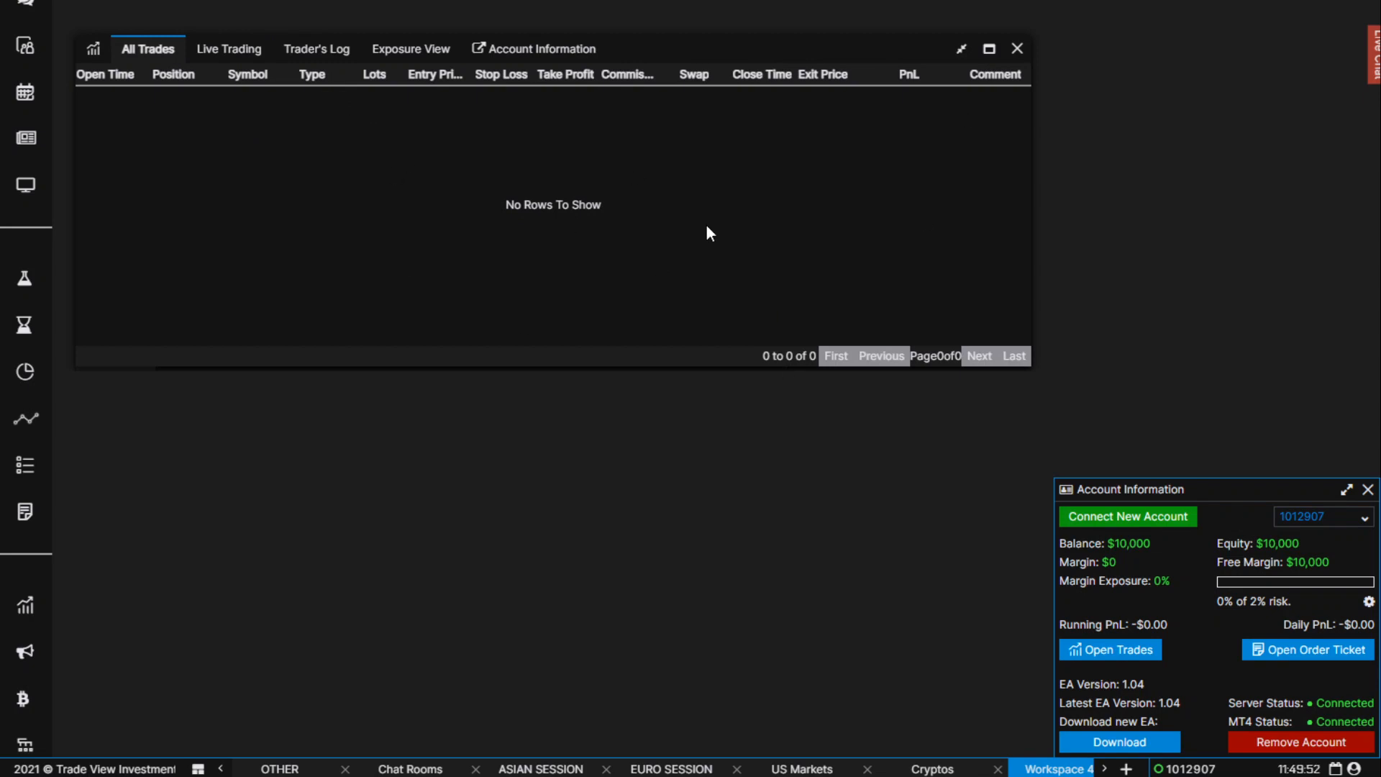
mouse_move(302, 67)
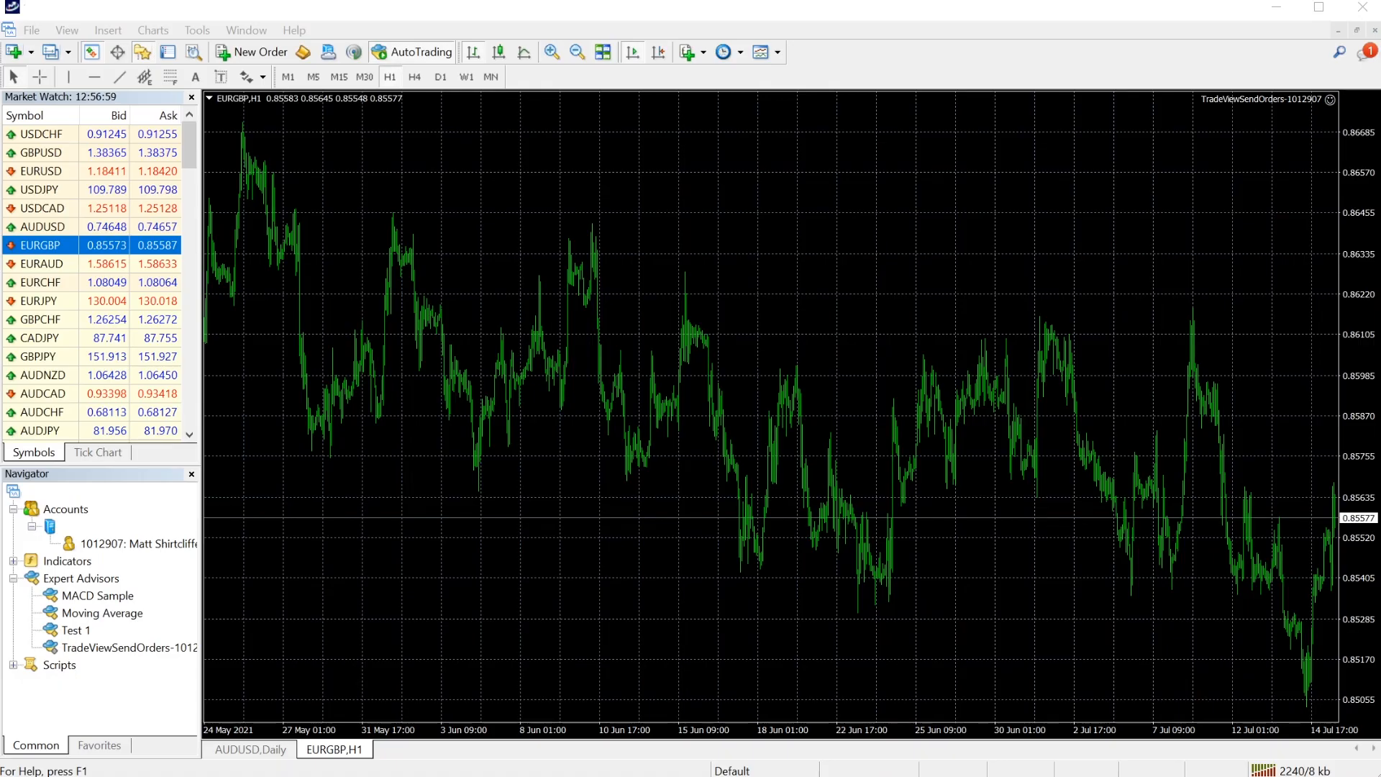
mouse_move(629, 464)
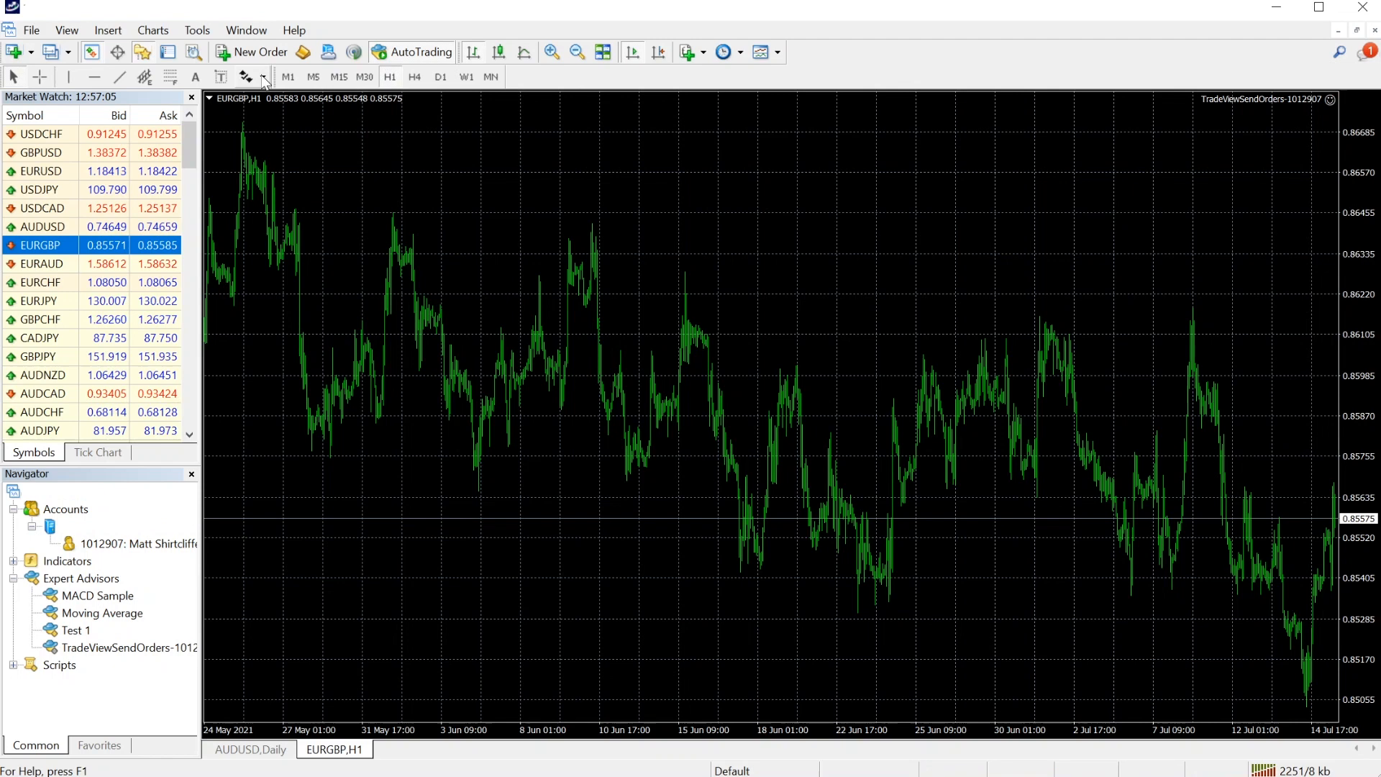
Place a 1.00-lot EURGBP buy order by market from the New Order dialog
left_click(258, 51)
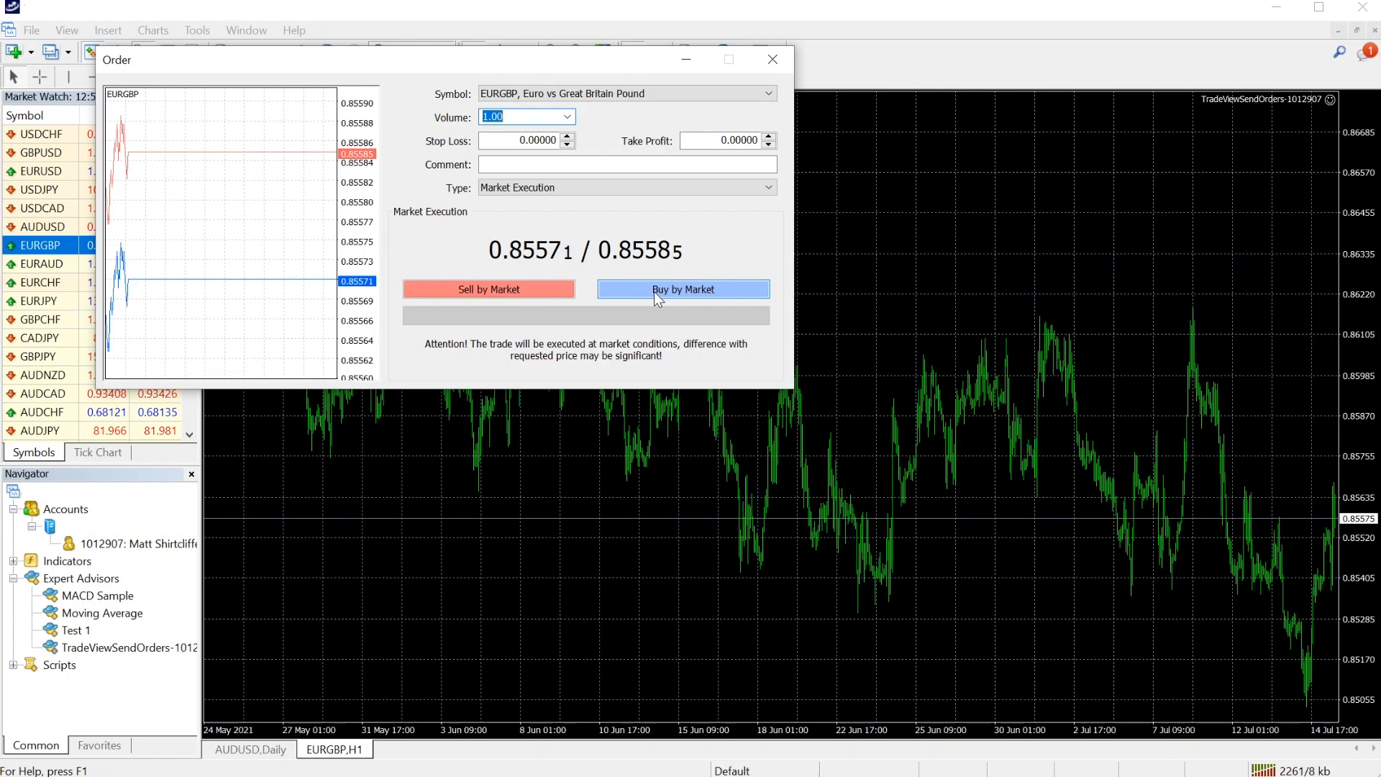
left_click(682, 289)
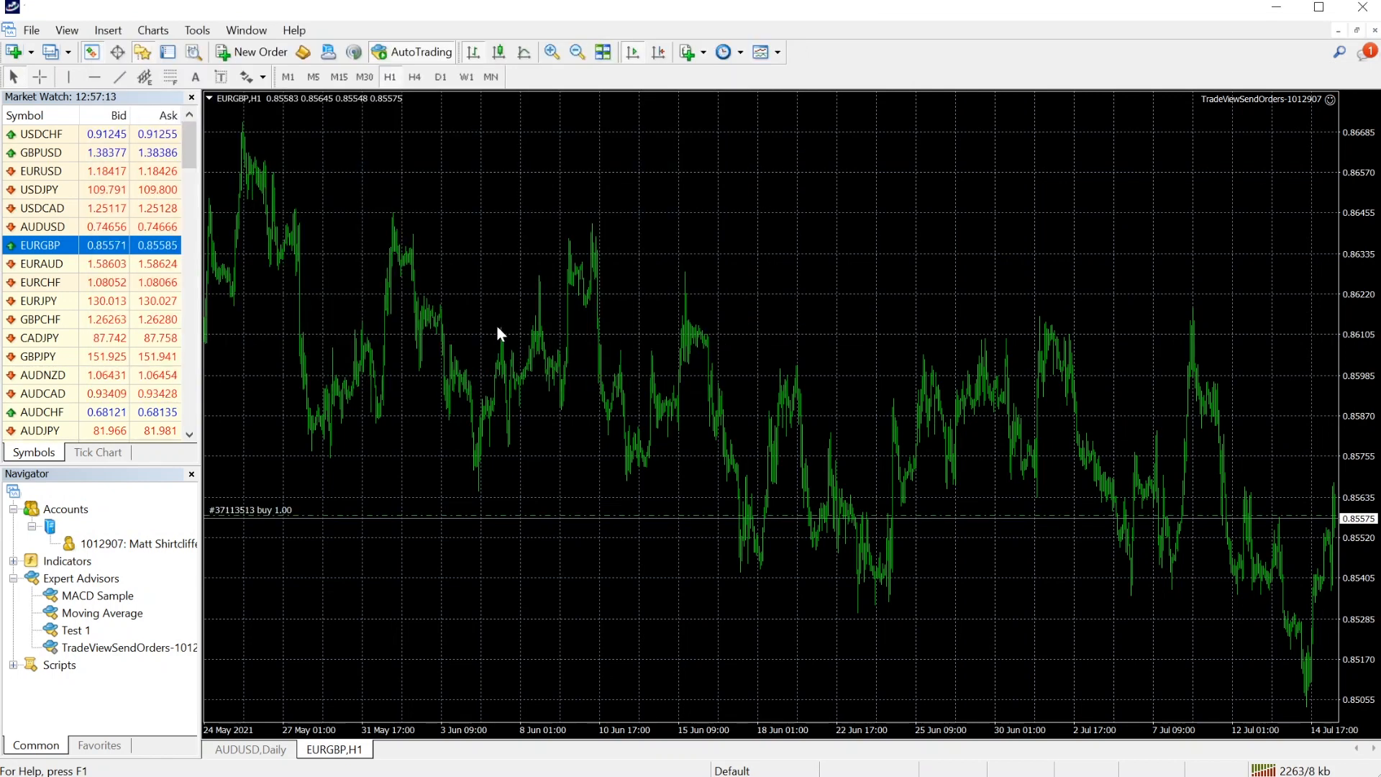
mouse_move(1020, 431)
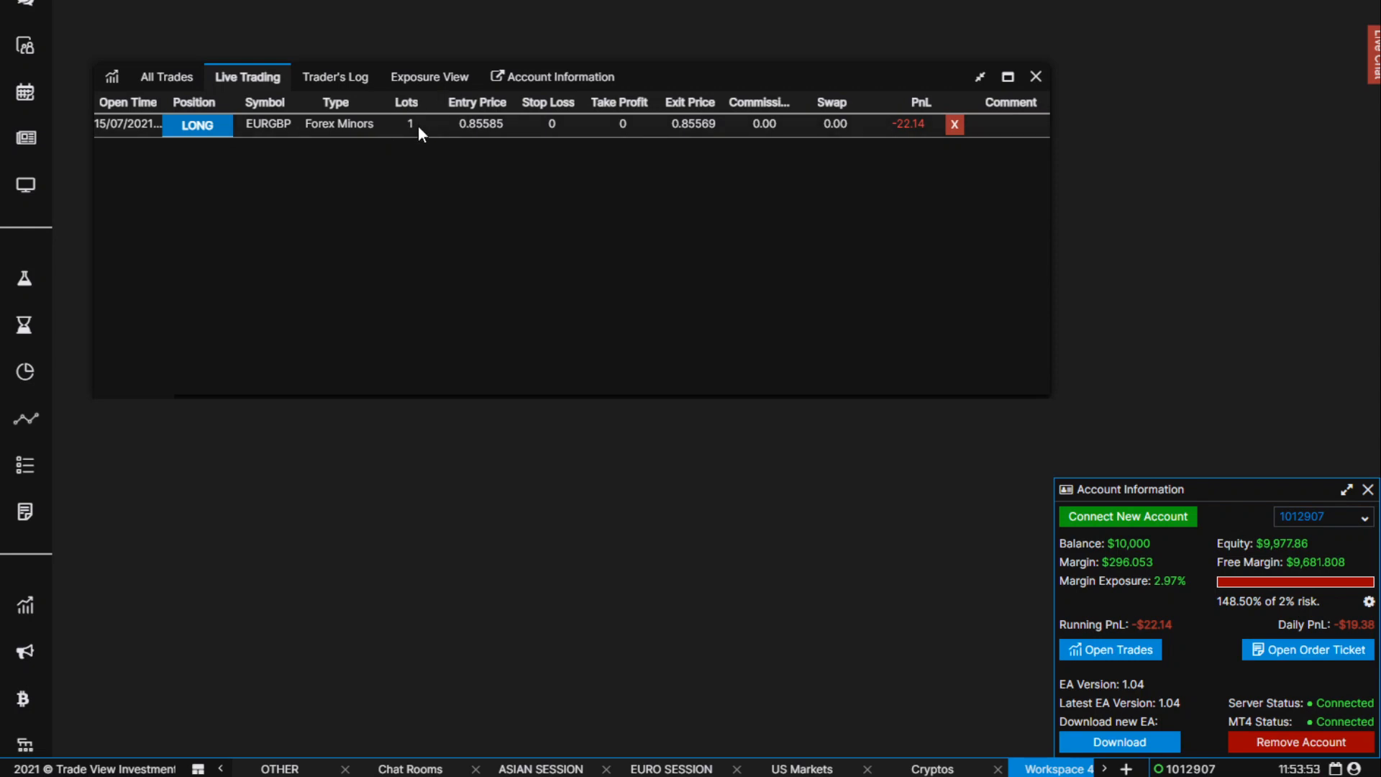
mouse_move(919, 115)
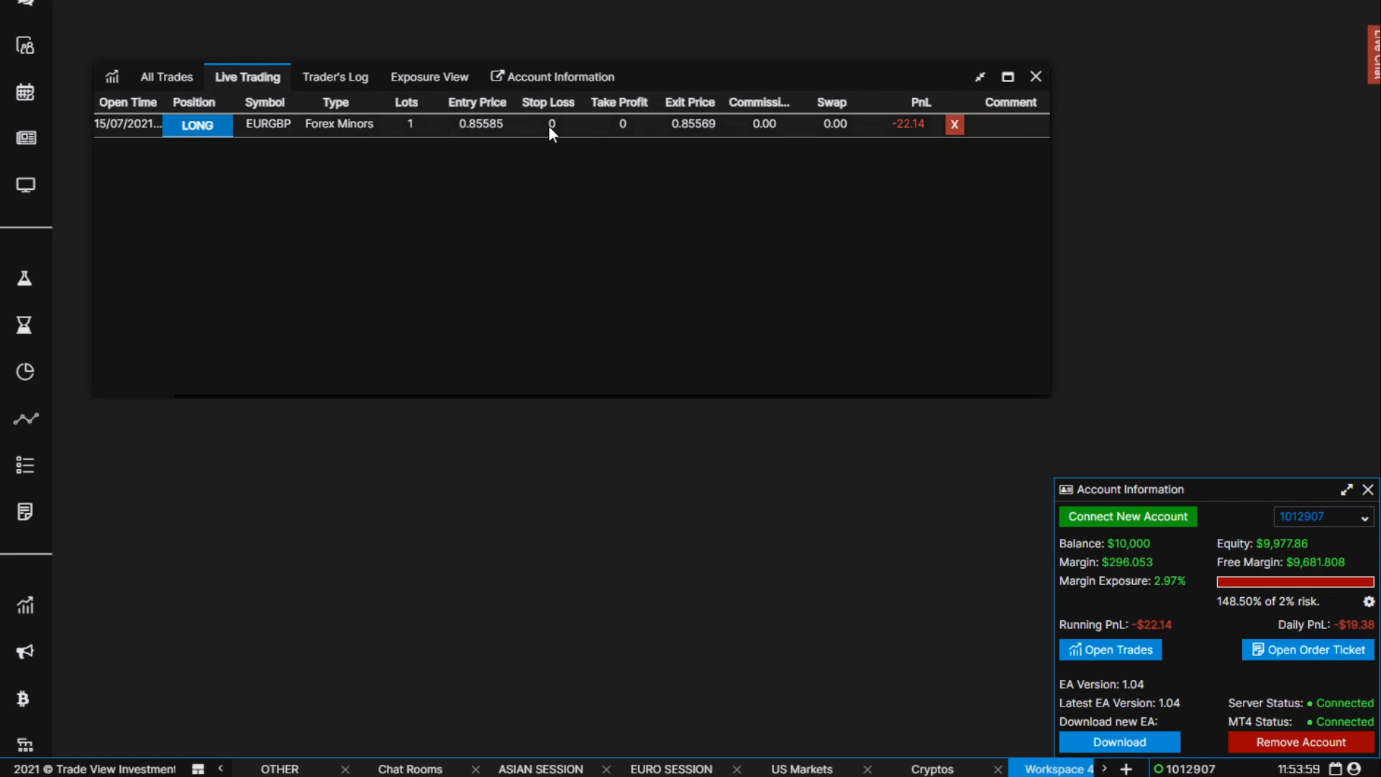
mouse_move(464, 233)
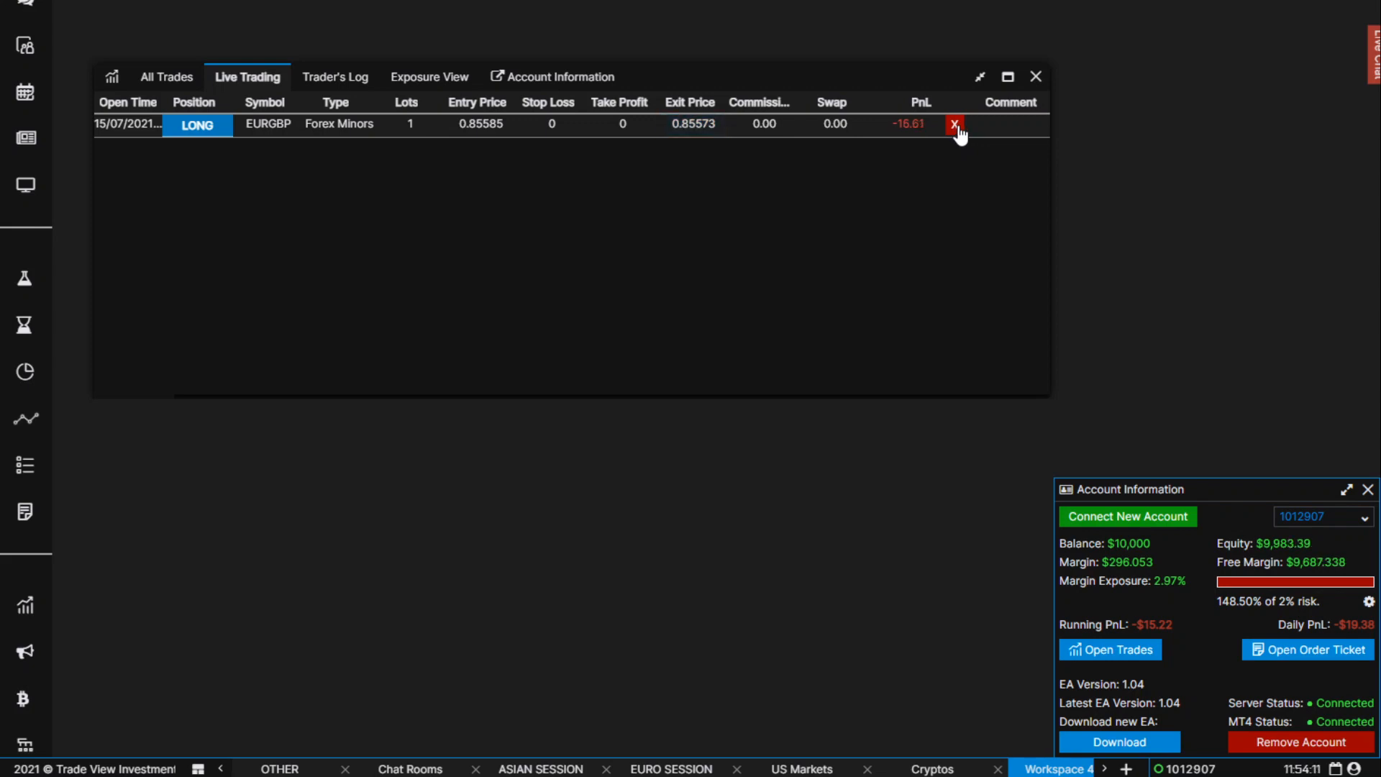
mouse_move(216, 187)
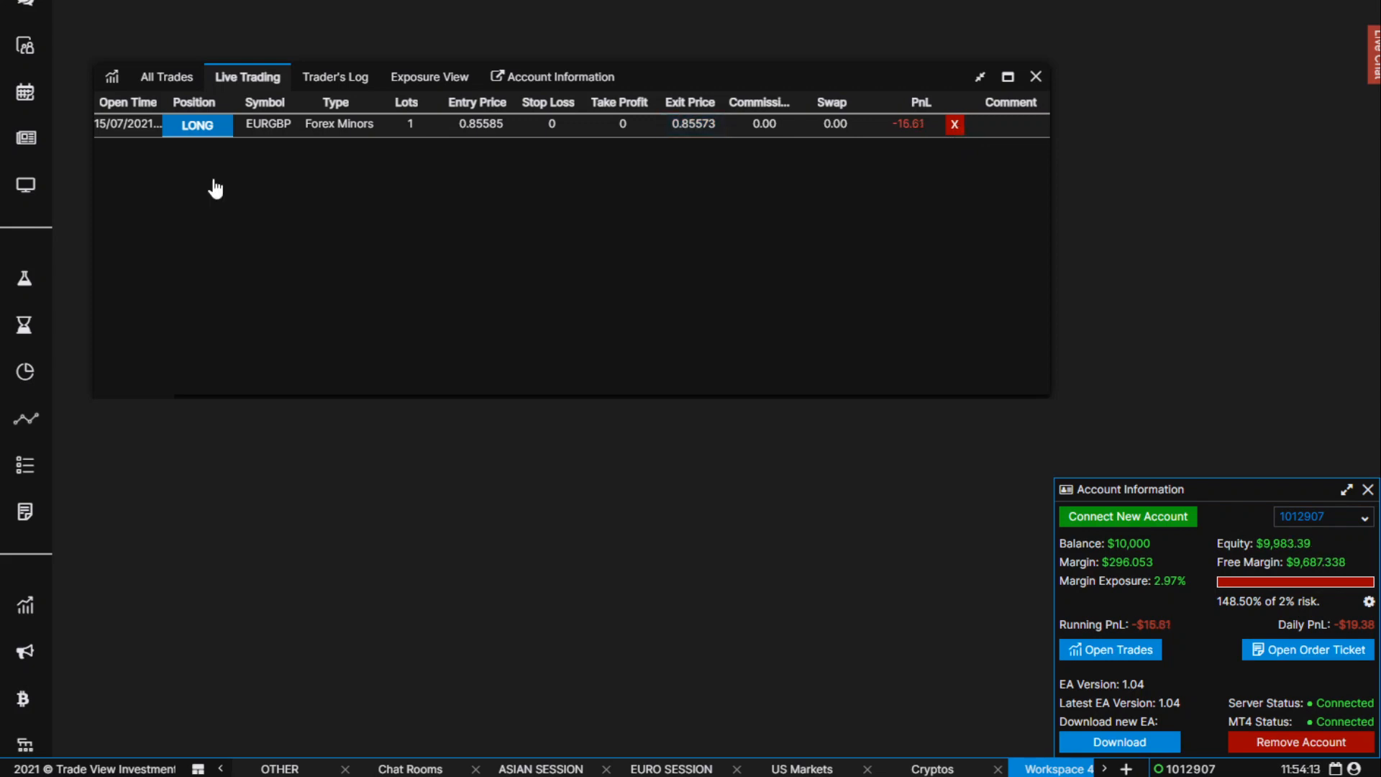
Request closing the 1-lot EURGBP long from the Live Trading list
left_click(954, 125)
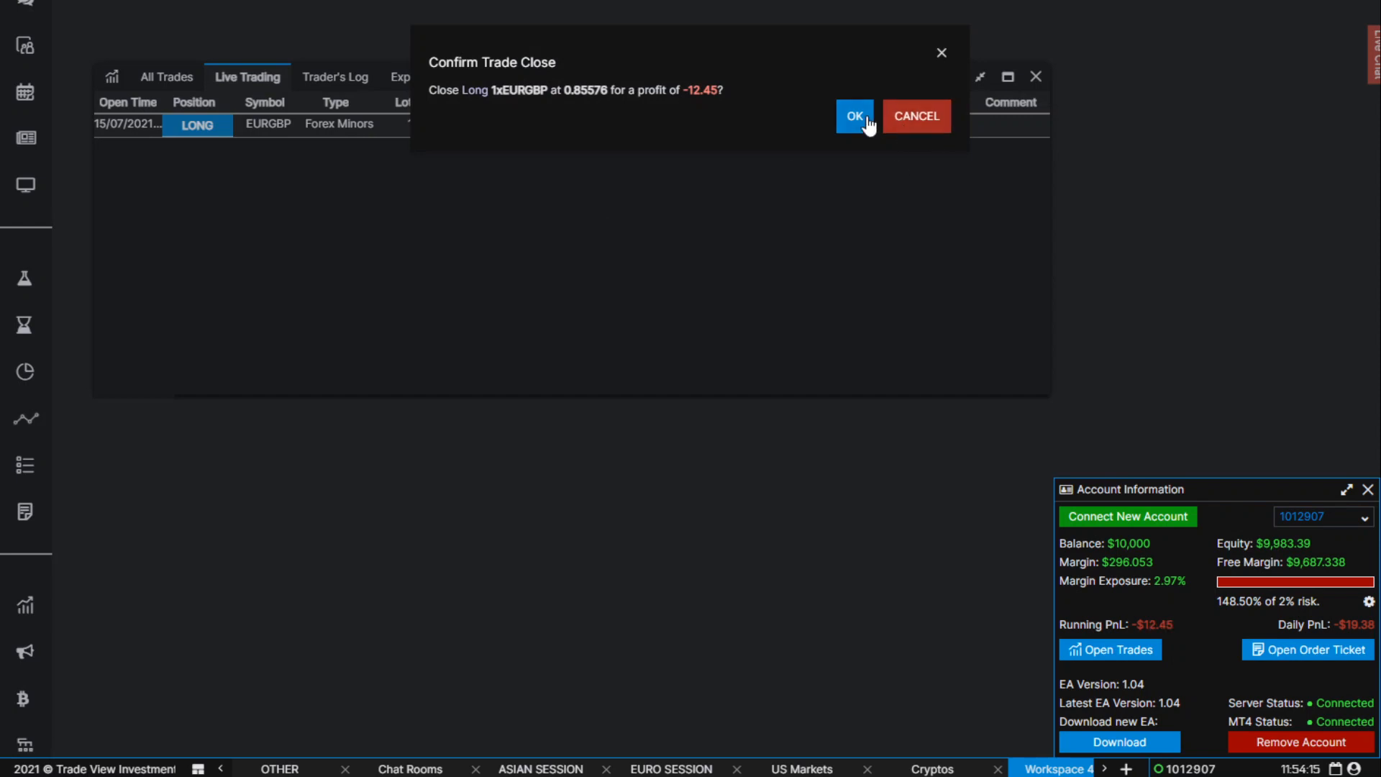
Confirm closing the EURGBP trade and dismiss the Account Information panel
left_click(852, 115)
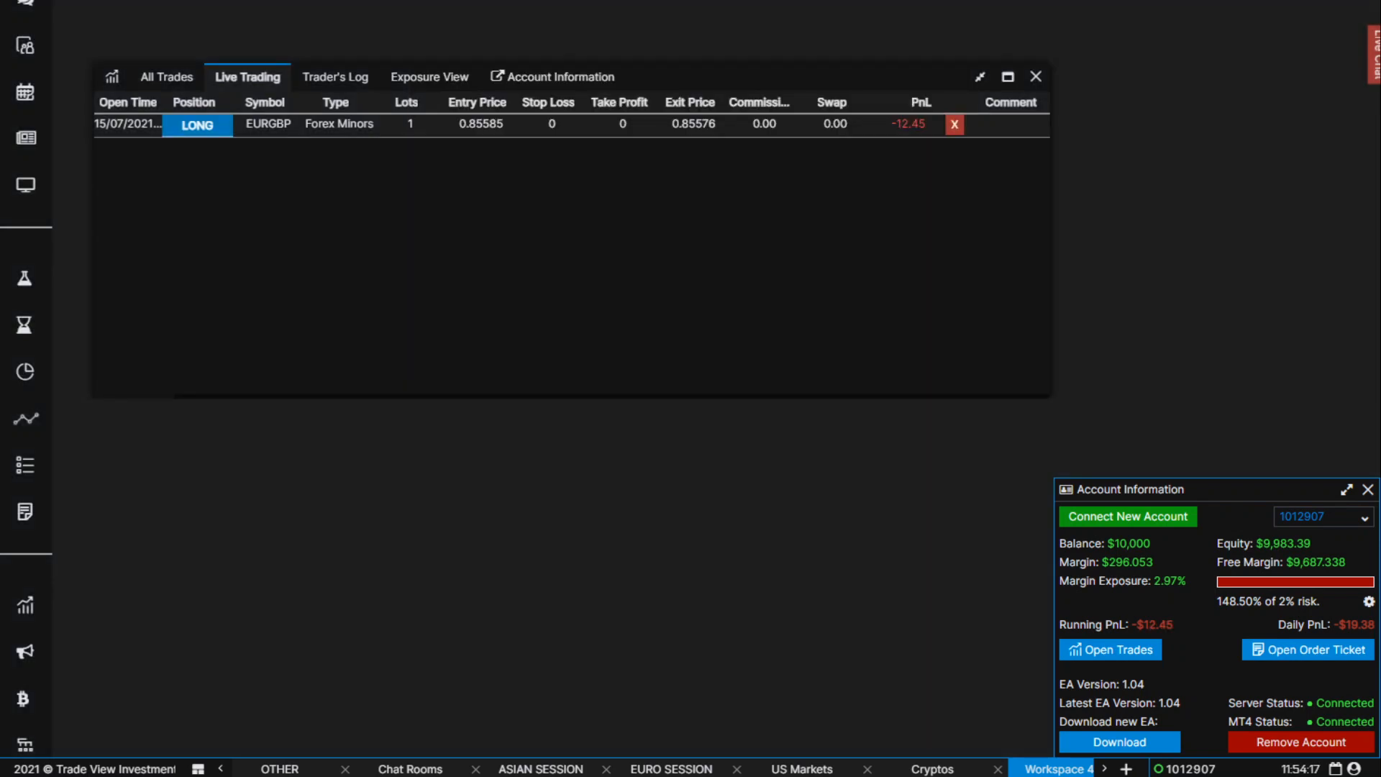
left_click(954, 125)
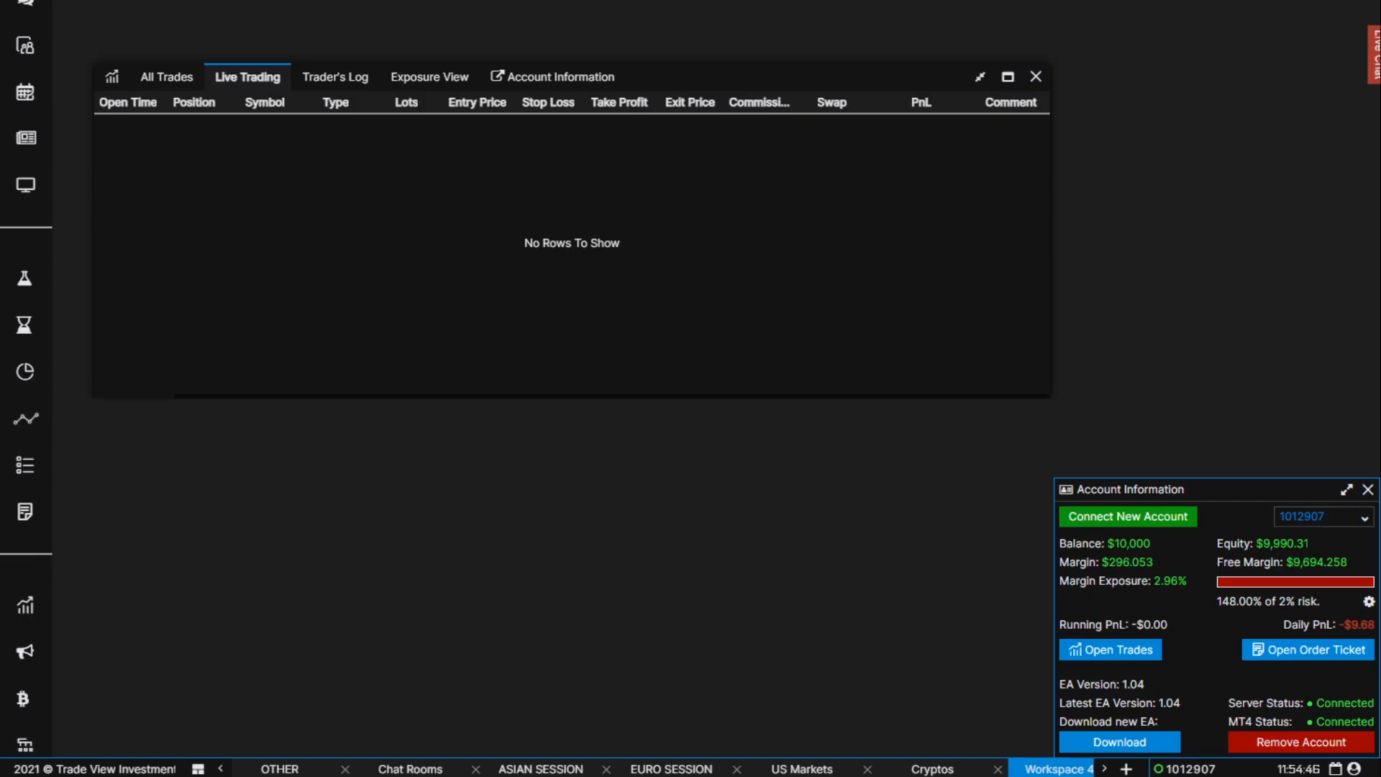
mouse_move(216, 205)
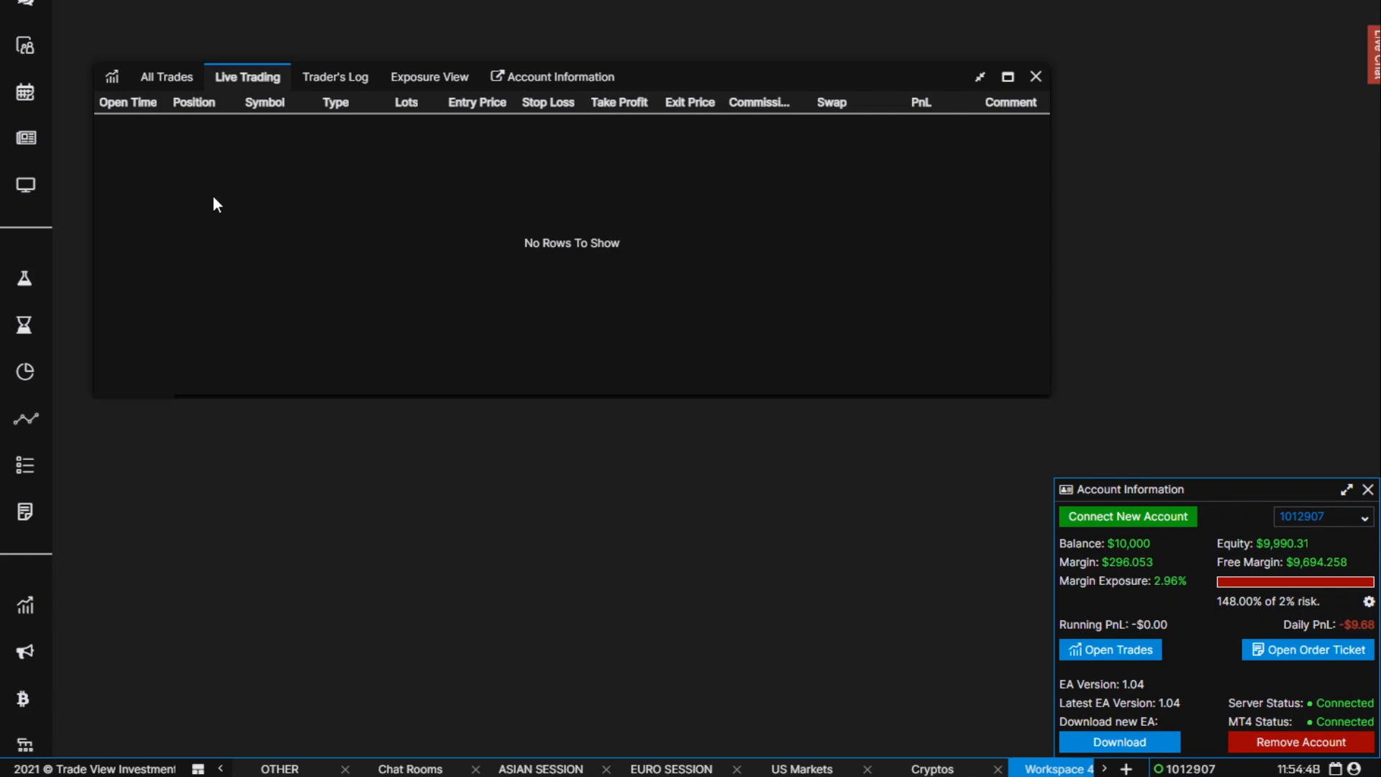
mouse_move(776, 225)
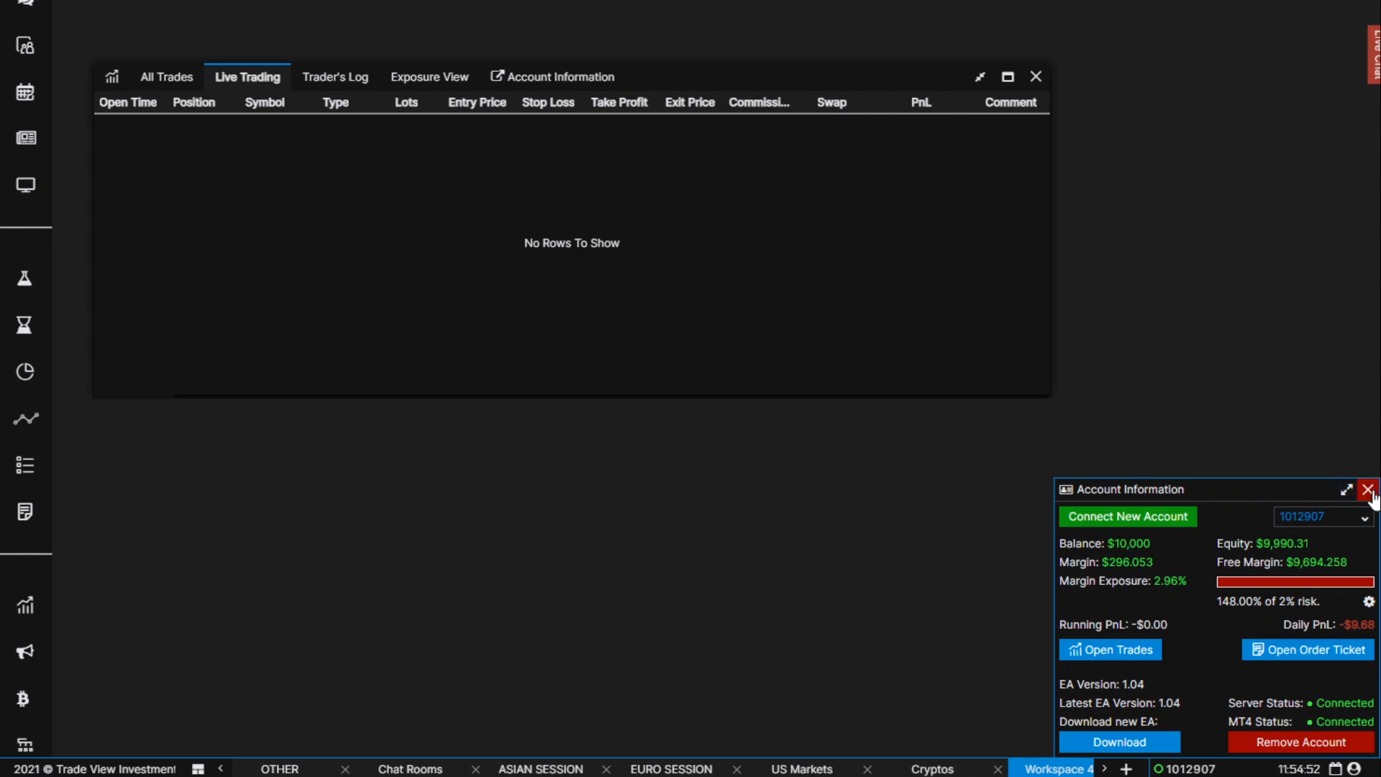
left_click(334, 77)
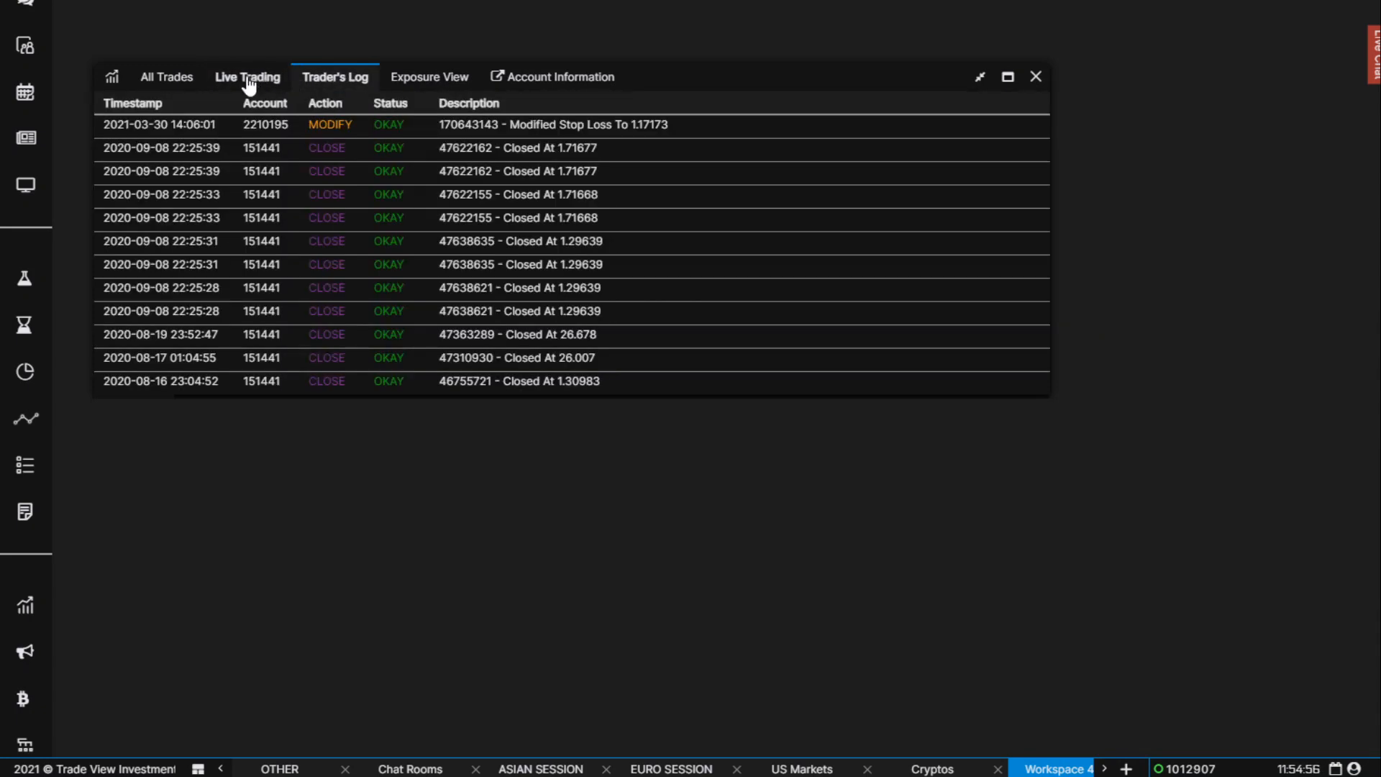
left_click(166, 77)
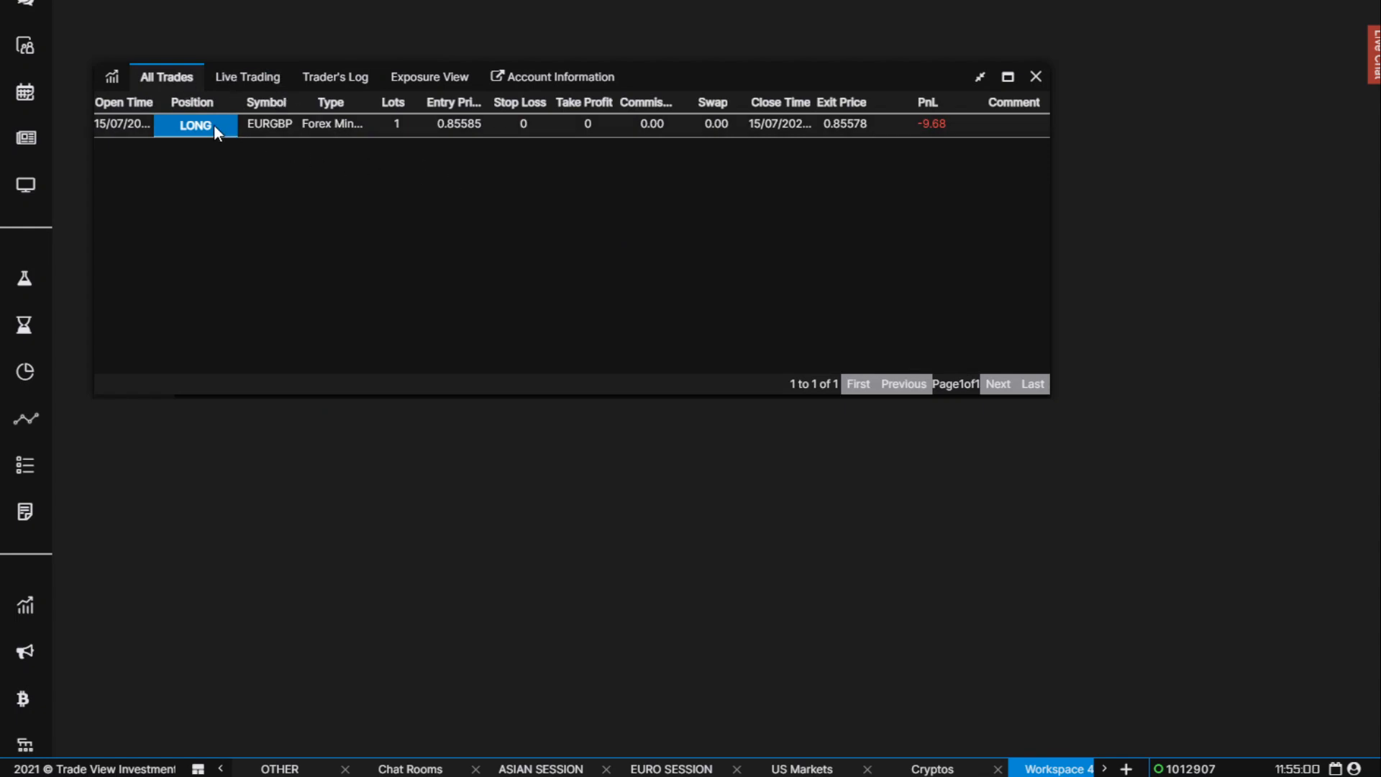
mouse_move(315, 141)
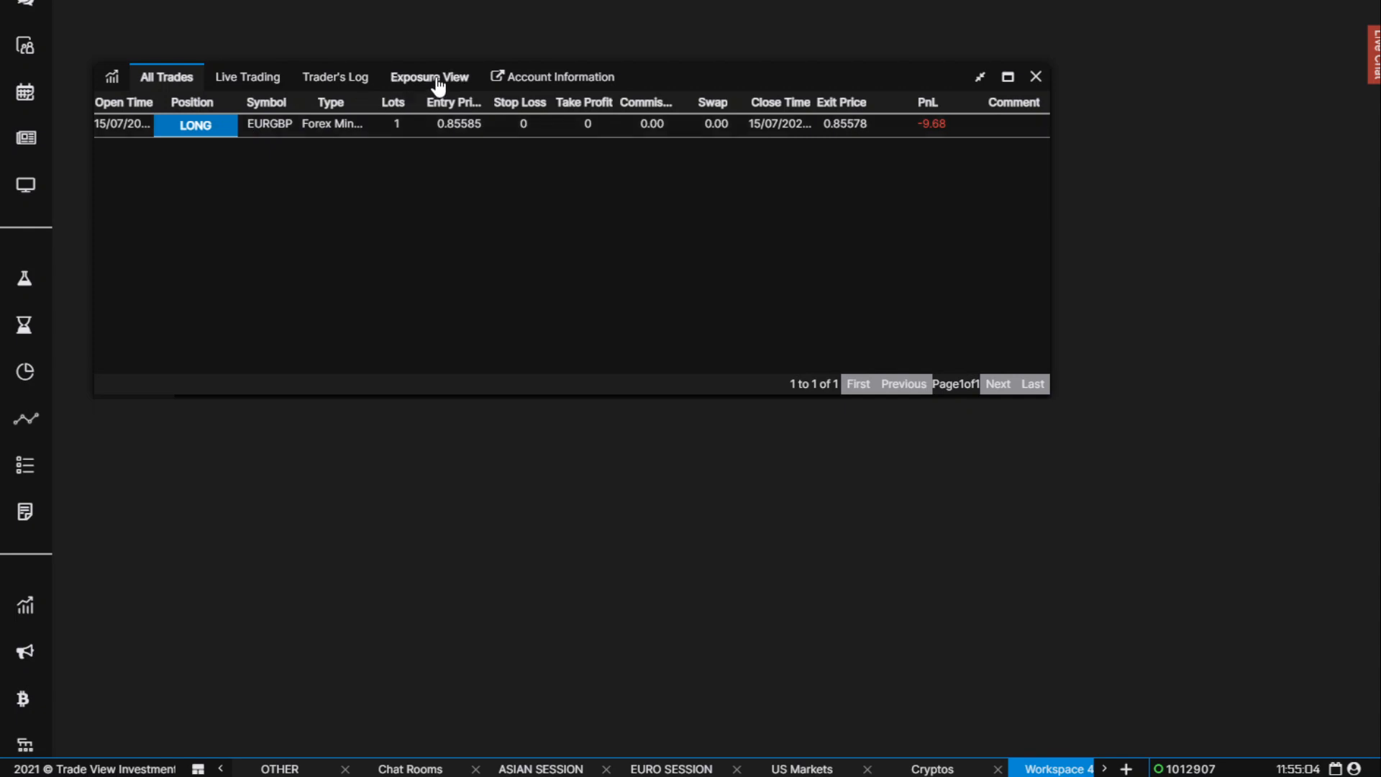
left_click(560, 77)
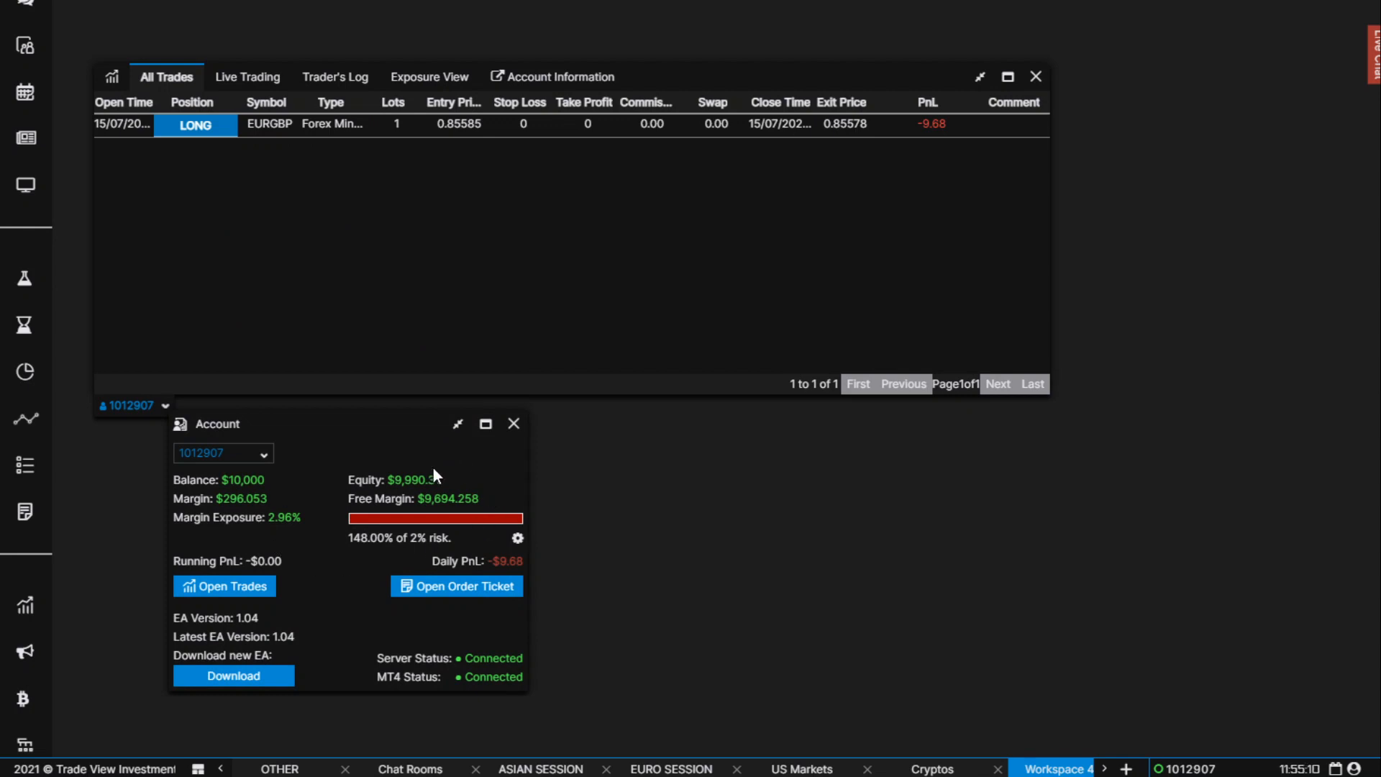
mouse_move(468, 583)
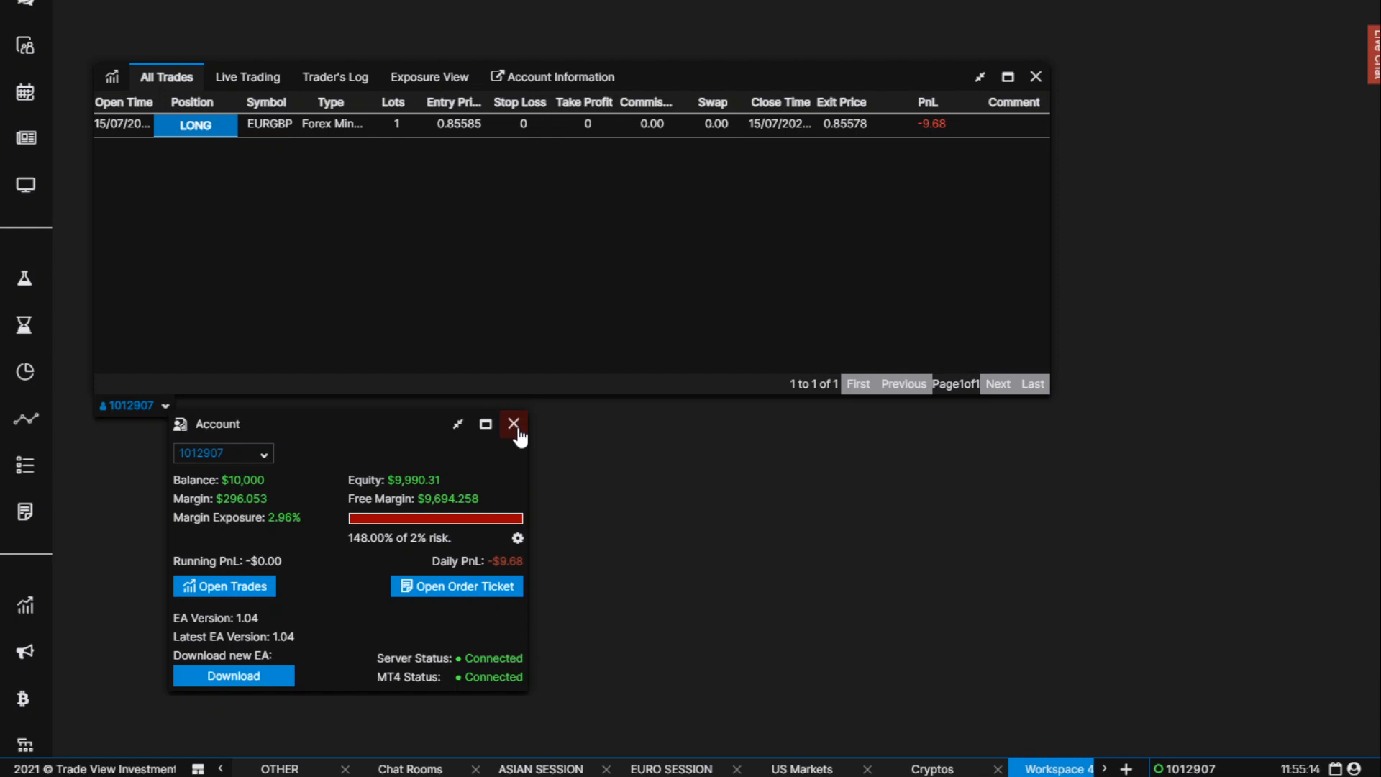
left_click(514, 425)
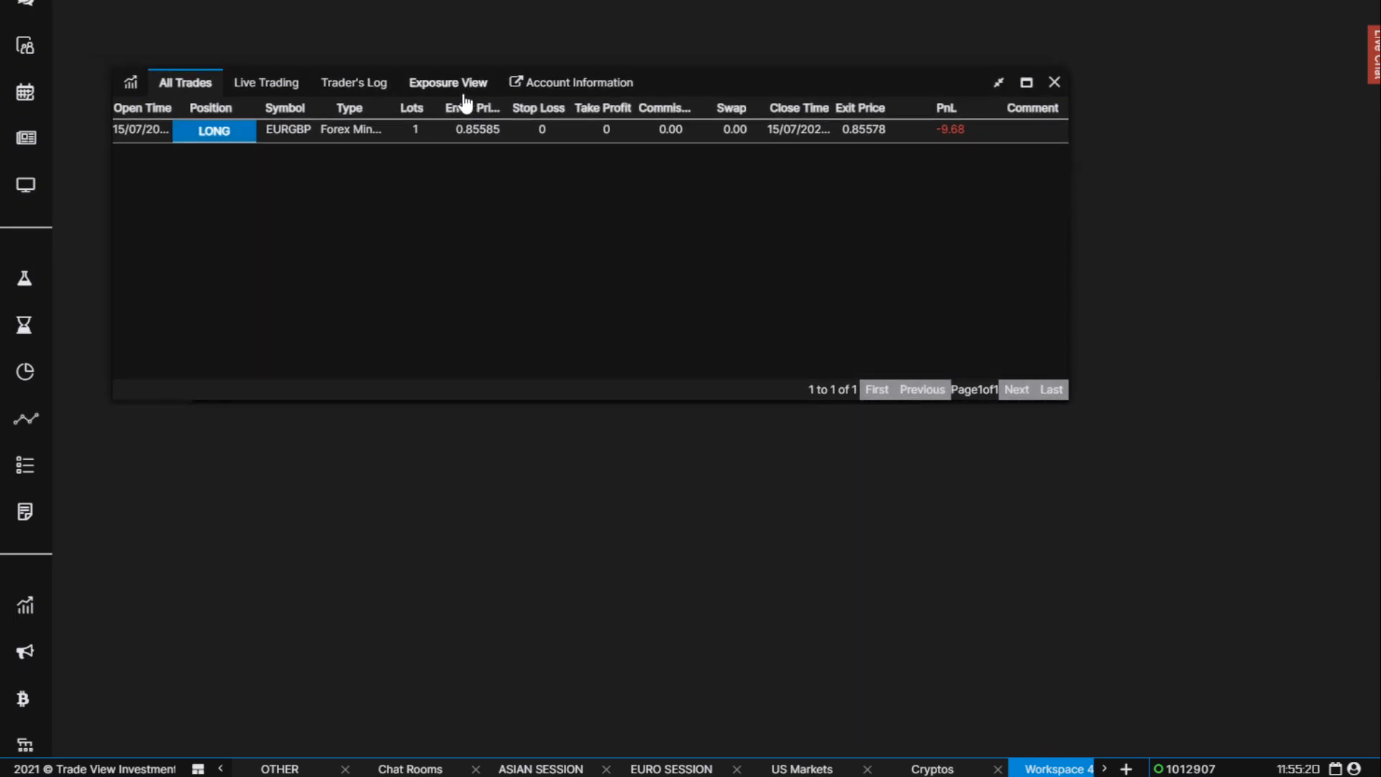
mouse_move(470, 105)
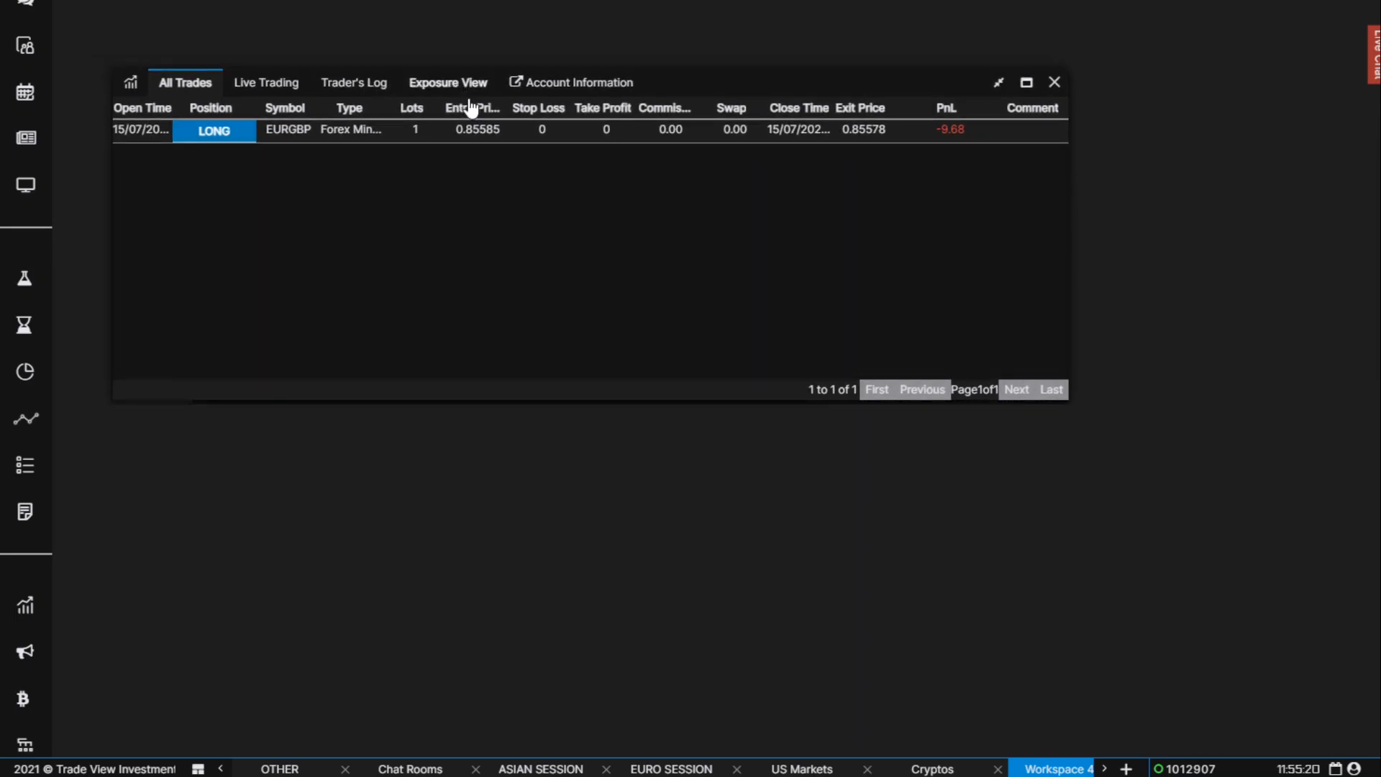
left_click(447, 82)
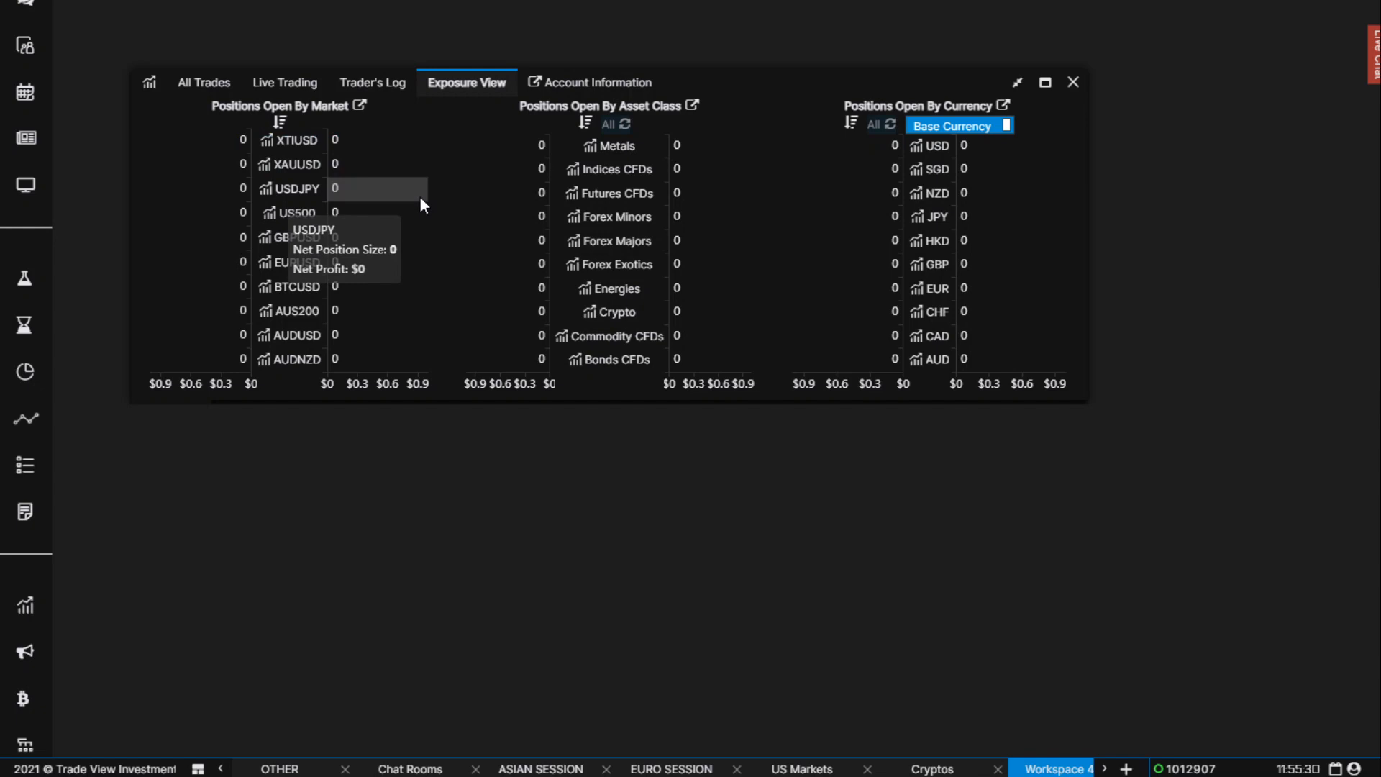
mouse_move(309, 317)
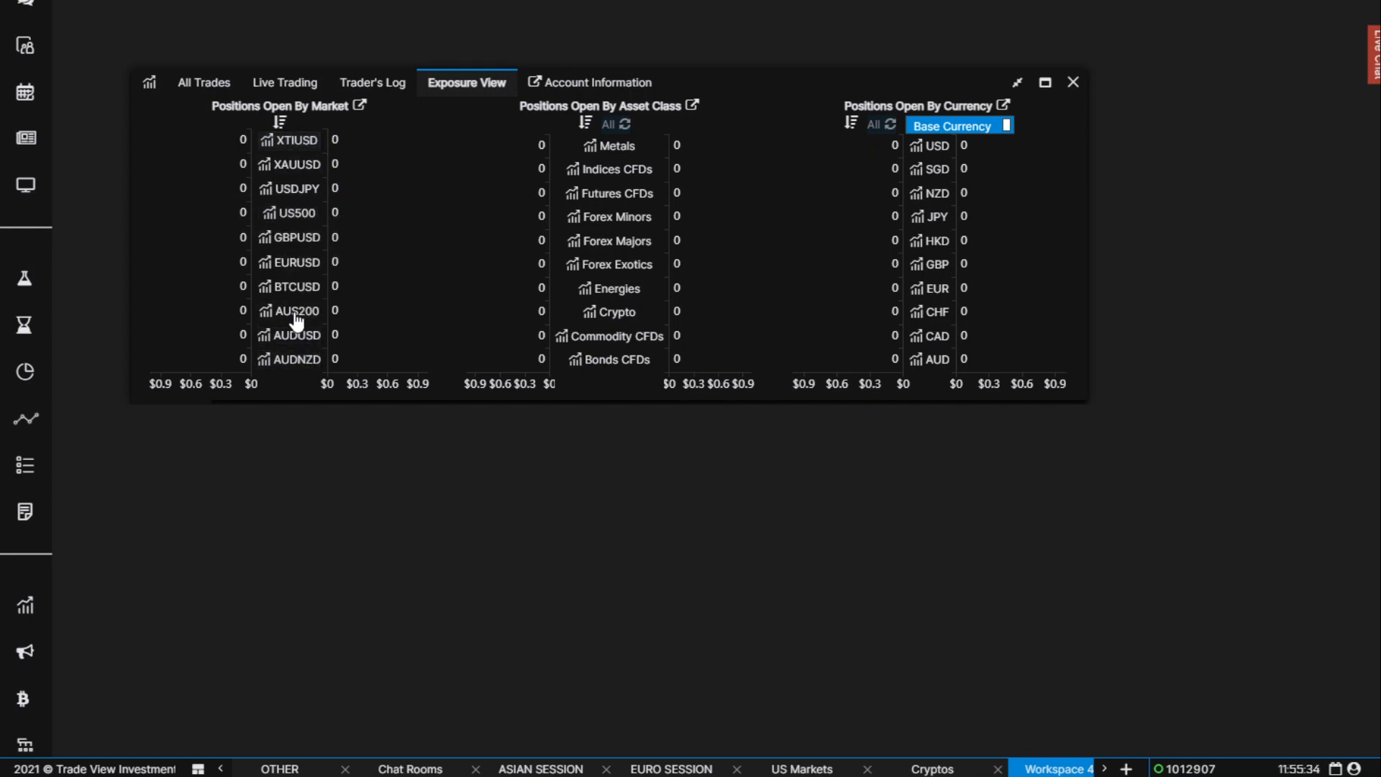
mouse_move(255, 231)
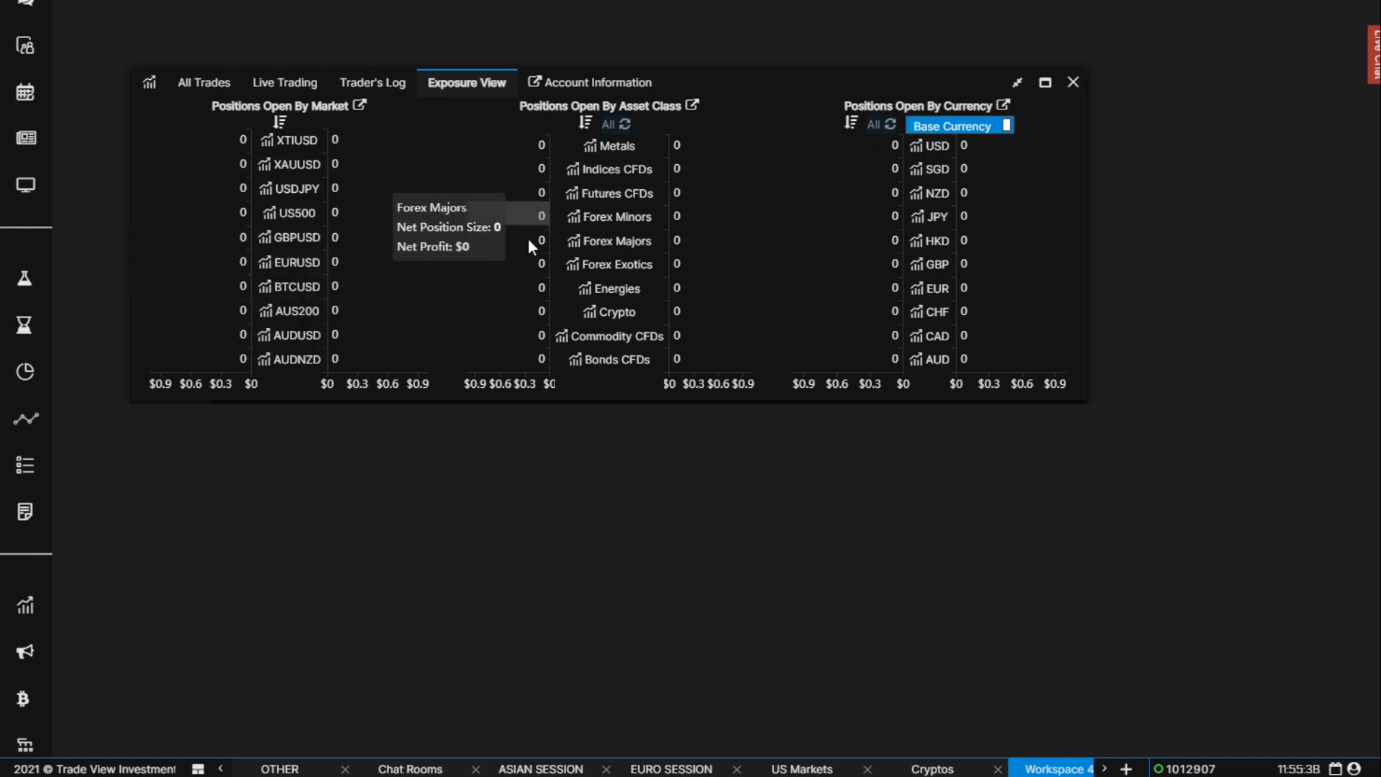
mouse_move(581, 217)
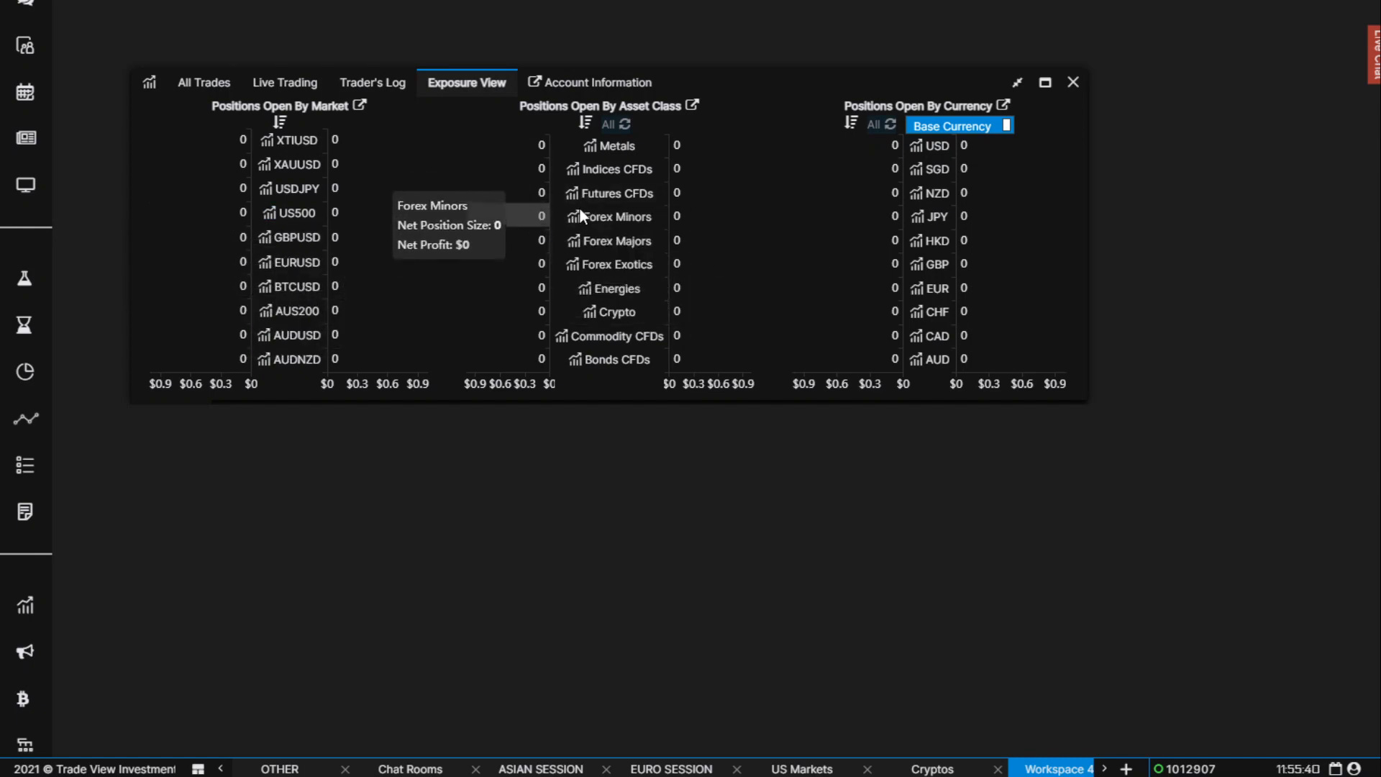
mouse_move(487, 253)
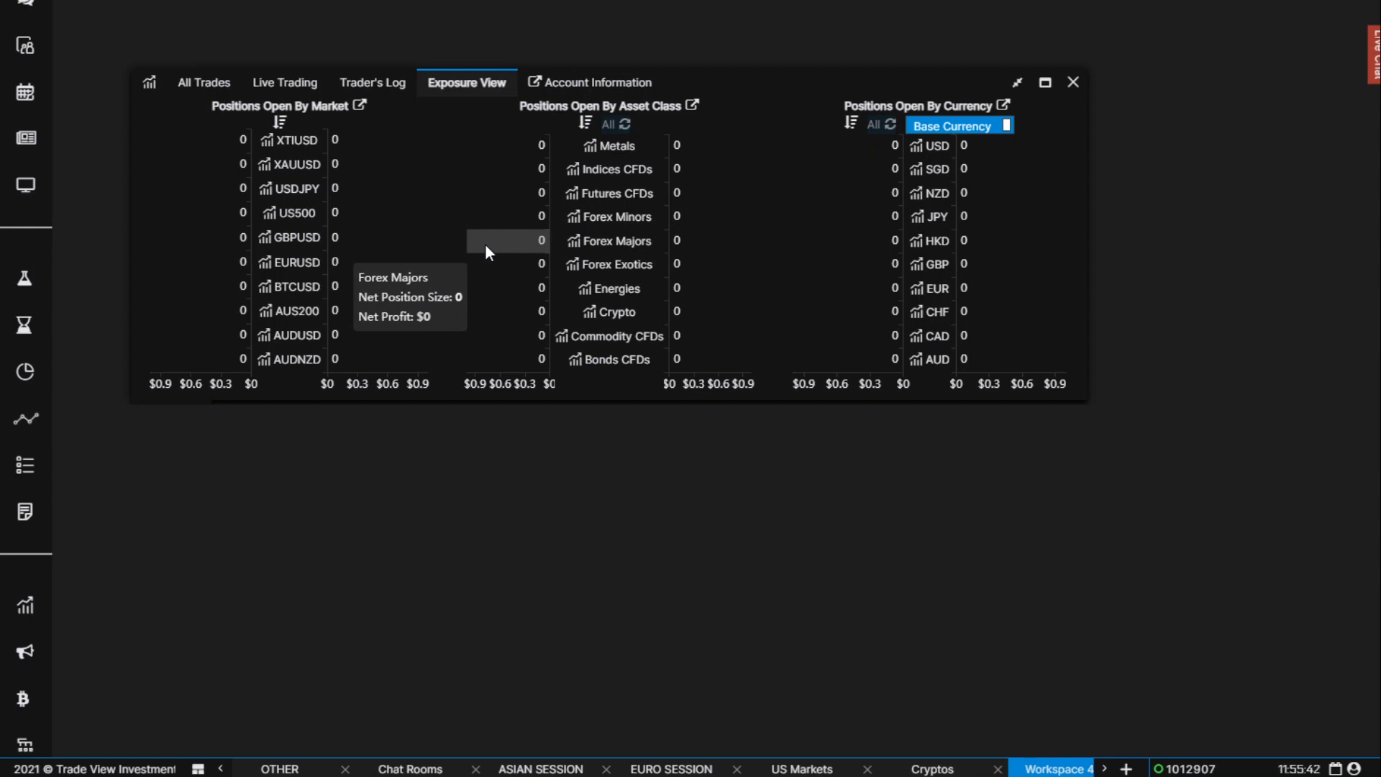
mouse_move(283, 146)
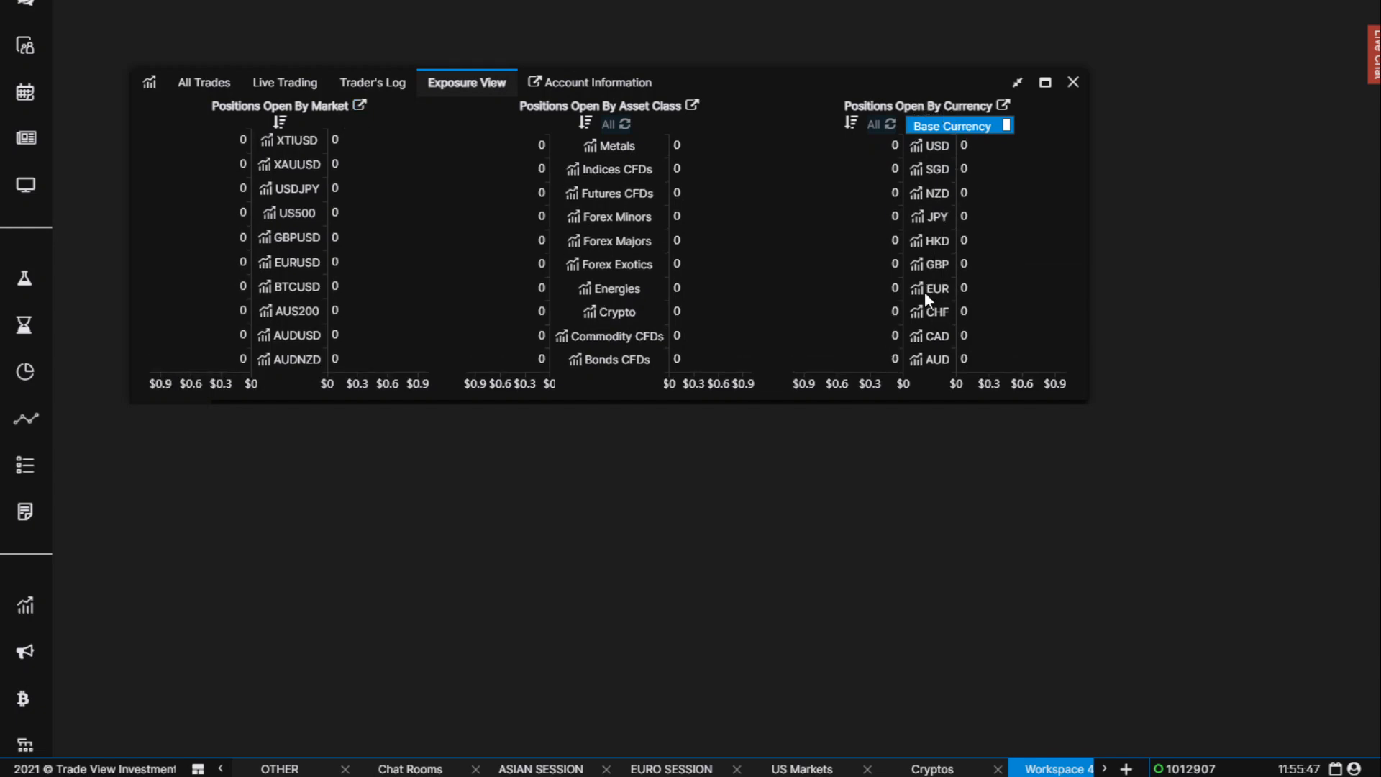
Switch the currency exposure breakdown to Quote Currency, then back to Base Currency
left_click(957, 125)
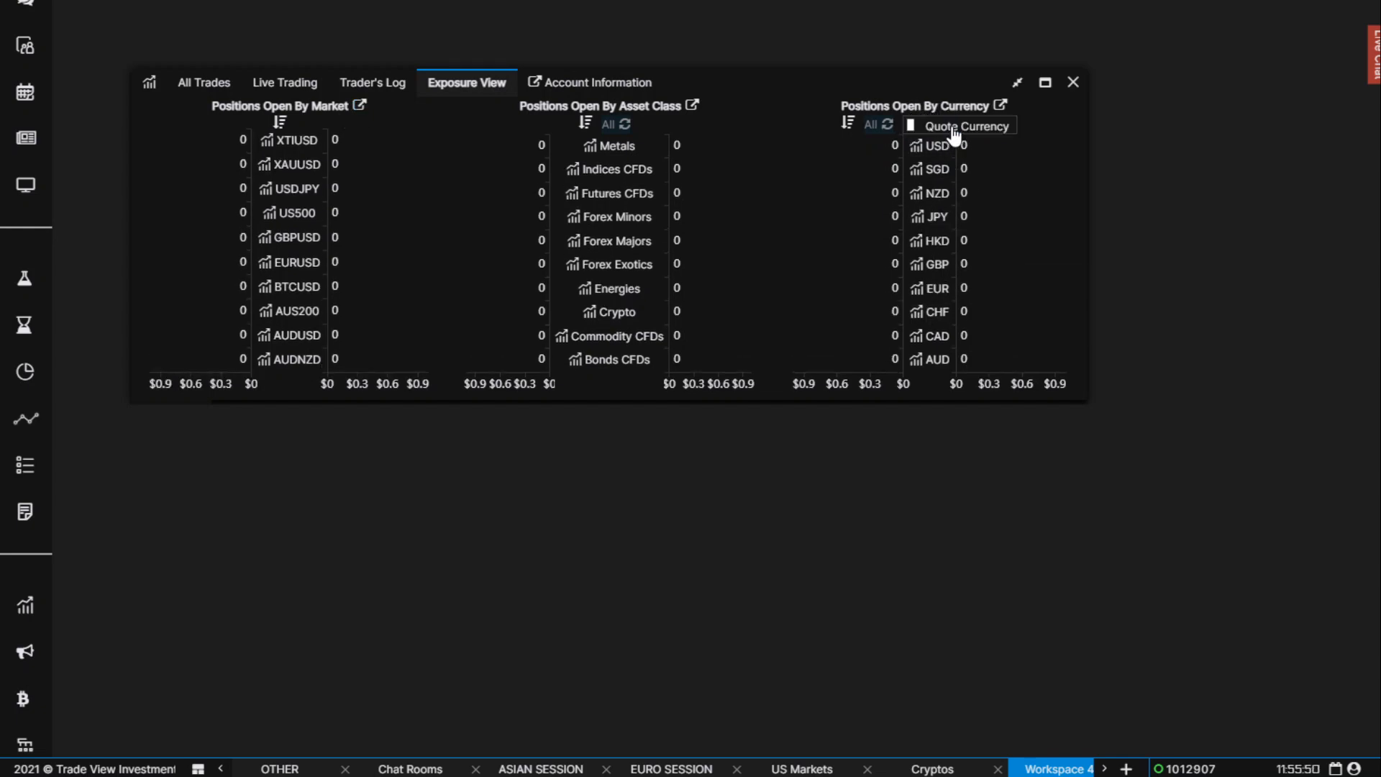
left_click(959, 125)
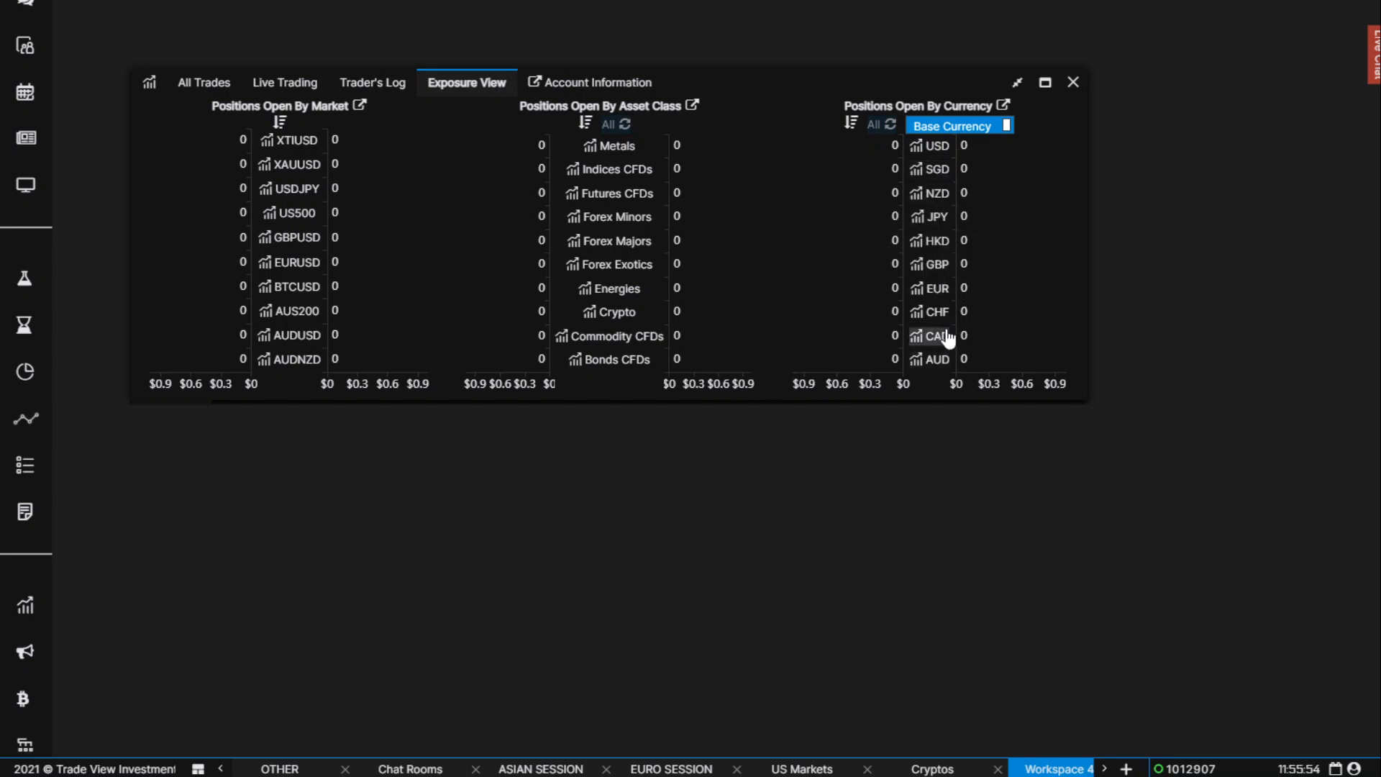
mouse_move(964, 154)
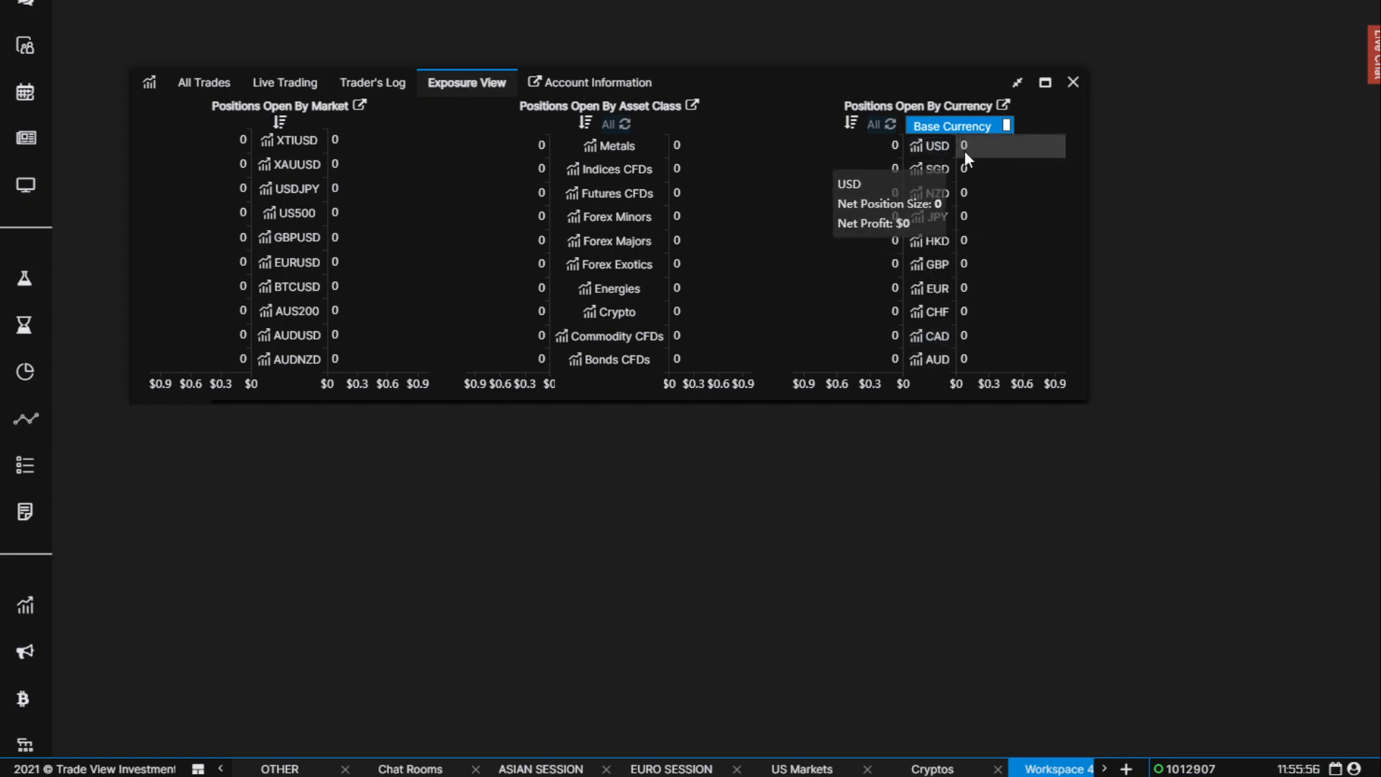
mouse_move(956, 165)
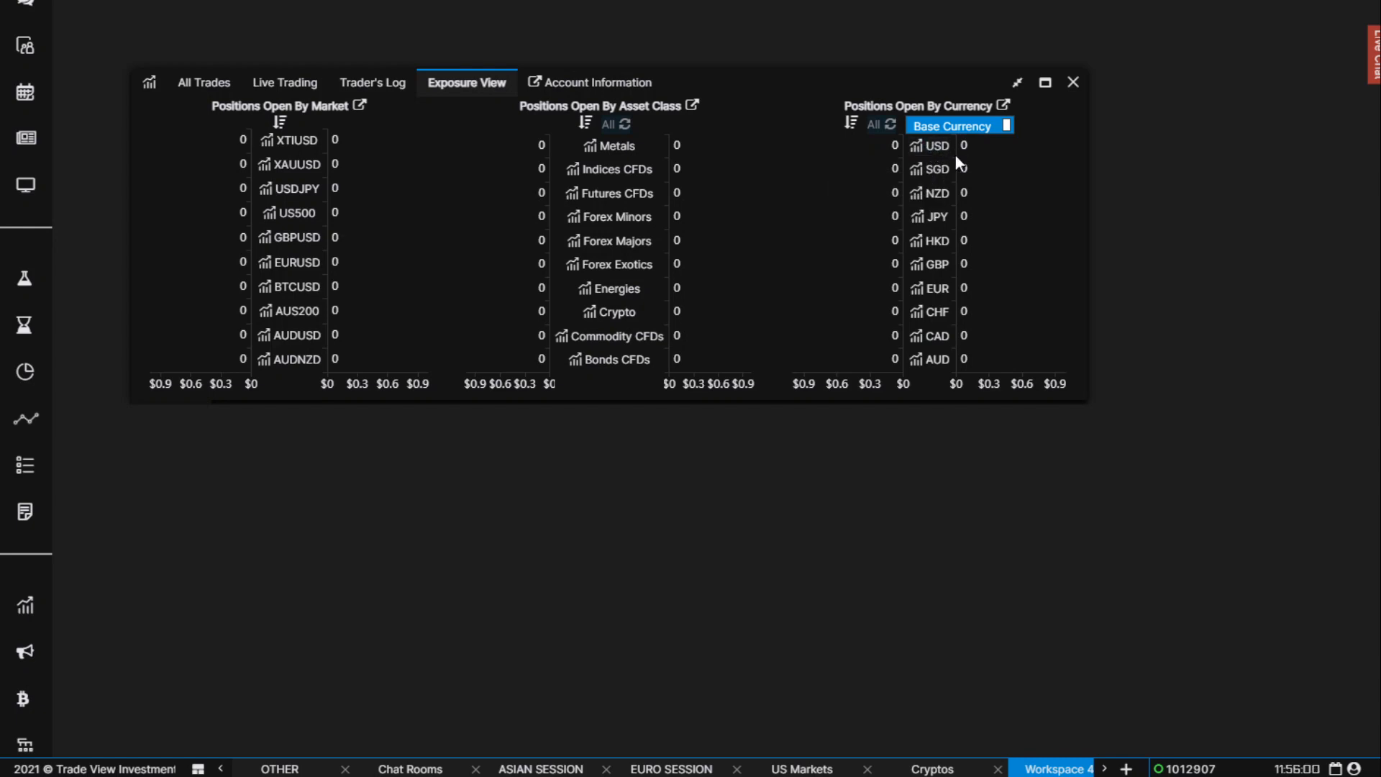
mouse_move(690, 122)
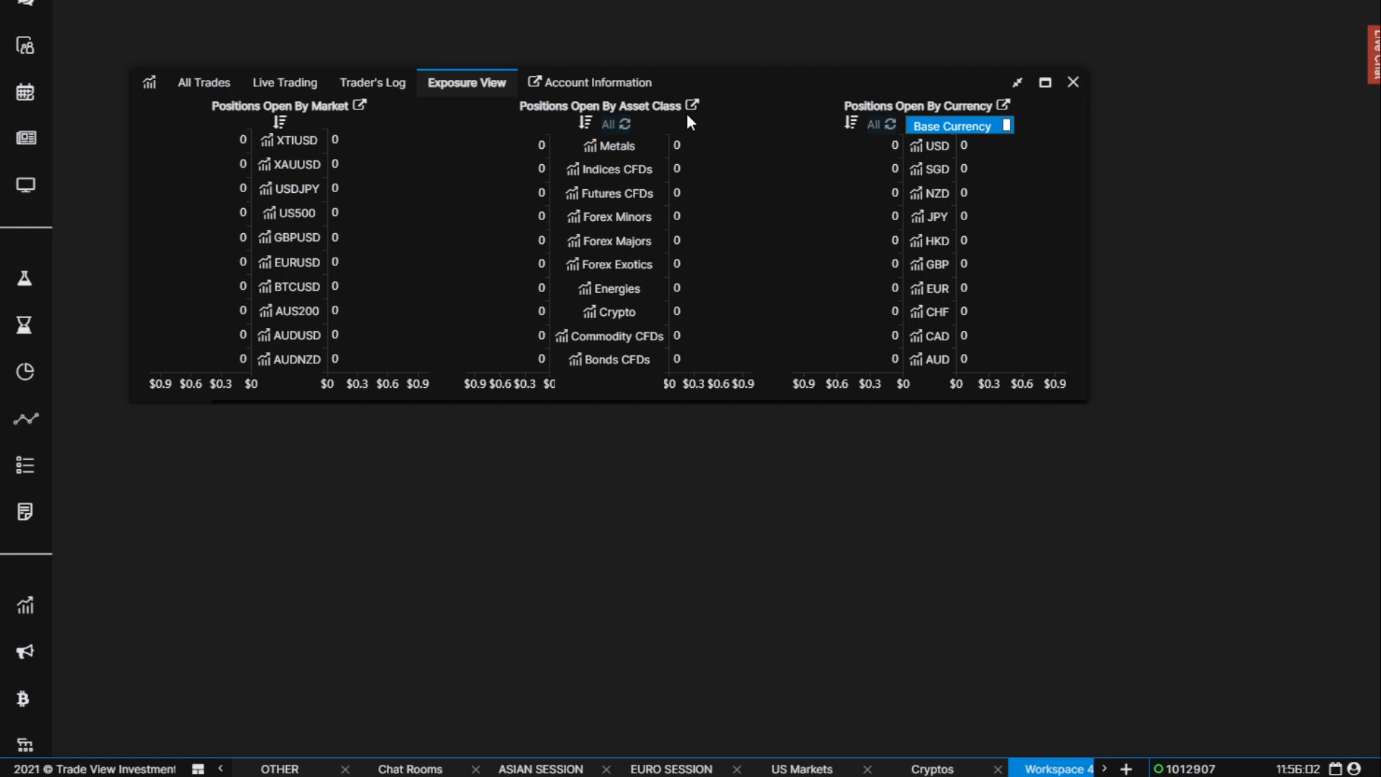
mouse_move(616, 193)
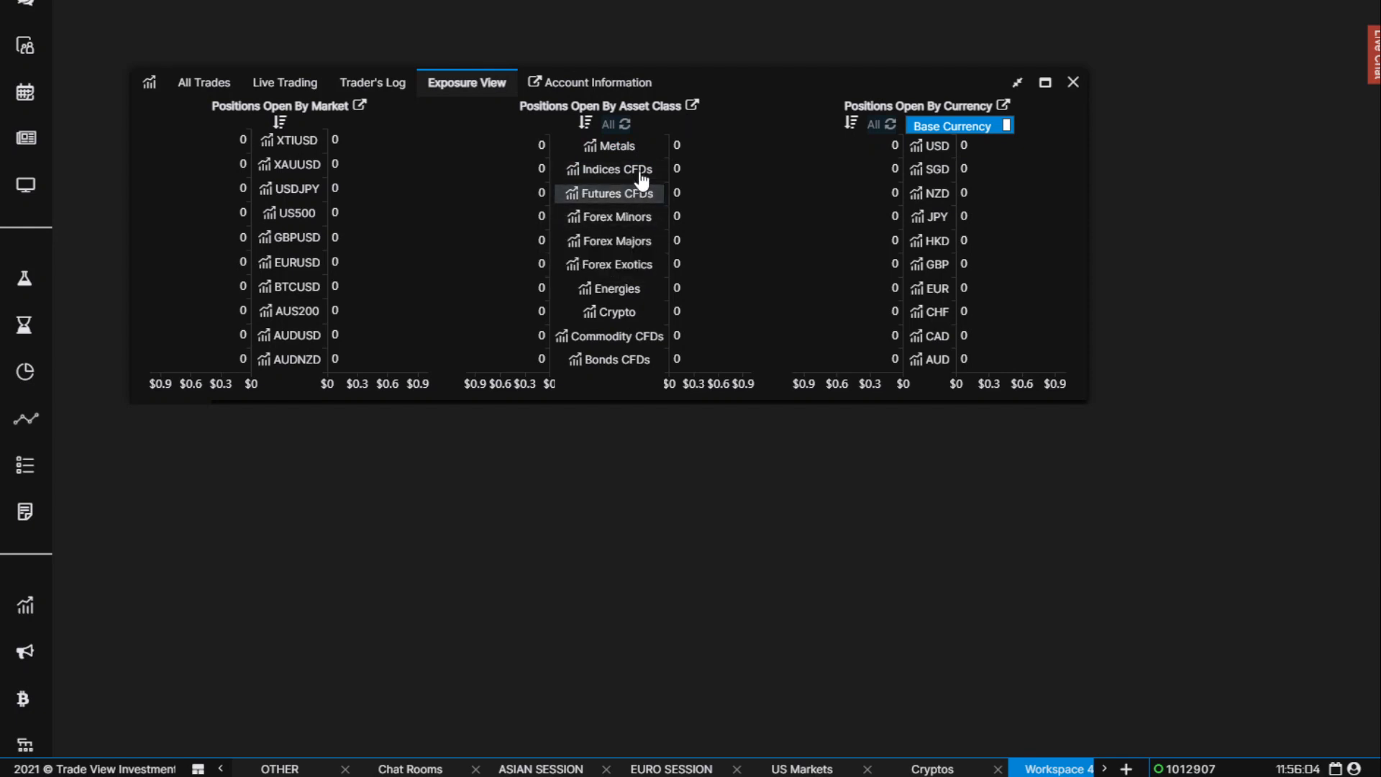
mouse_move(615, 217)
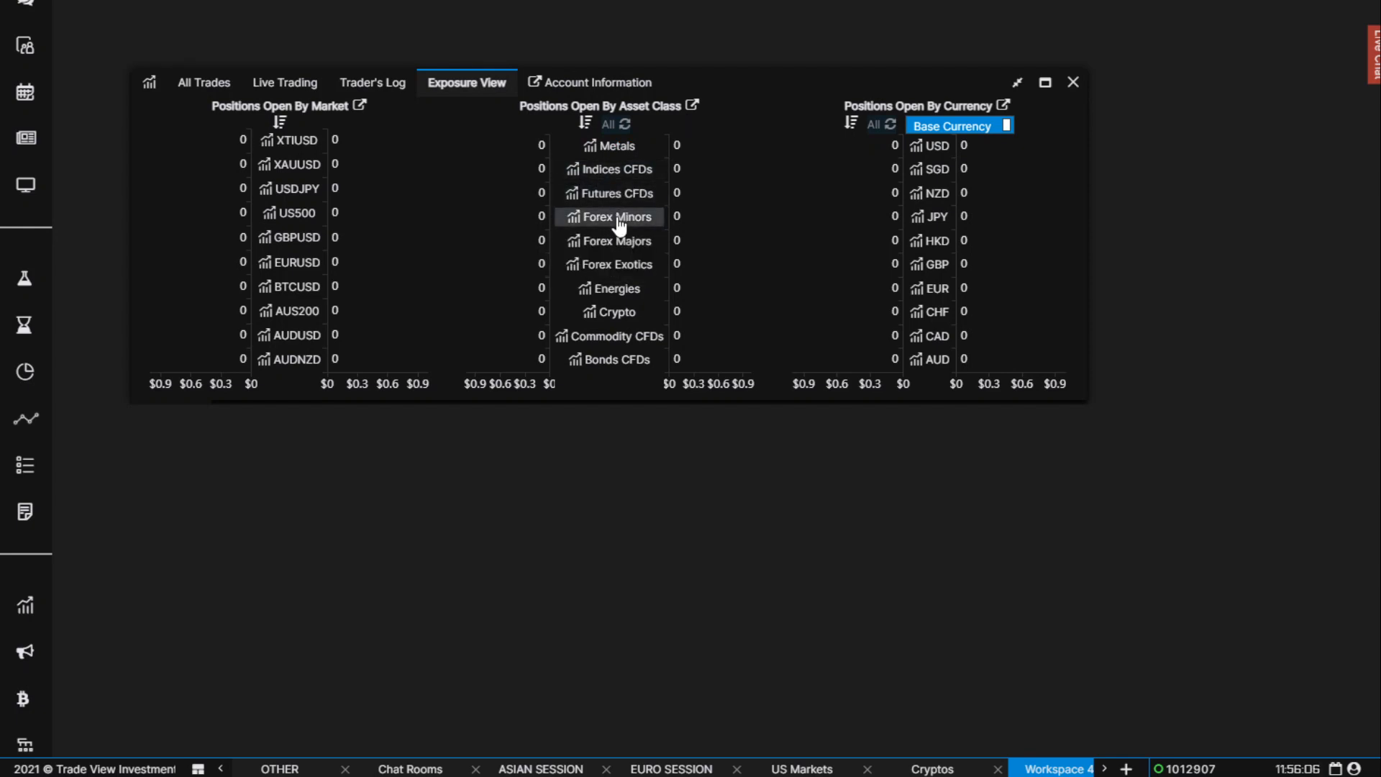
mouse_move(613, 336)
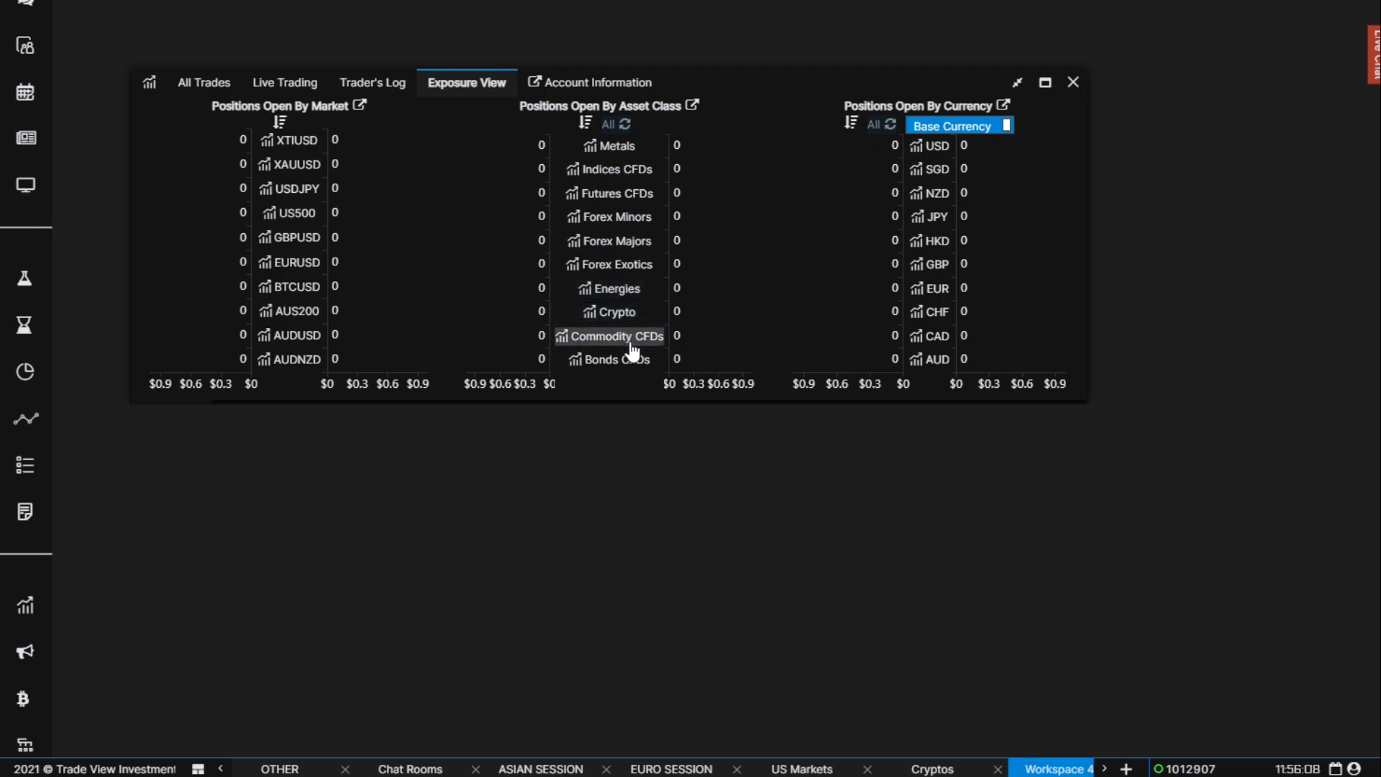
mouse_move(643, 152)
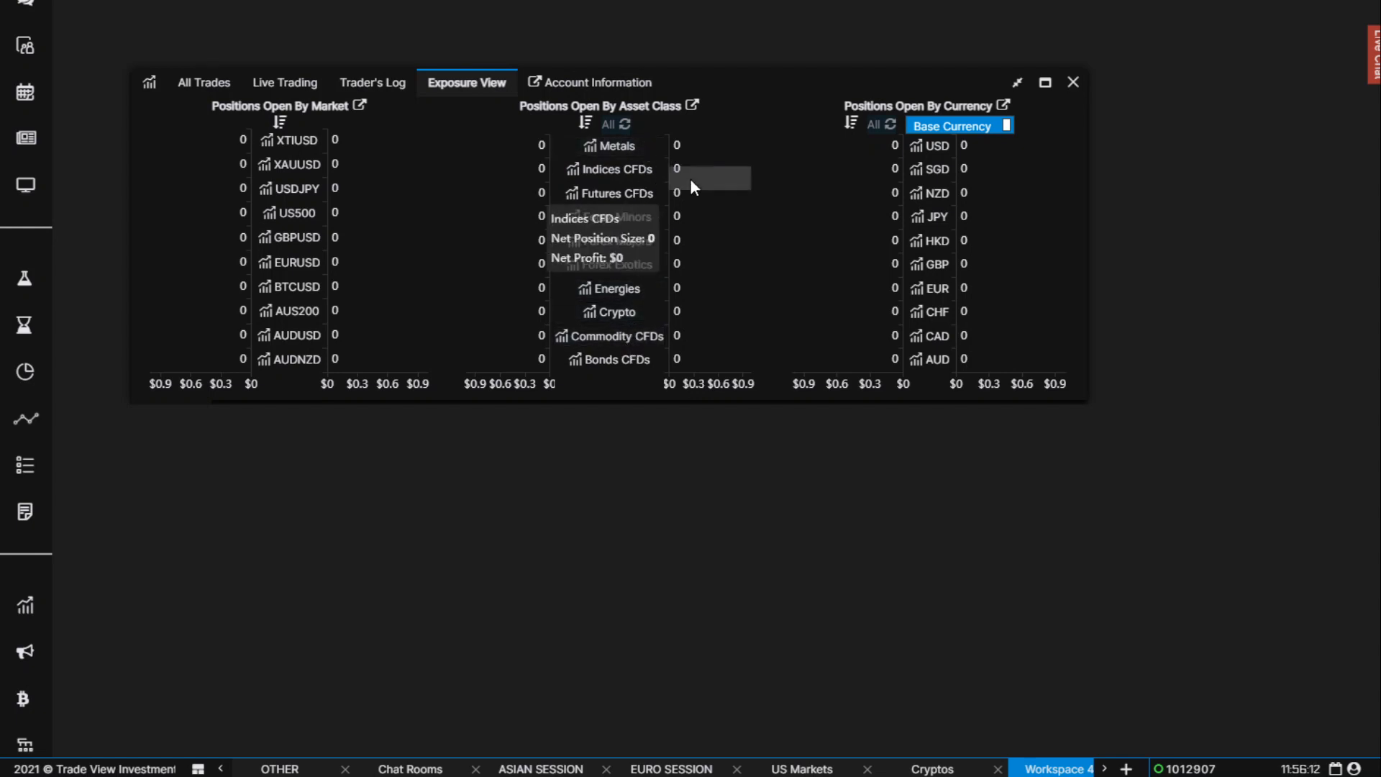
mouse_move(729, 255)
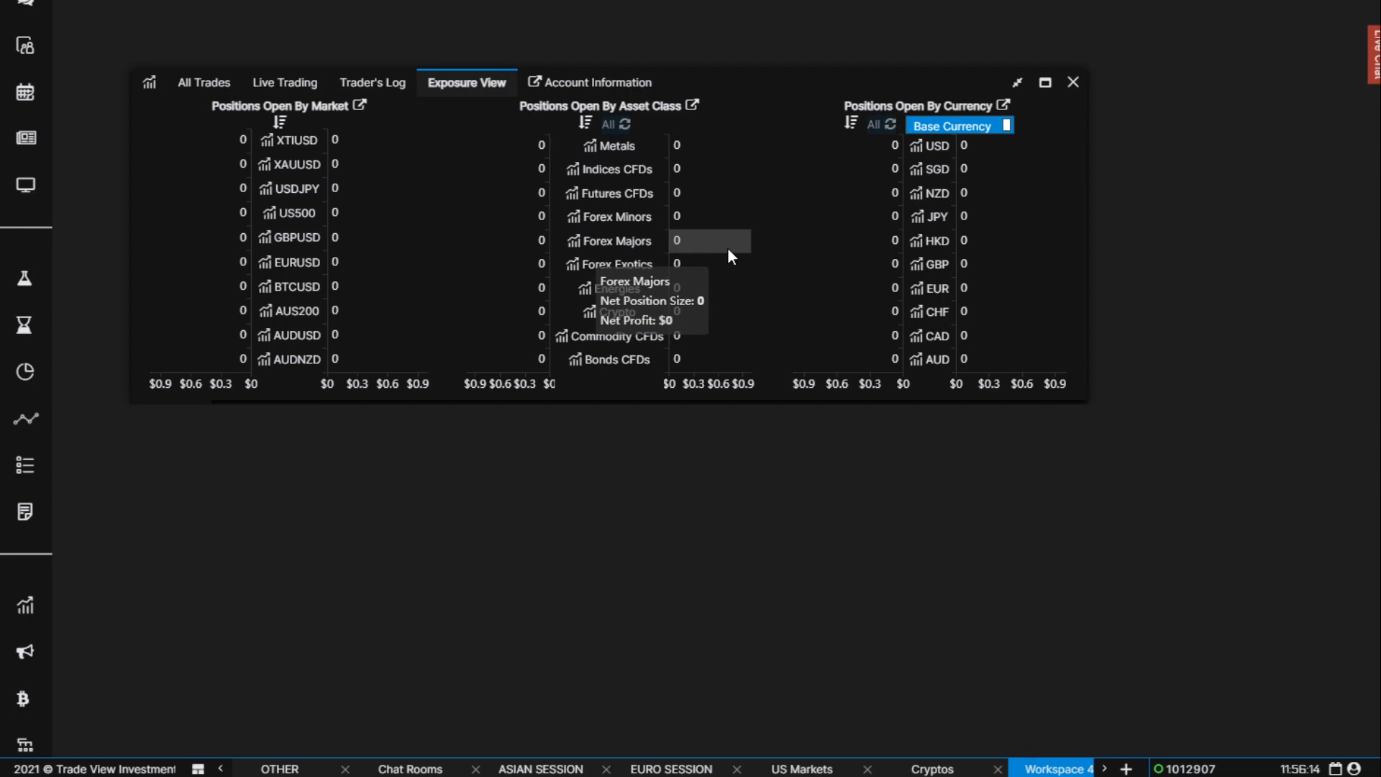
mouse_move(871, 344)
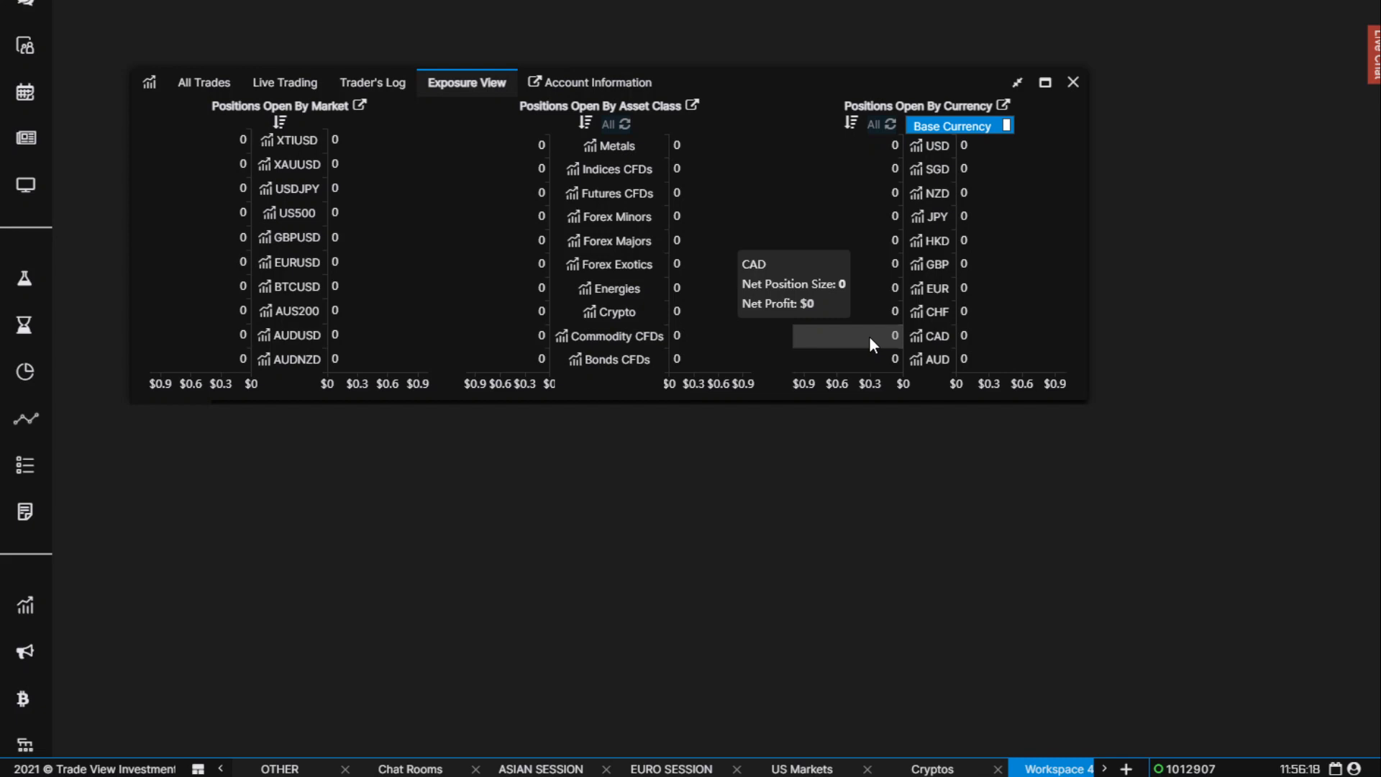
mouse_move(1053, 769)
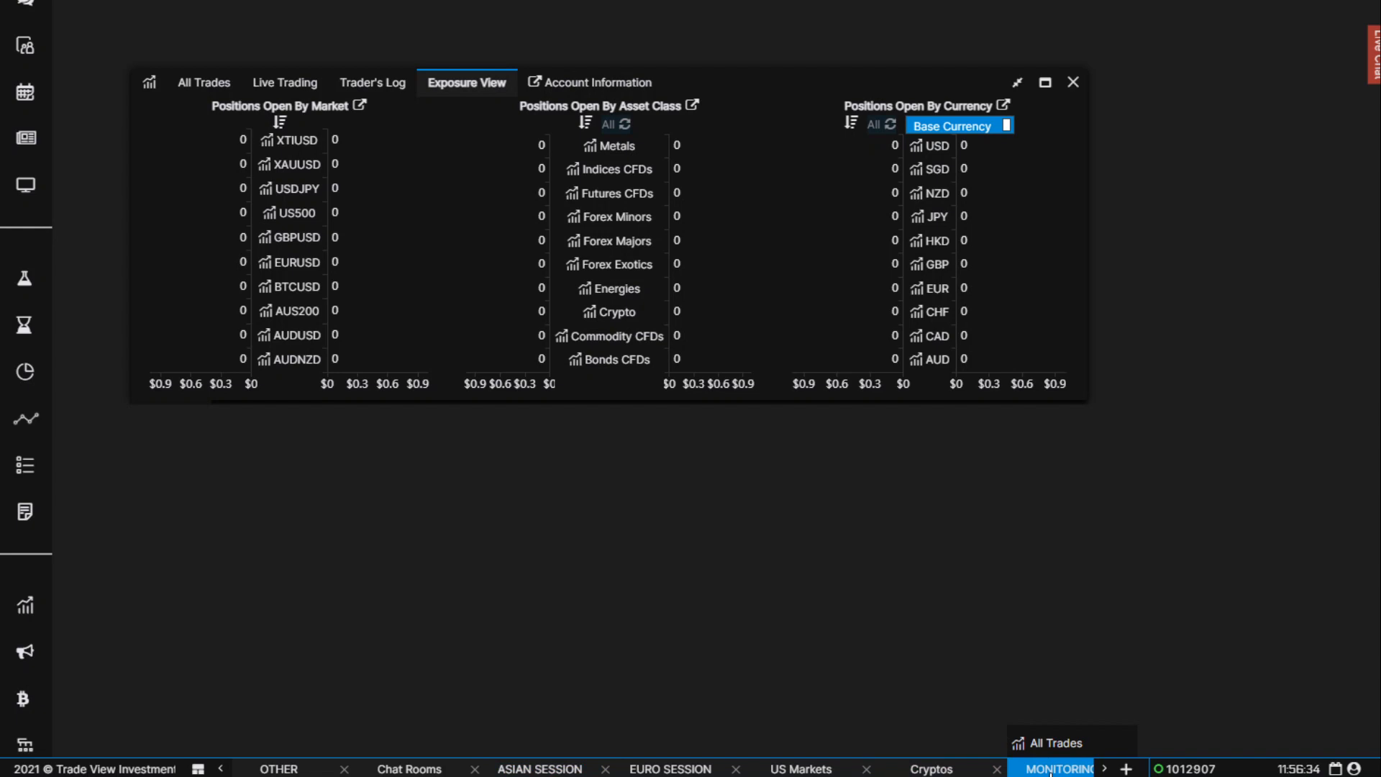
mouse_move(900, 567)
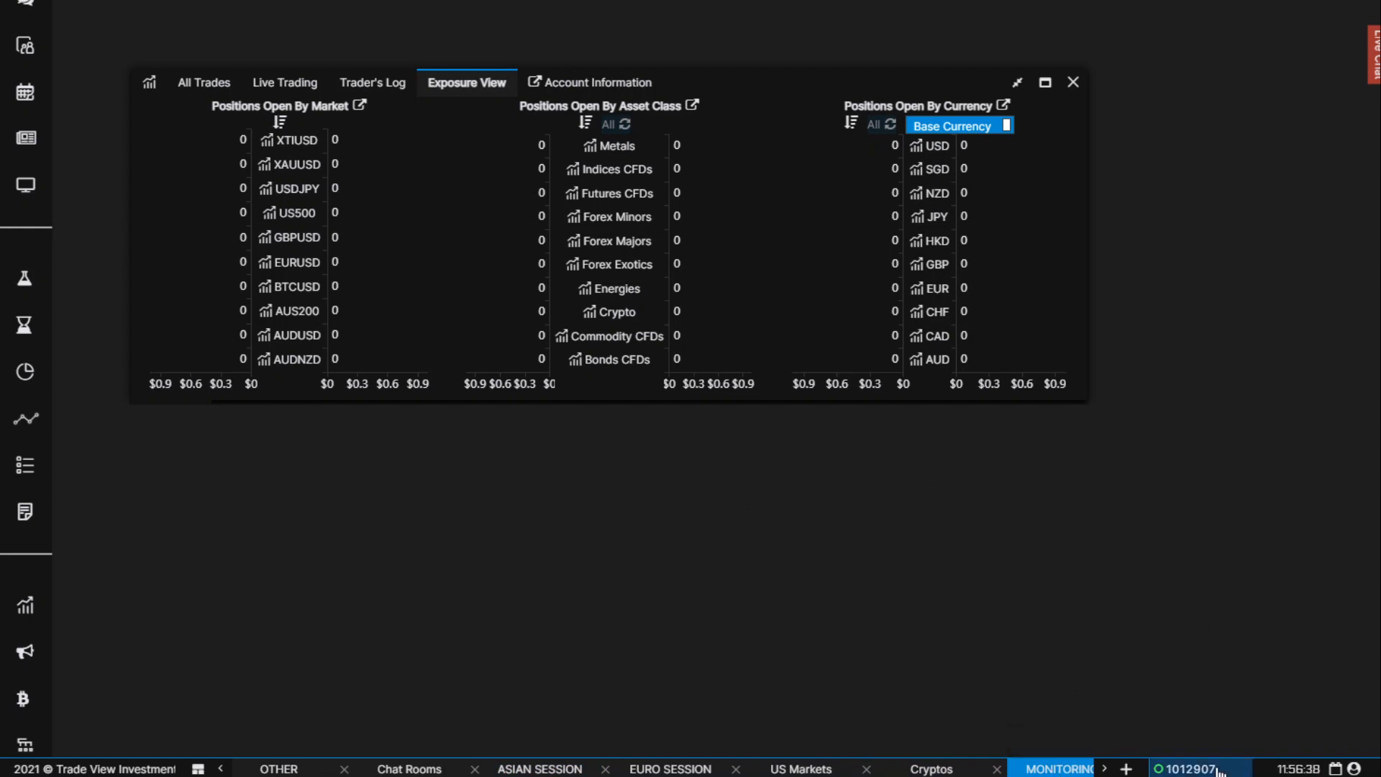
mouse_move(925, 568)
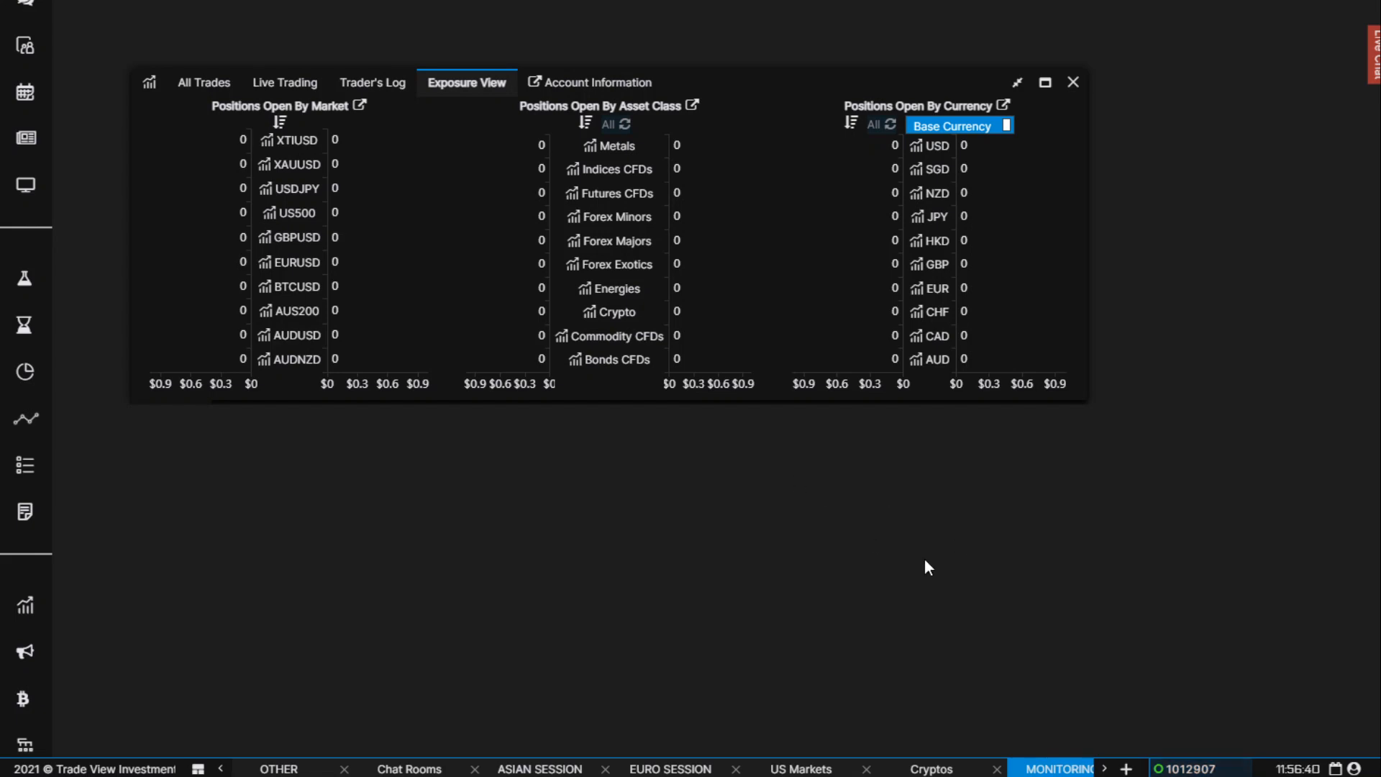
mouse_move(609, 264)
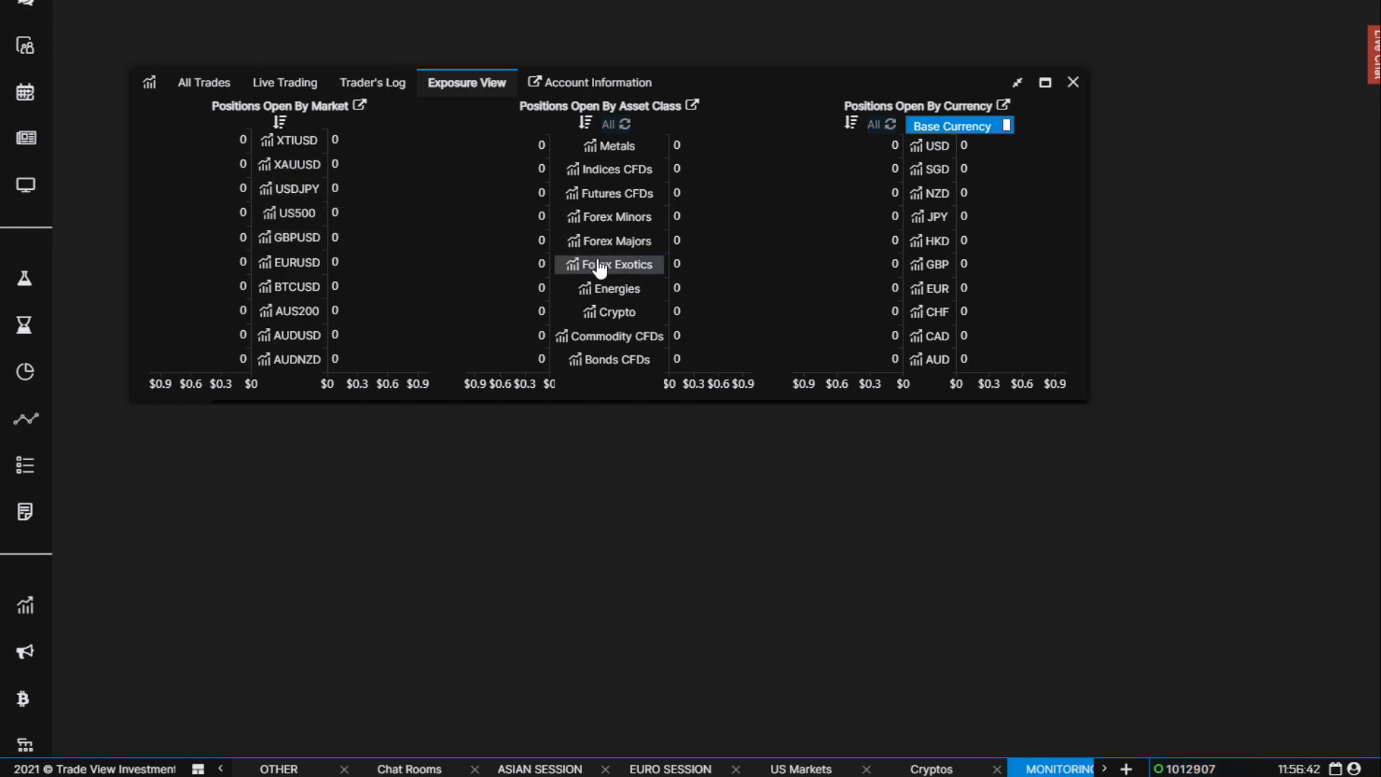
mouse_move(885, 569)
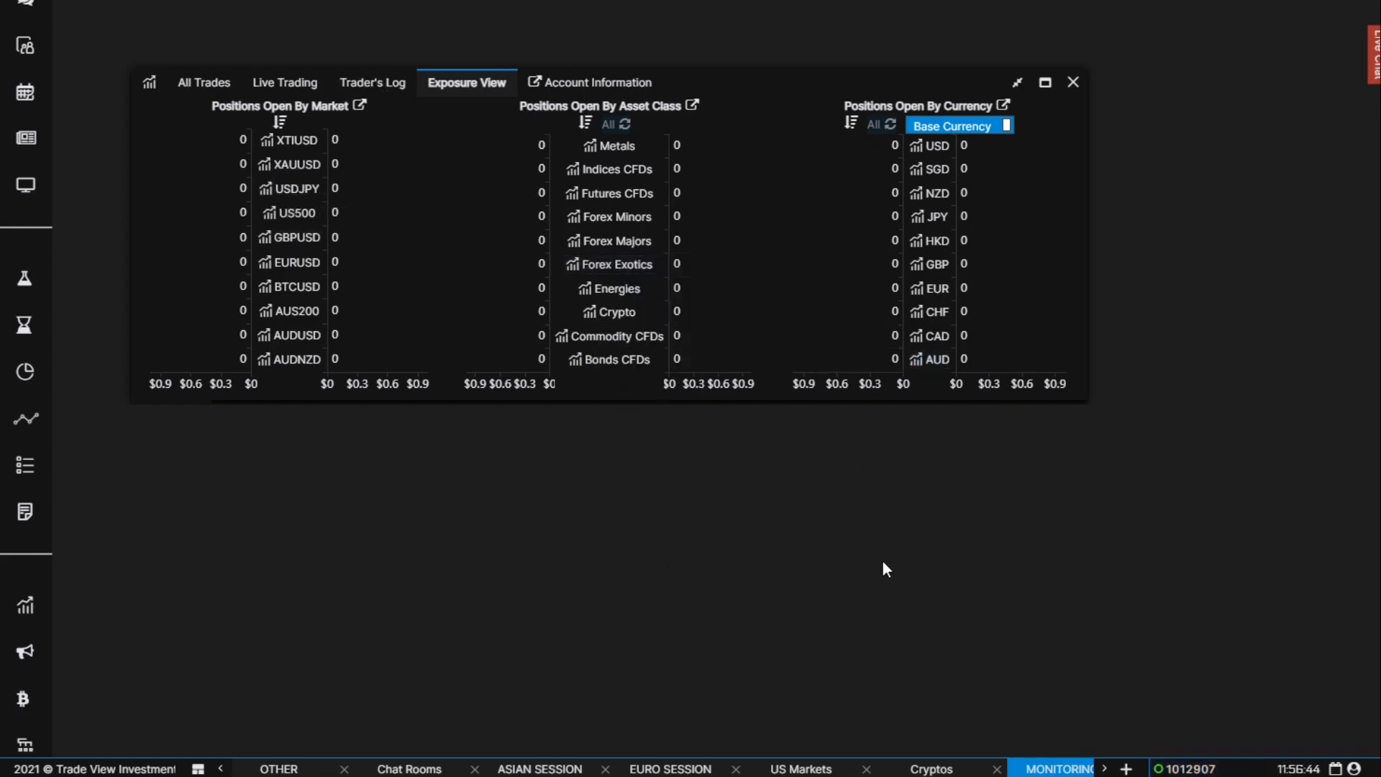
mouse_move(713, 519)
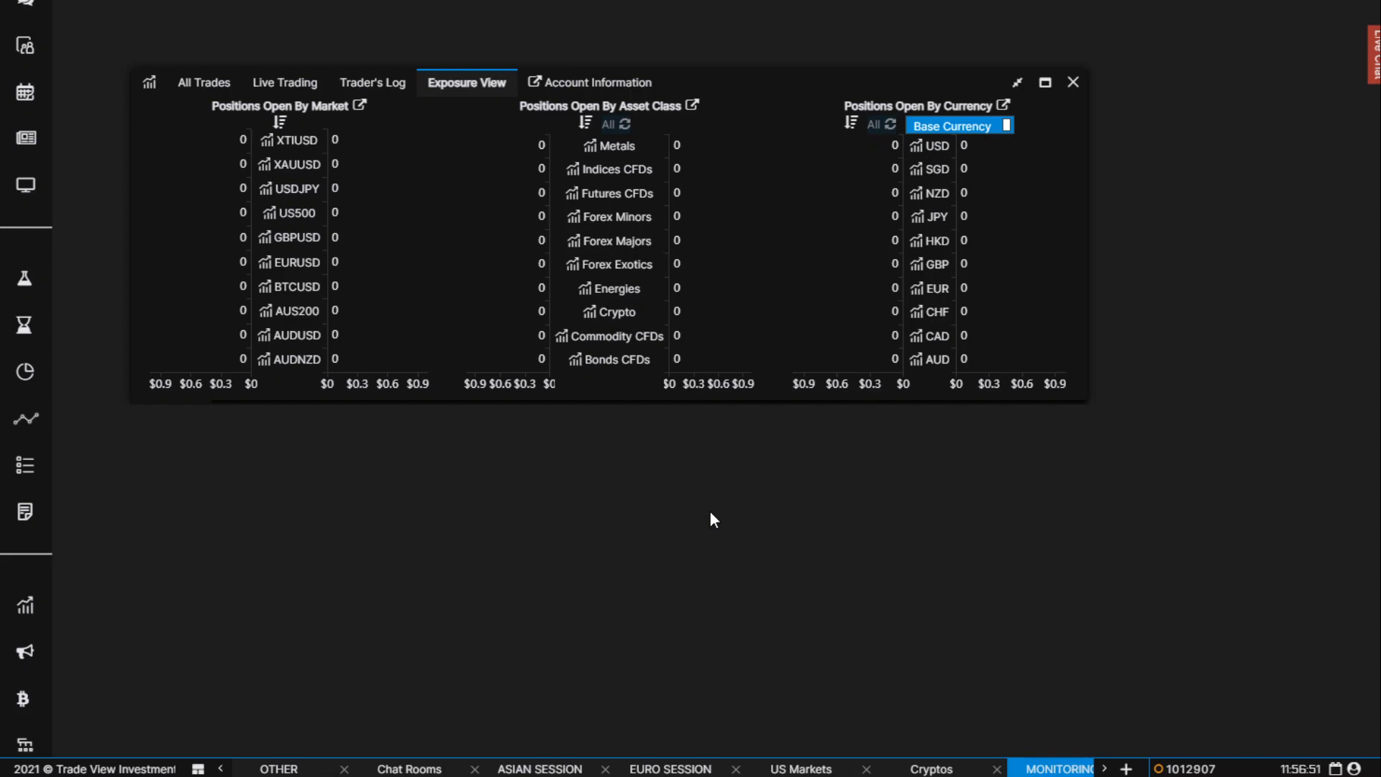
mouse_move(433, 459)
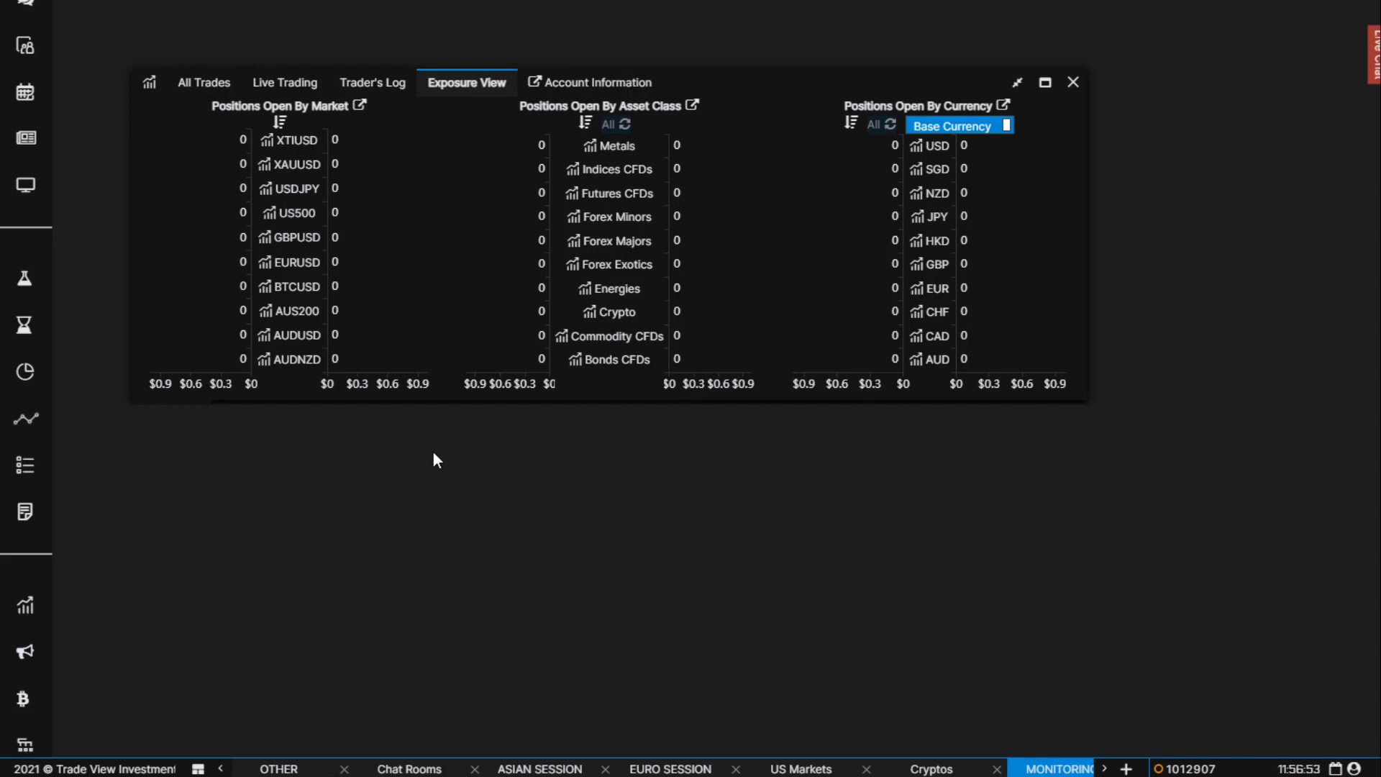
mouse_move(24, 460)
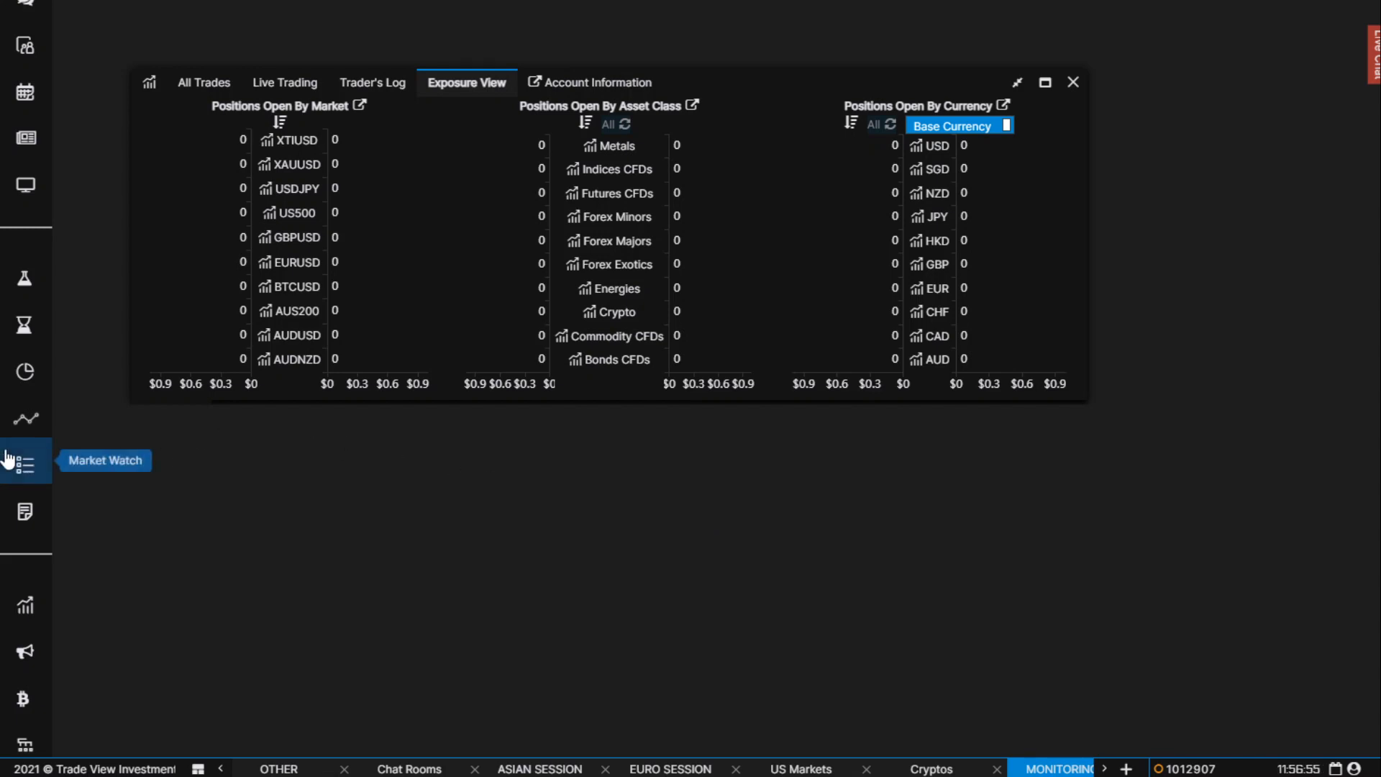